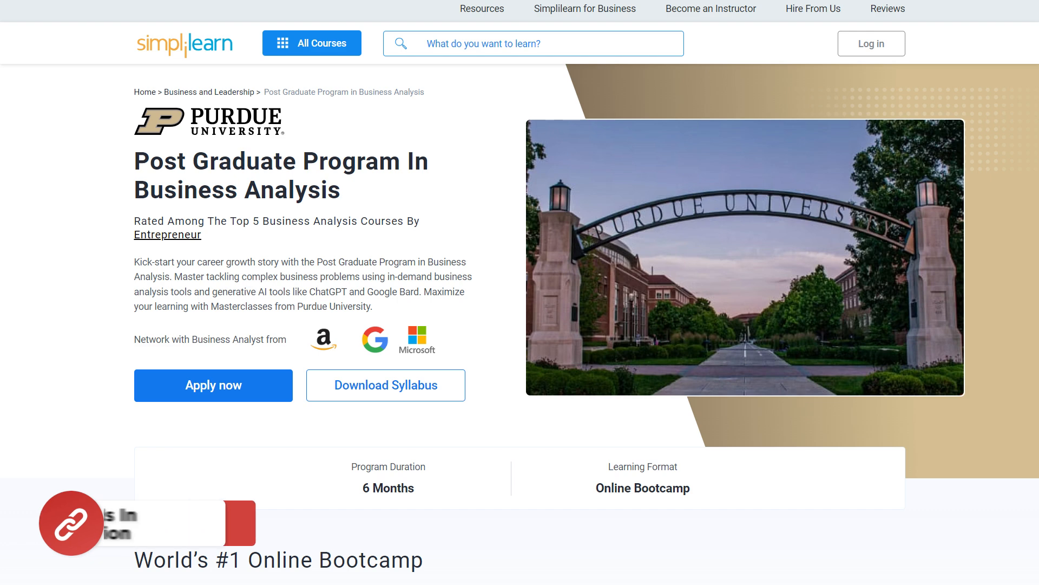
# Scroll down to the student marks table, select F8 and begin a formula with '='
pyautogui.scroll(-3)
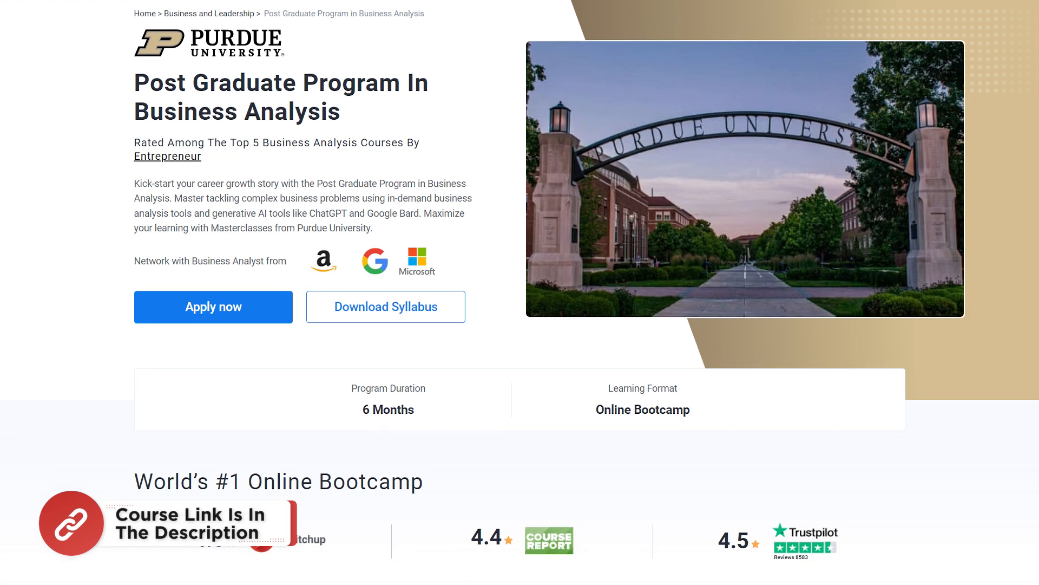
pyautogui.scroll(-3)
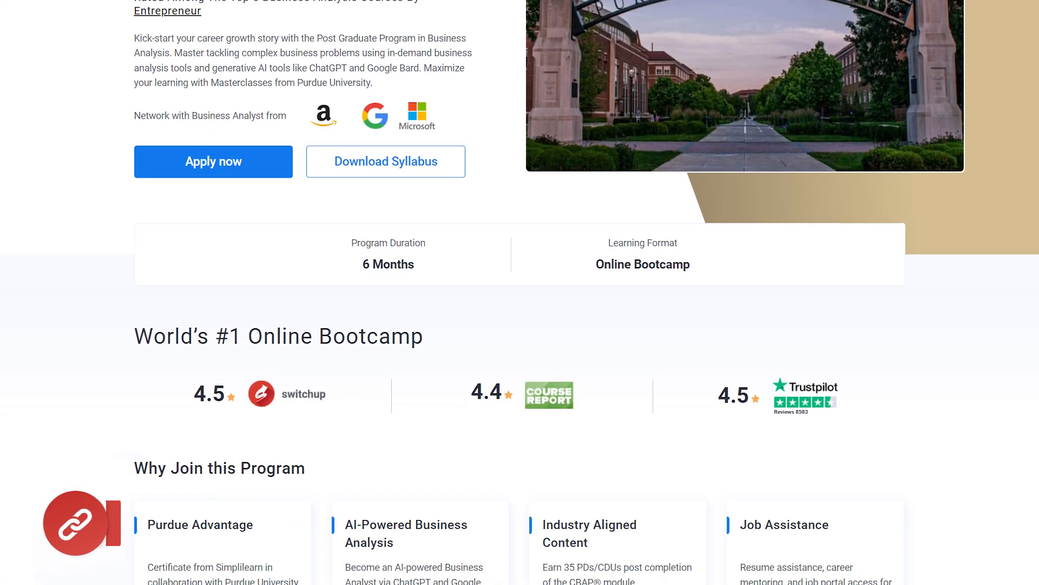
pyautogui.scroll(-3)
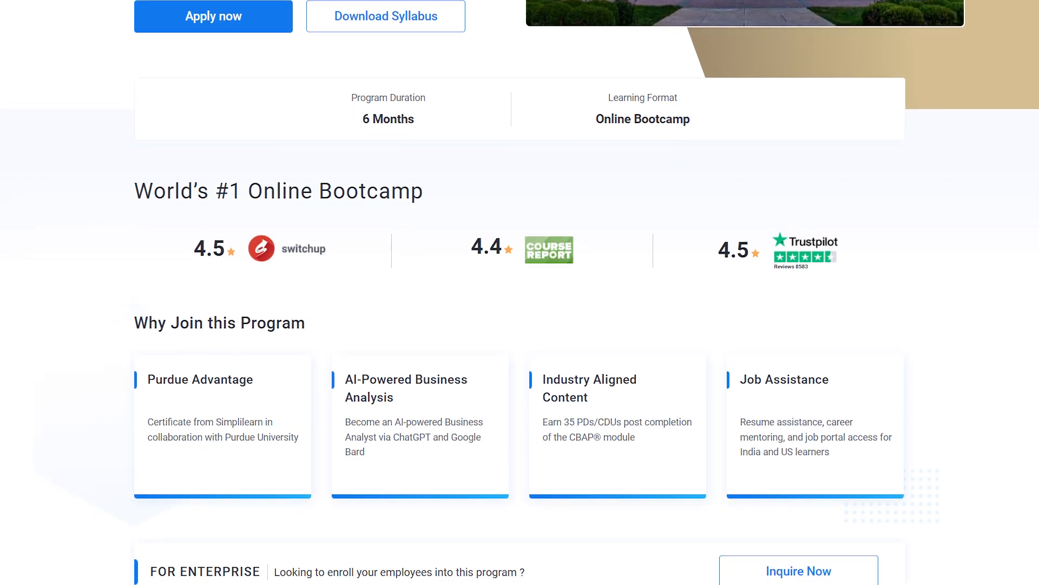
pyautogui.scroll(-3)
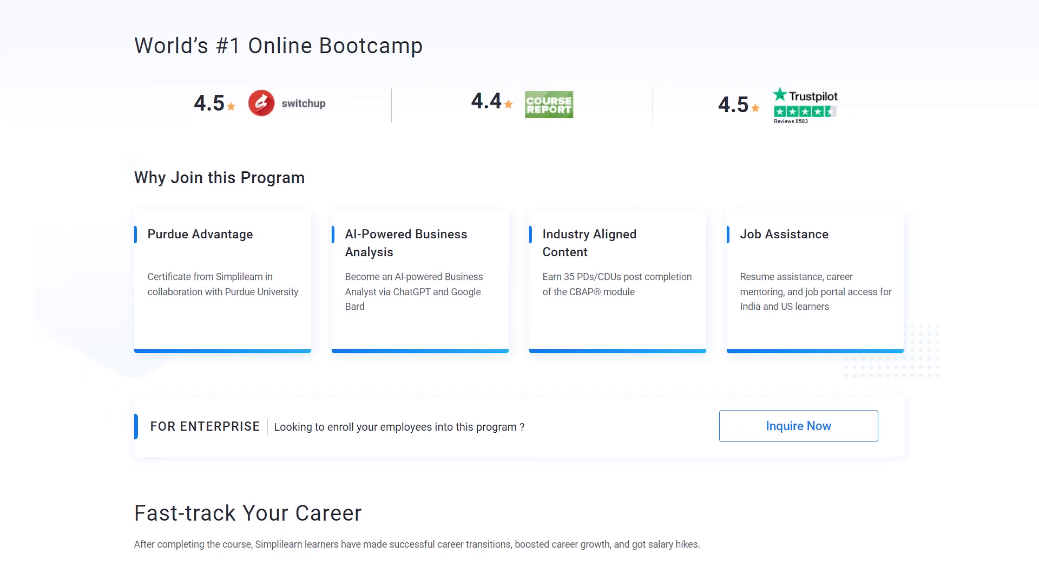
pyautogui.scroll(-3)
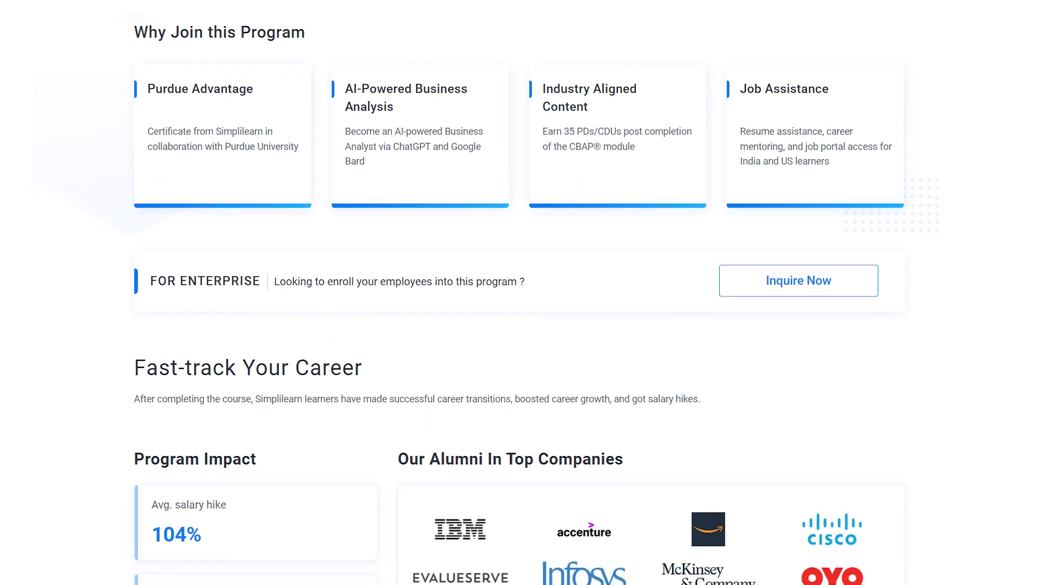
pyautogui.scroll(-3)
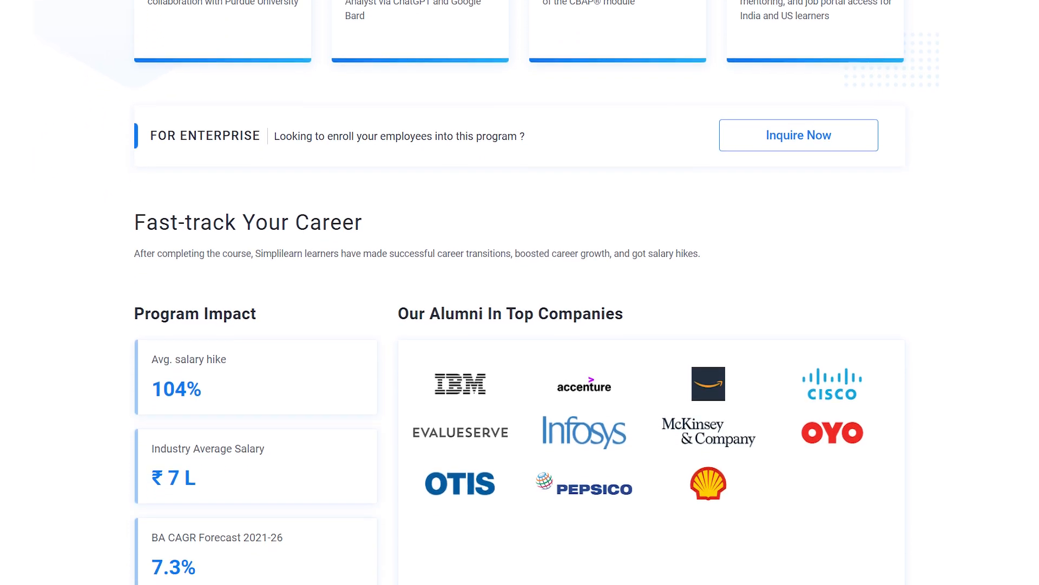
pyautogui.scroll(-3)
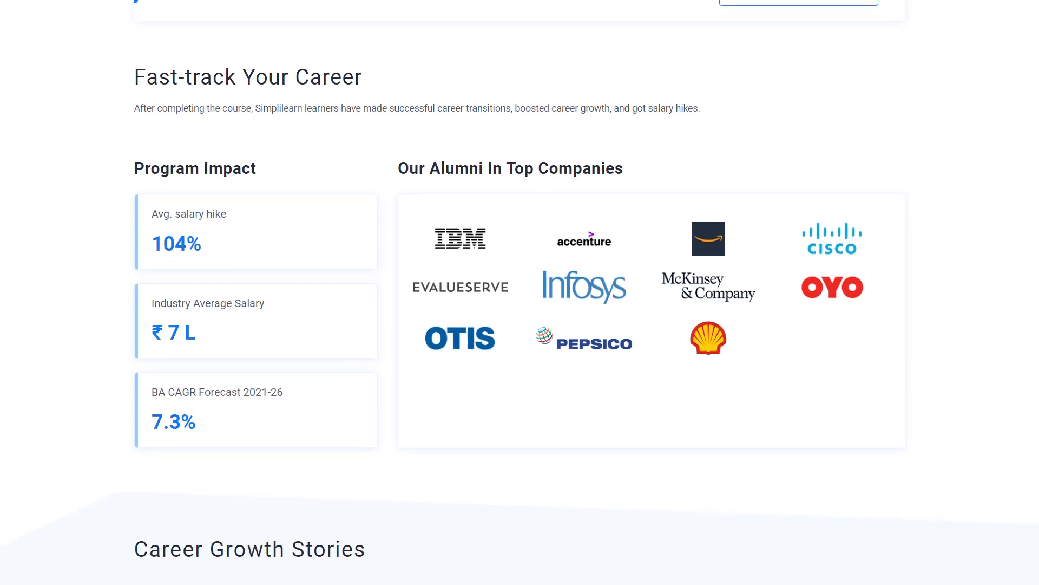
pyautogui.scroll(-3)
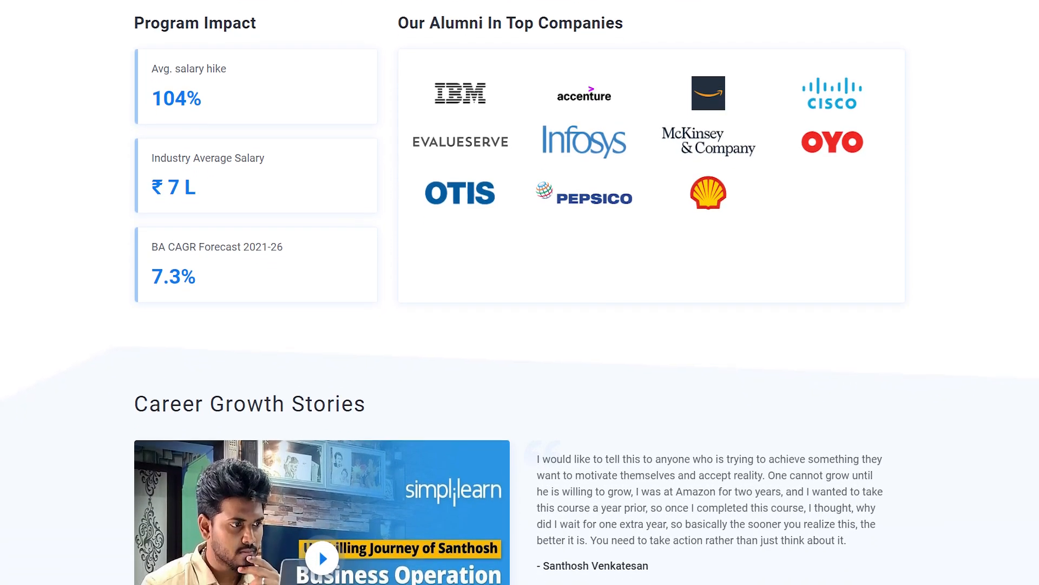
pyautogui.scroll(-3)
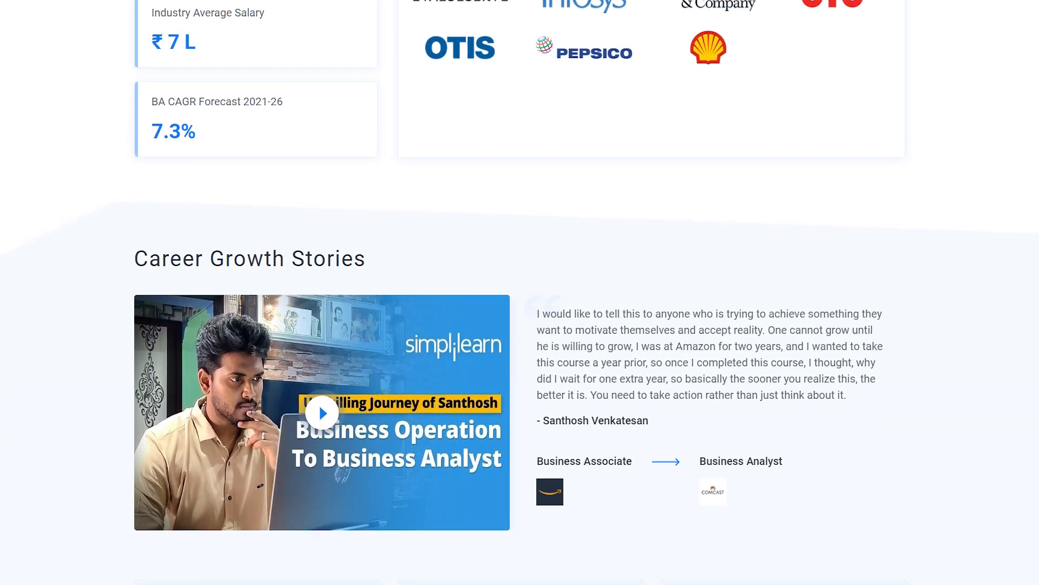
pyautogui.scroll(-3)
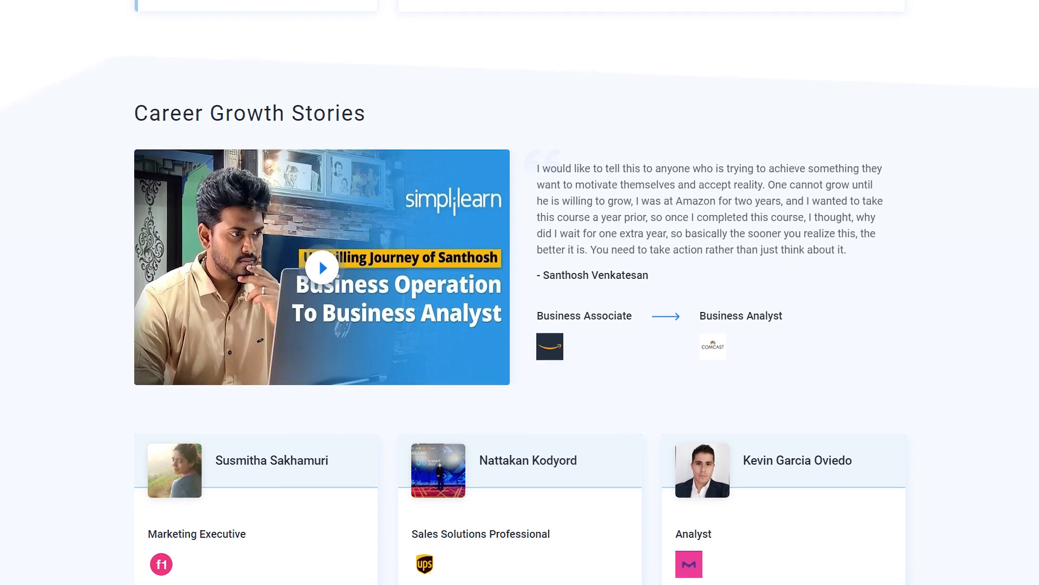
pyautogui.scroll(-3)
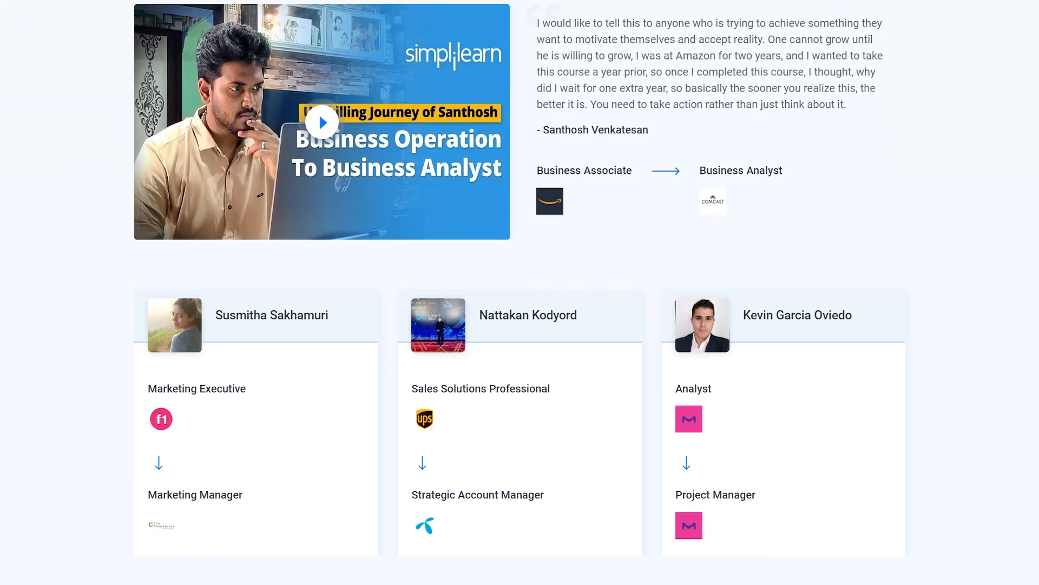
pyautogui.scroll(-3)
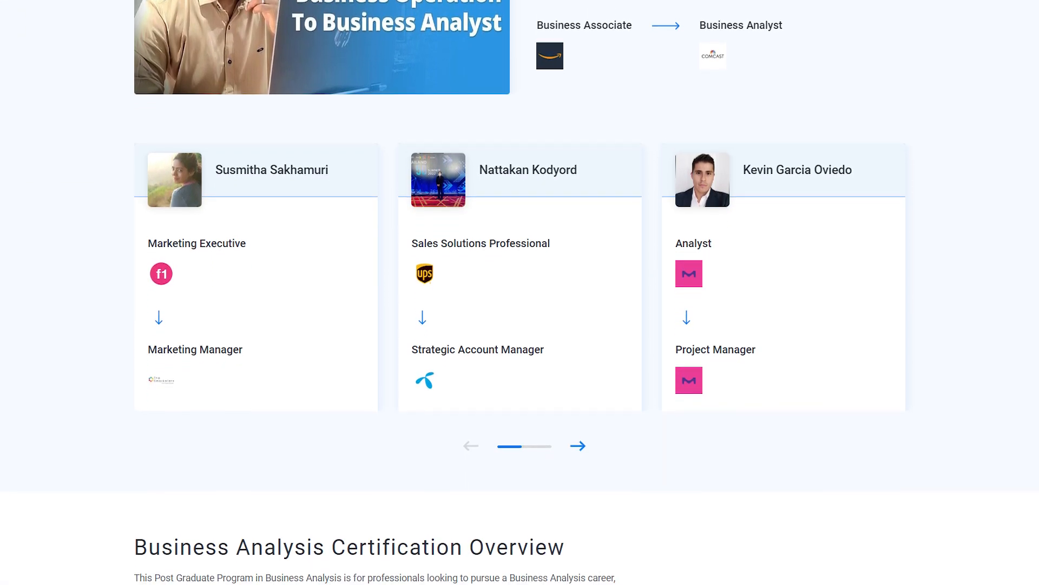
pyautogui.scroll(-3)
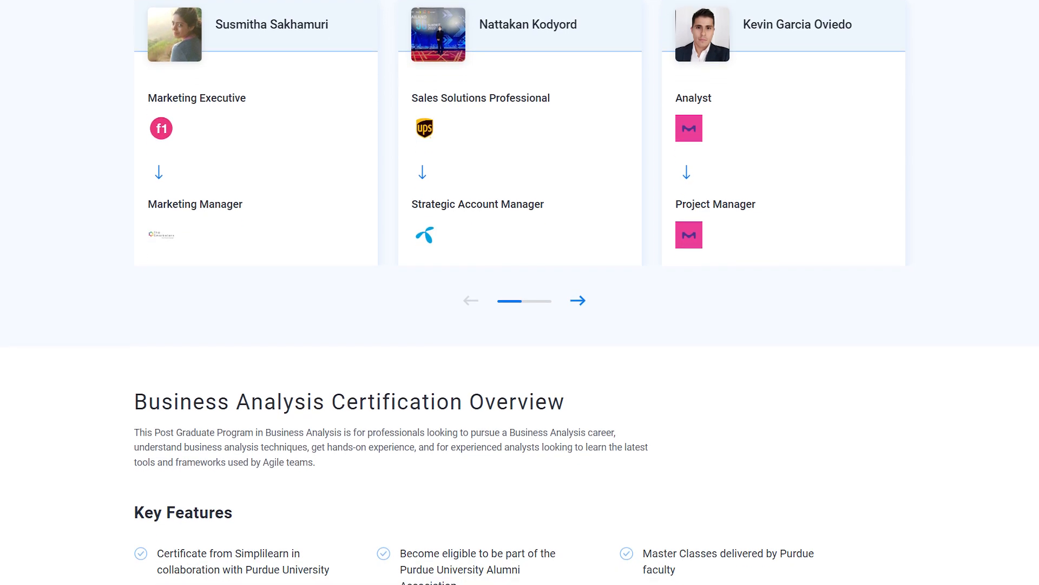
pyautogui.scroll(-3)
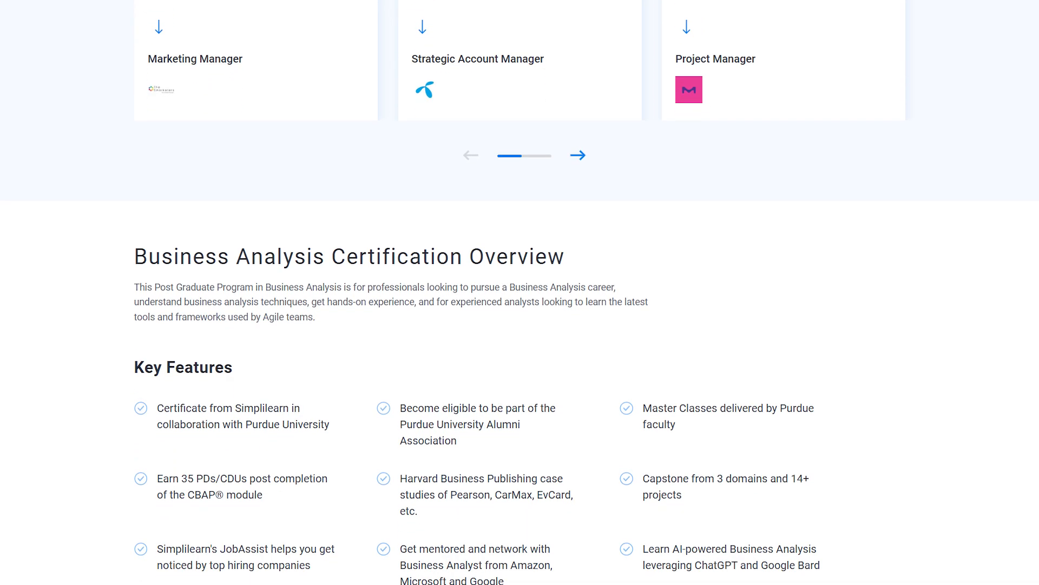
pyautogui.scroll(-3)
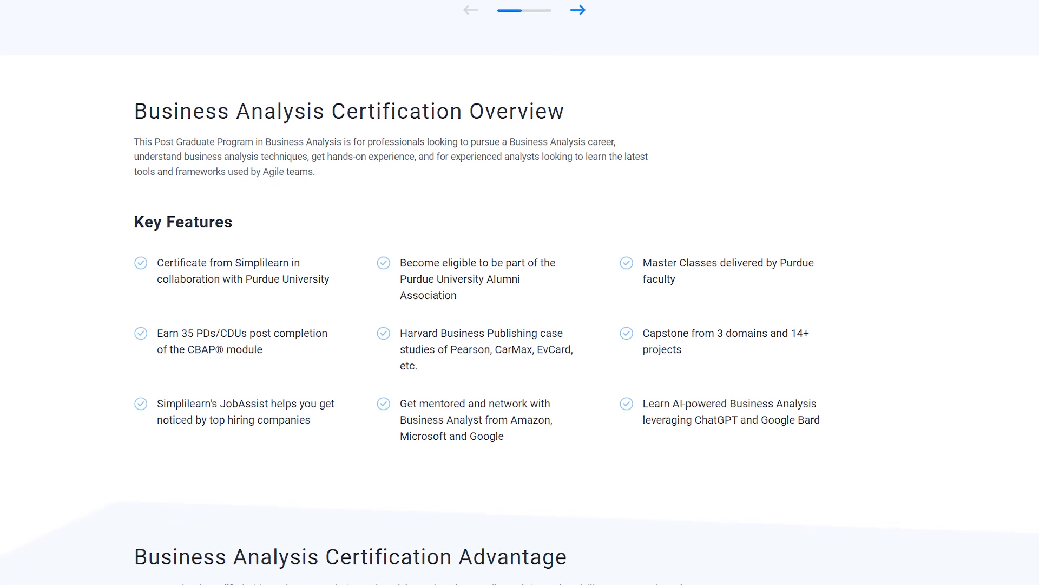
pyautogui.scroll(-3)
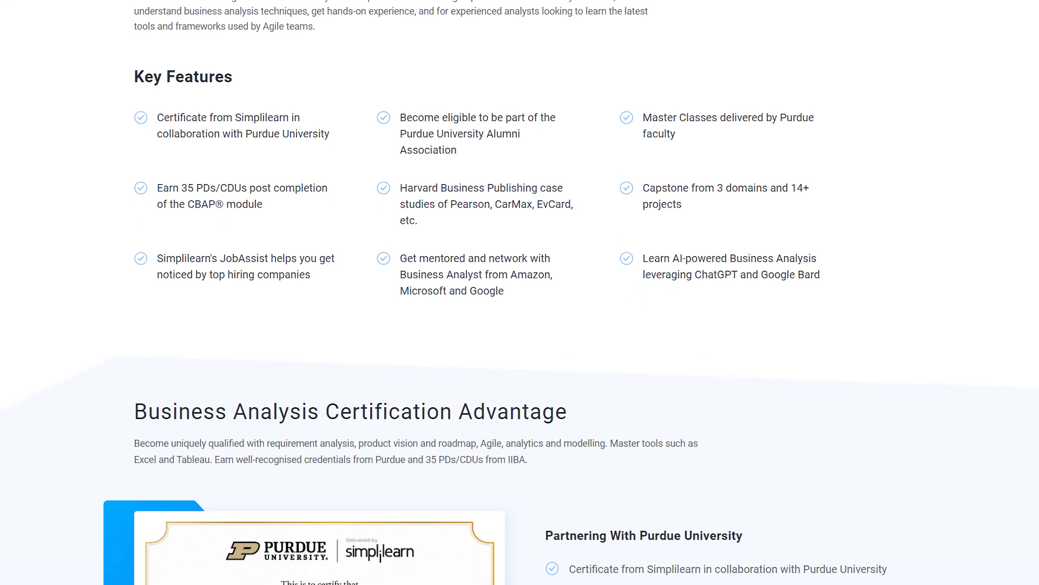
pyautogui.scroll(-3)
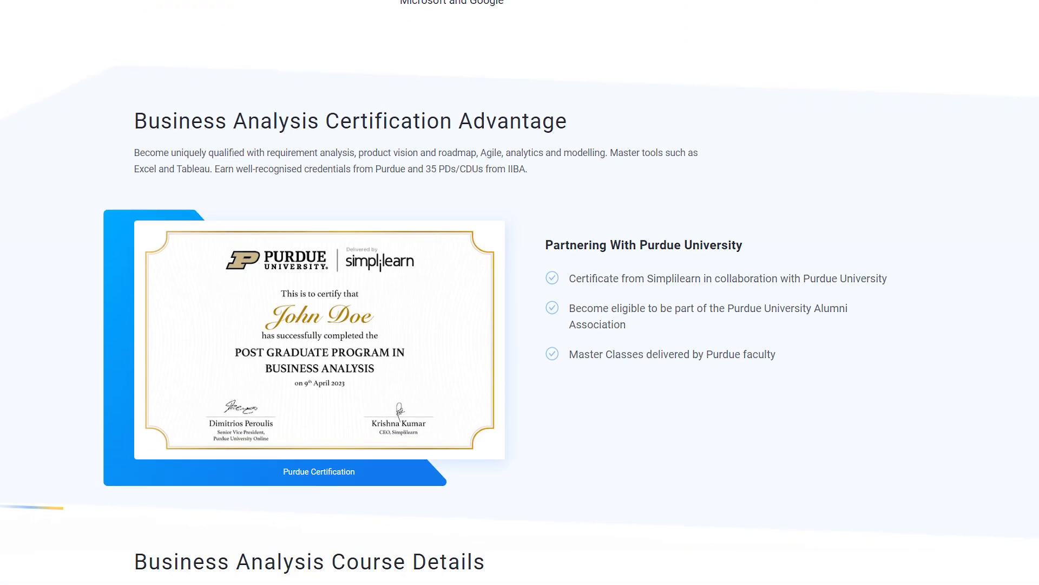
pyautogui.scroll(-3)
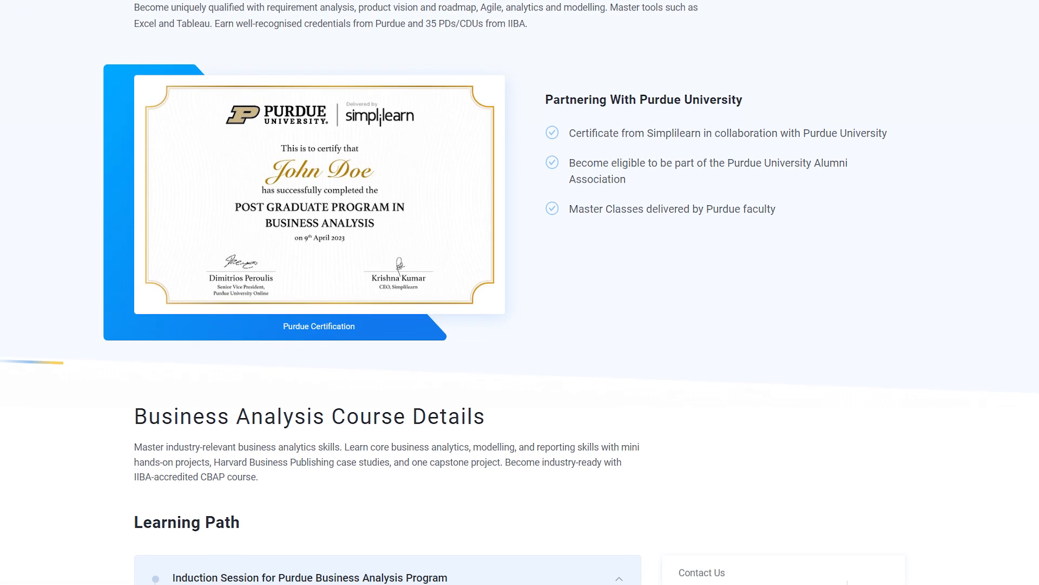
pyautogui.scroll(-3)
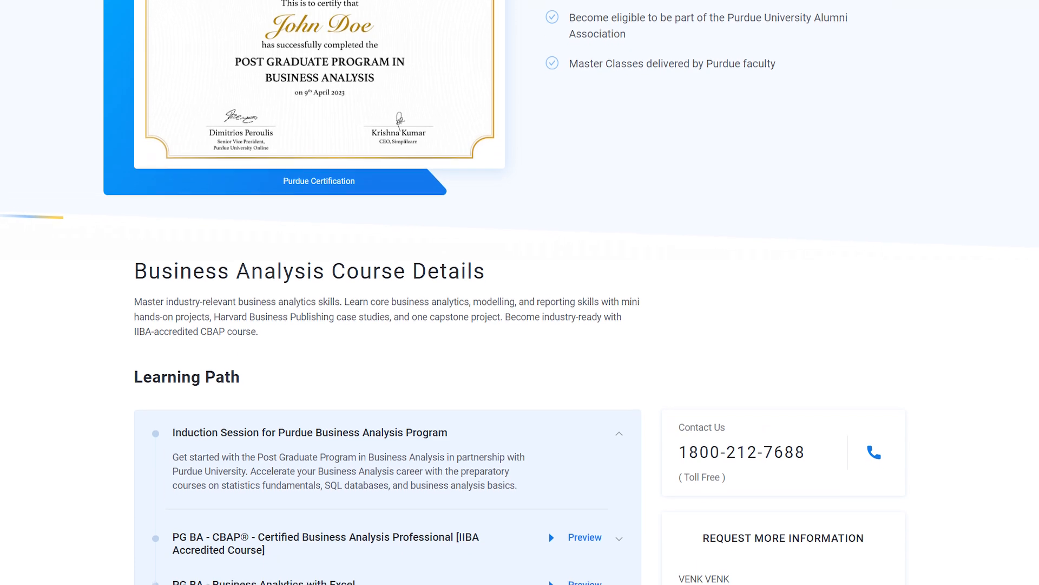
pyautogui.scroll(-3)
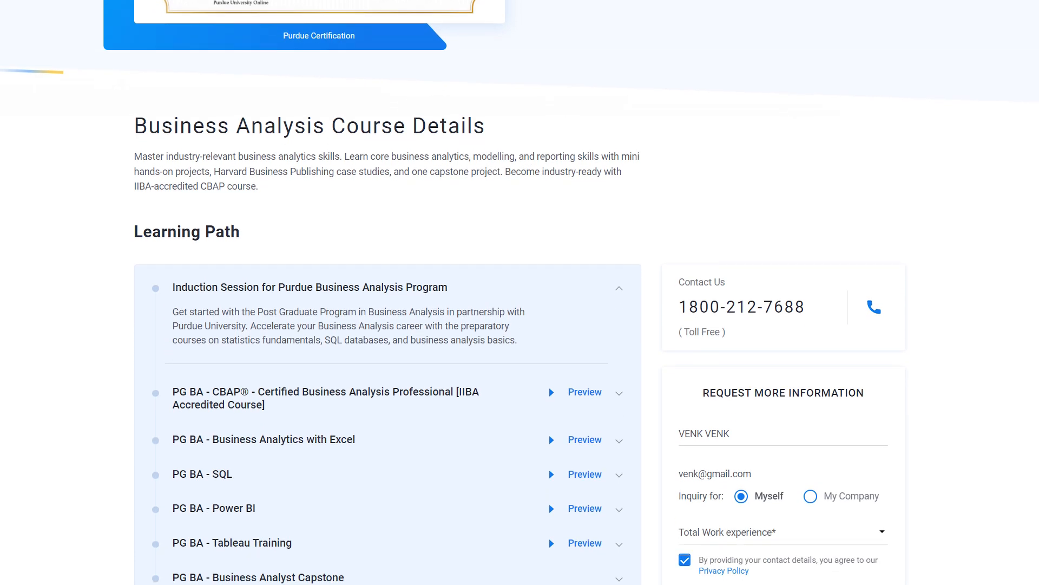
pyautogui.scroll(-3)
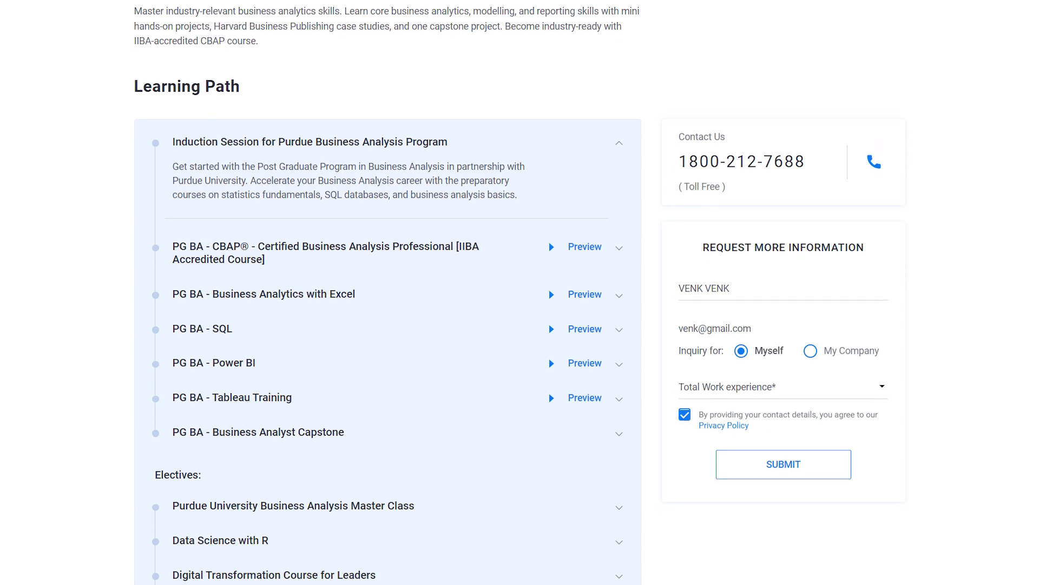
pyautogui.scroll(-3)
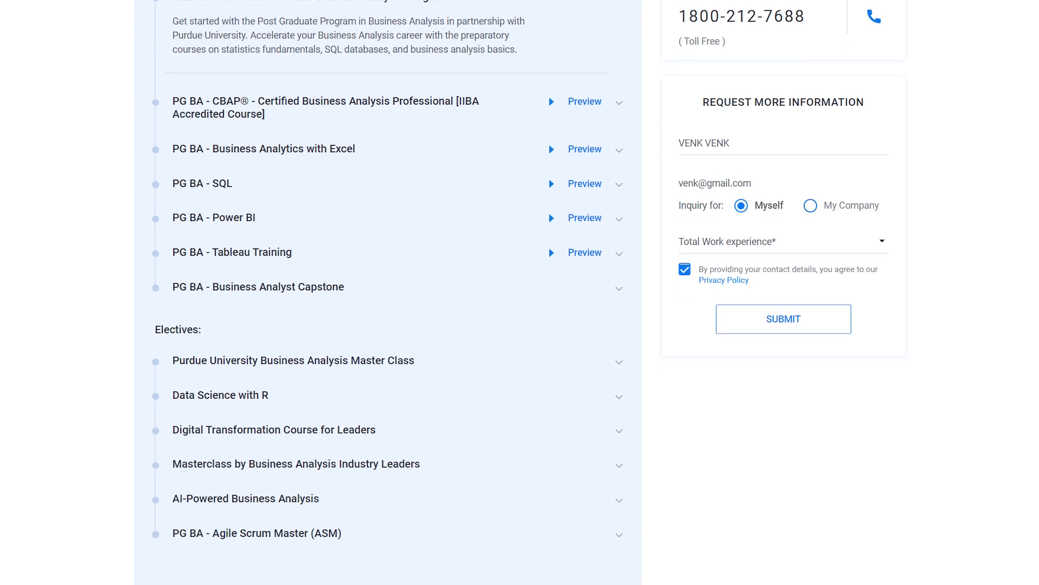
pyautogui.scroll(-3)
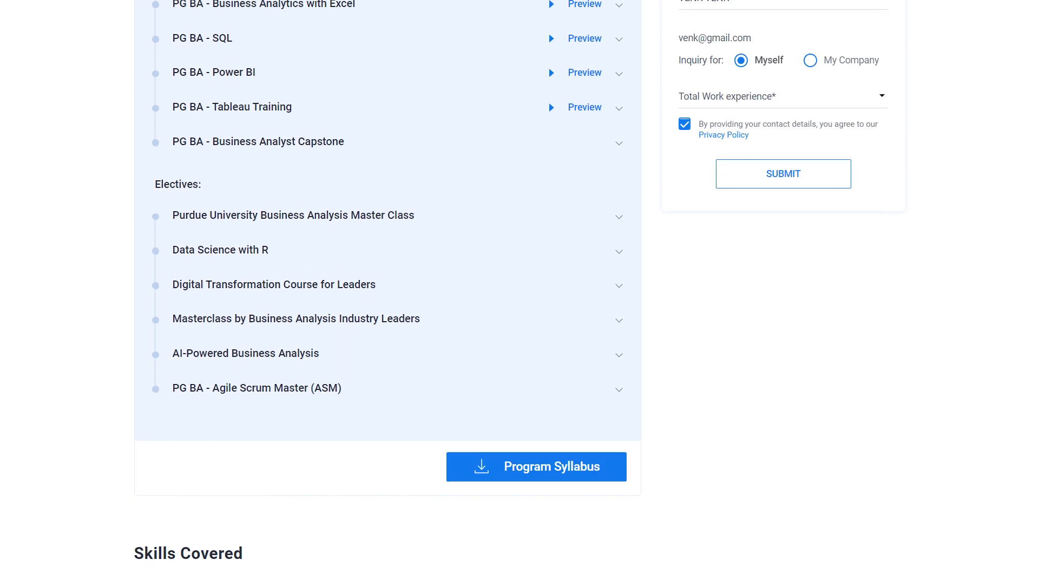
pyautogui.scroll(-3)
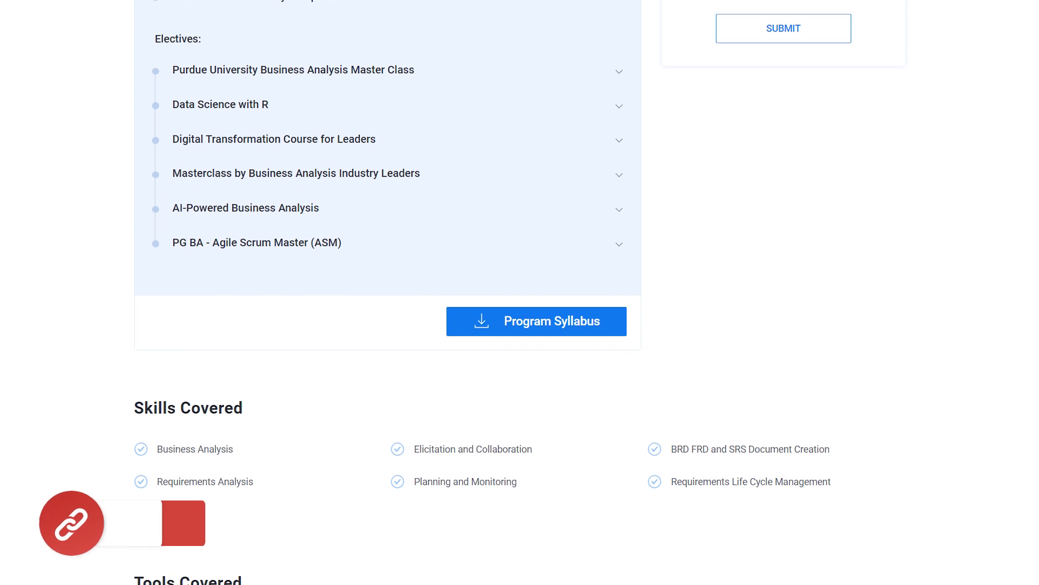
pyautogui.scroll(-3)
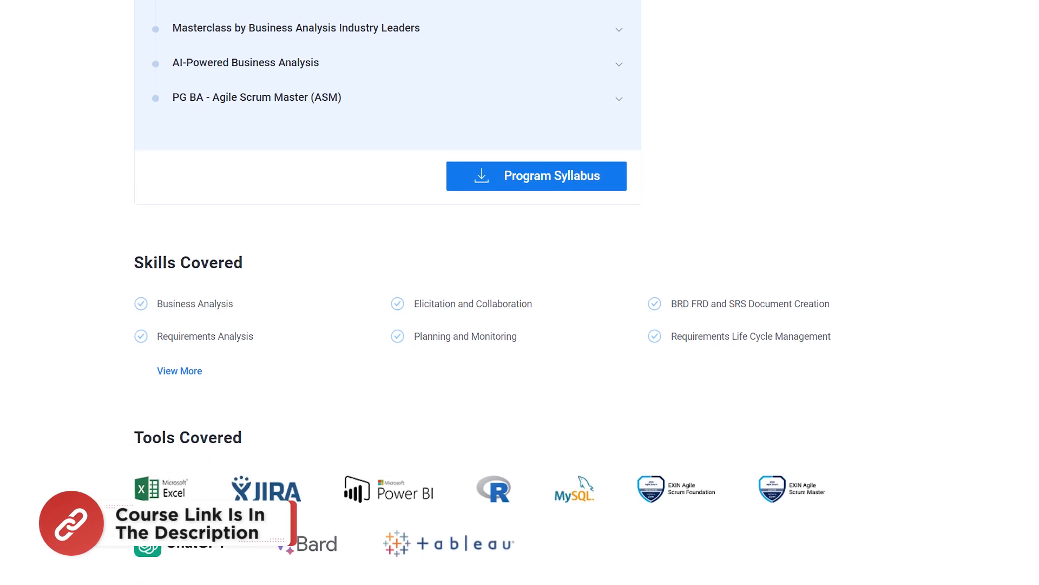
pyautogui.scroll(-3)
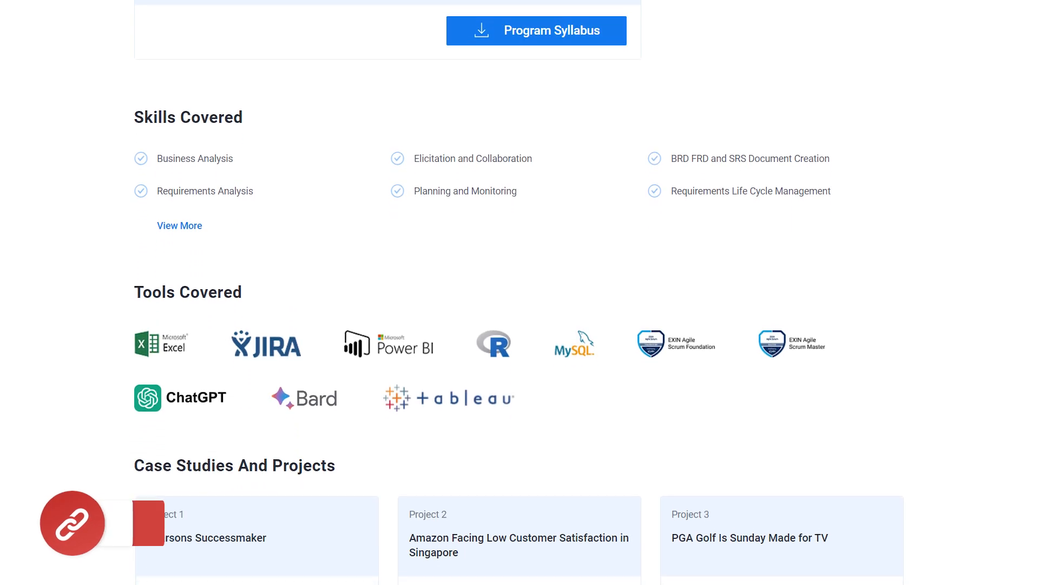
pyautogui.scroll(-3)
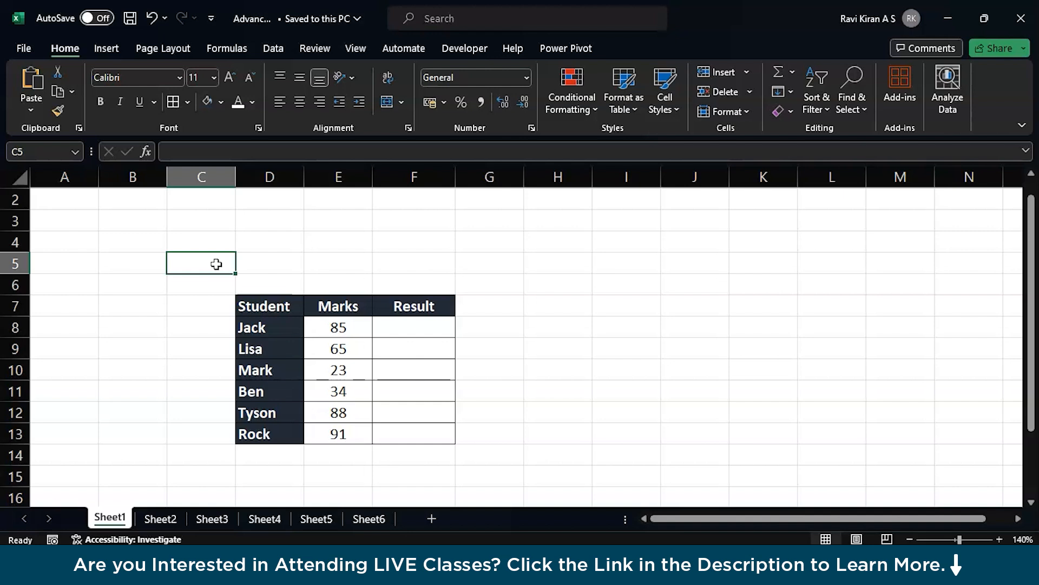
pyautogui.click(413, 326)
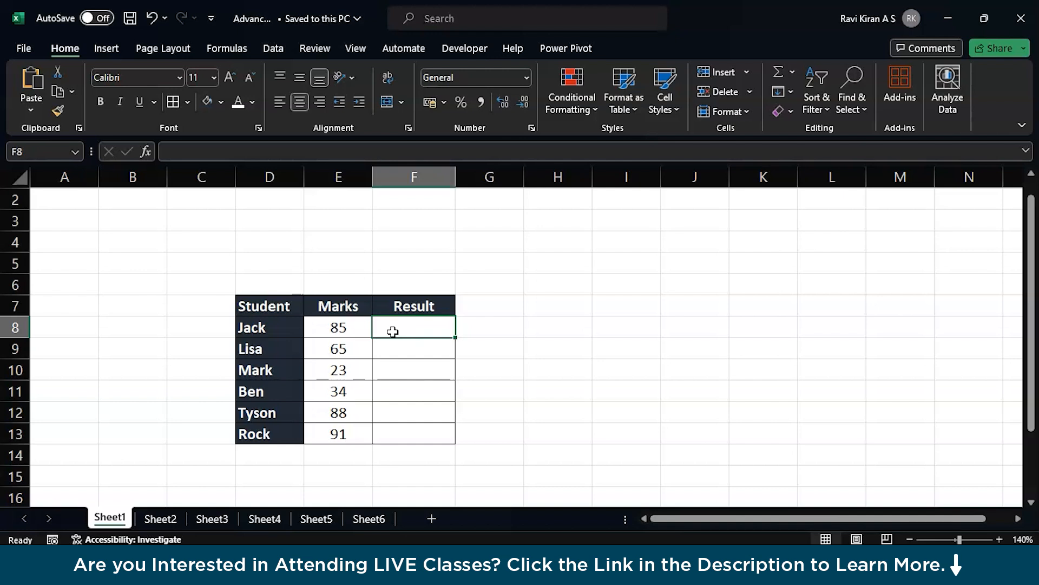
pyautogui.write('=')
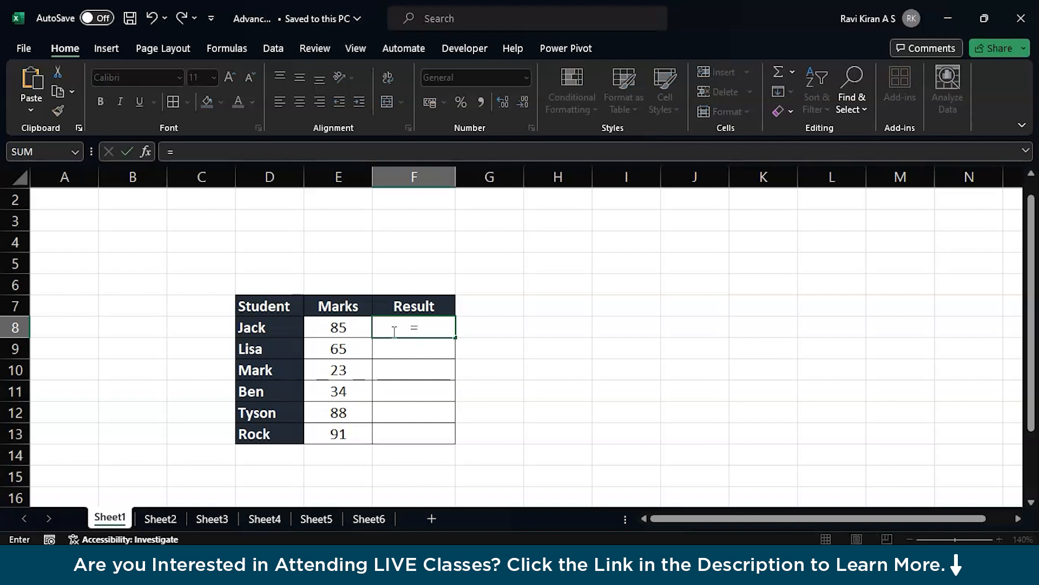
# Enter =IF(E8<35,"Fail","Pass") in F8 for Jack's result
pyautogui.write('if')
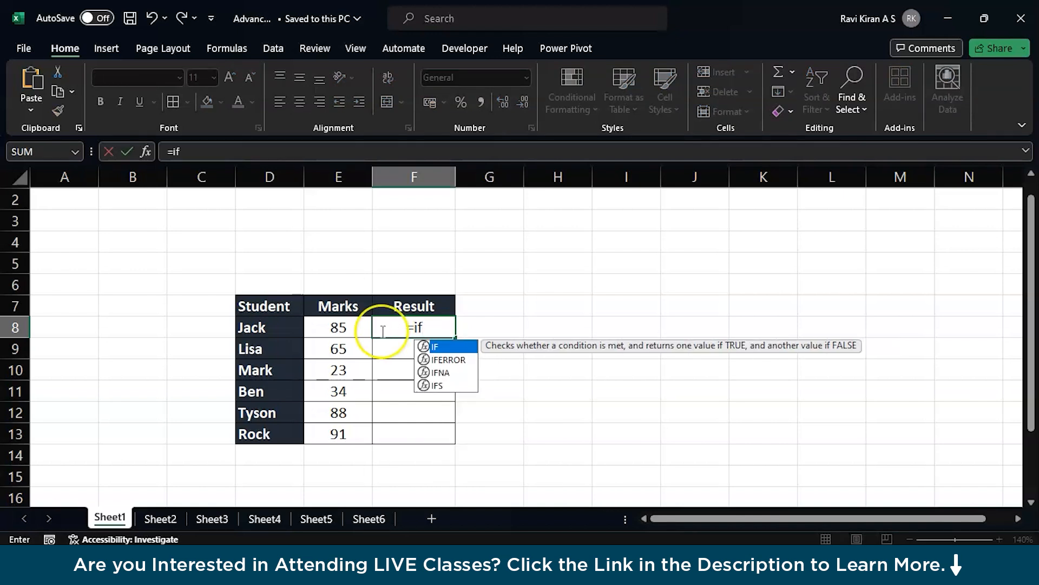
pyautogui.click(337, 327)
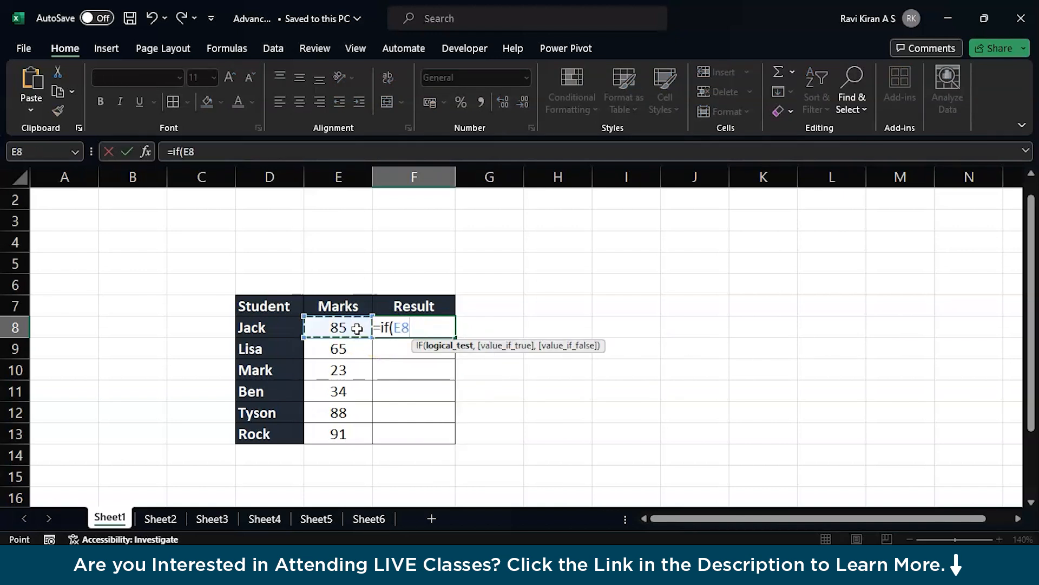
pyautogui.write('<')
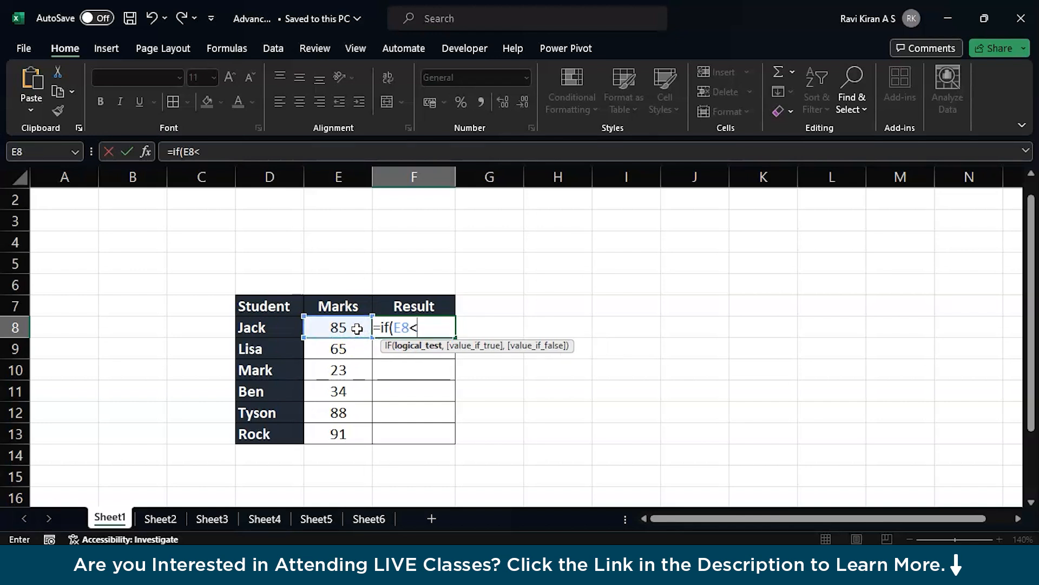
pyautogui.write('35')
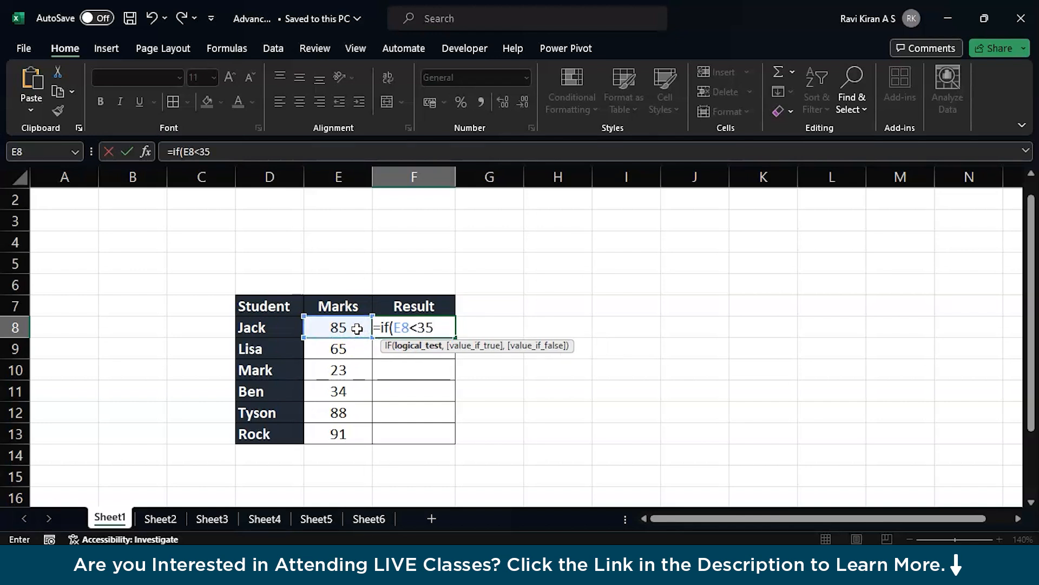
pyautogui.write(',"F')
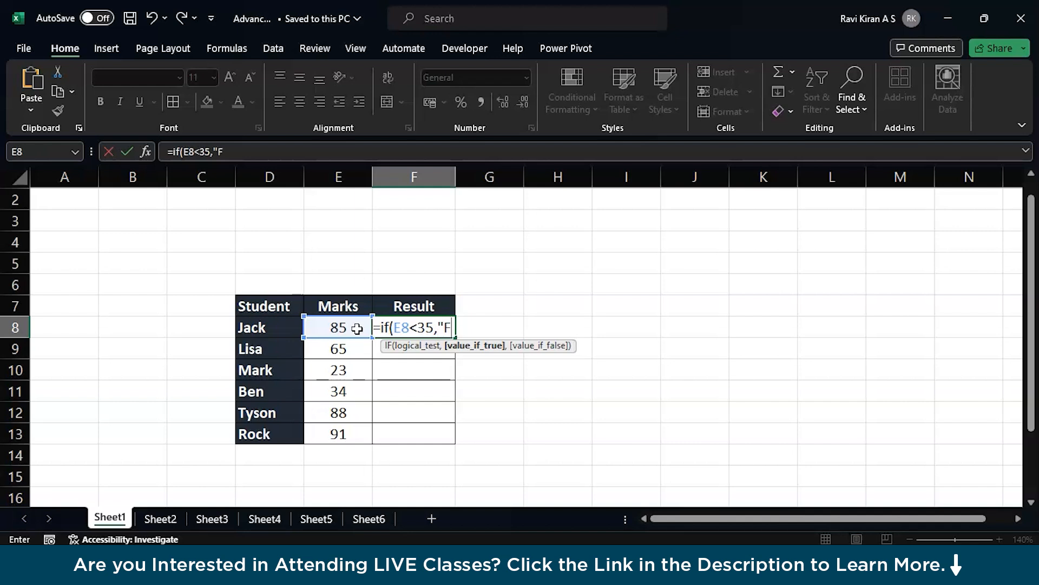
pyautogui.write('ail",')
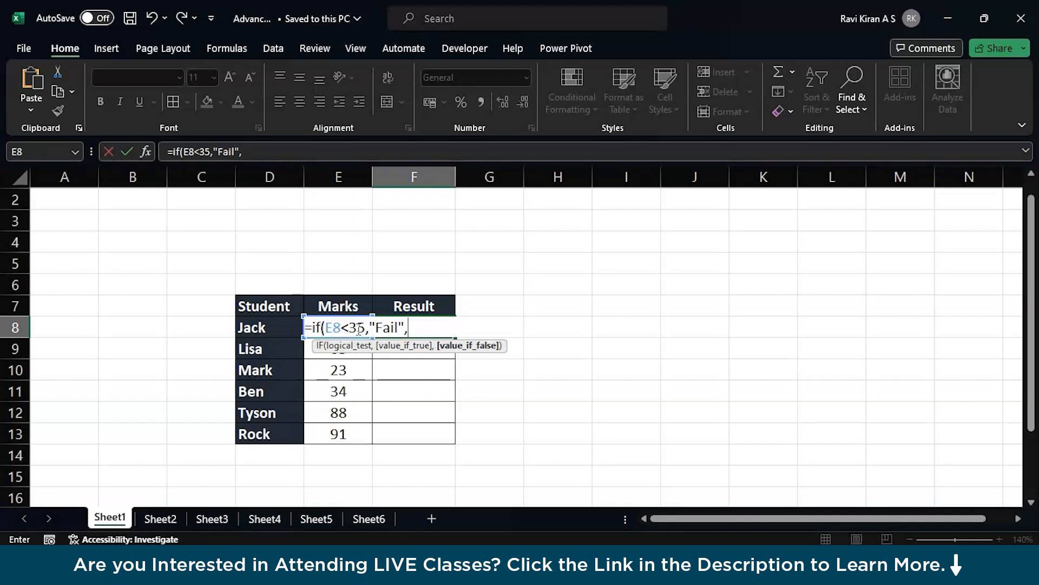
pyautogui.write('Pass')
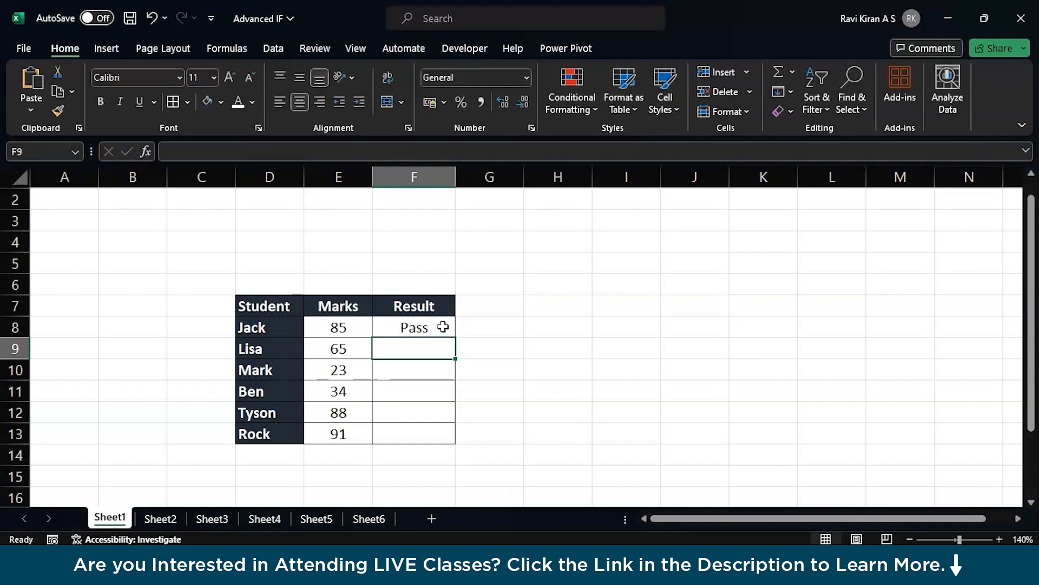
# Copy F8's Pass/Fail formula down to F13 and check Mark's result in F10
pyautogui.click(413, 326)
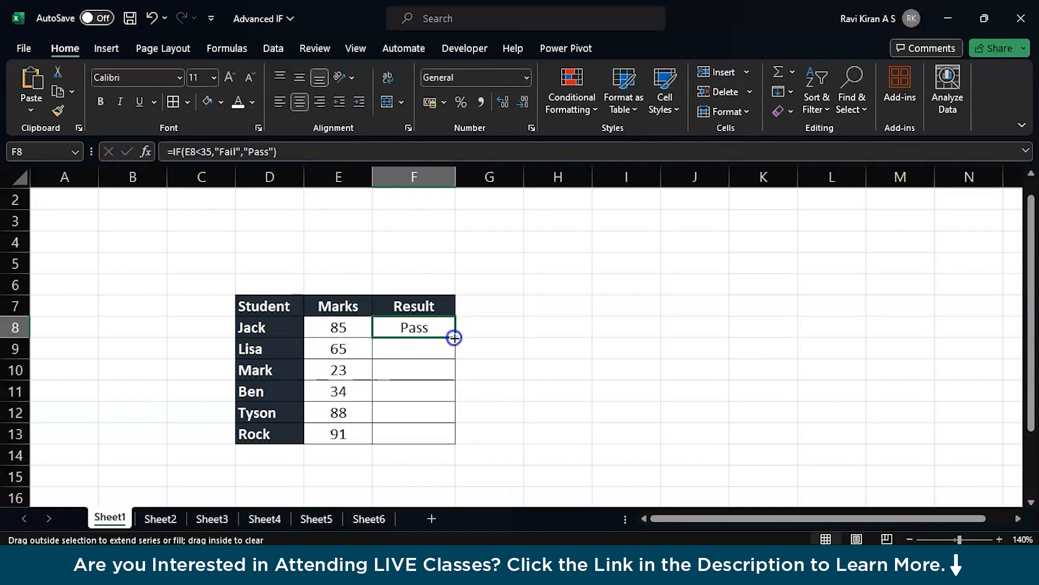
pyautogui.moveTo(455, 337); pyautogui.dragTo(449, 434)
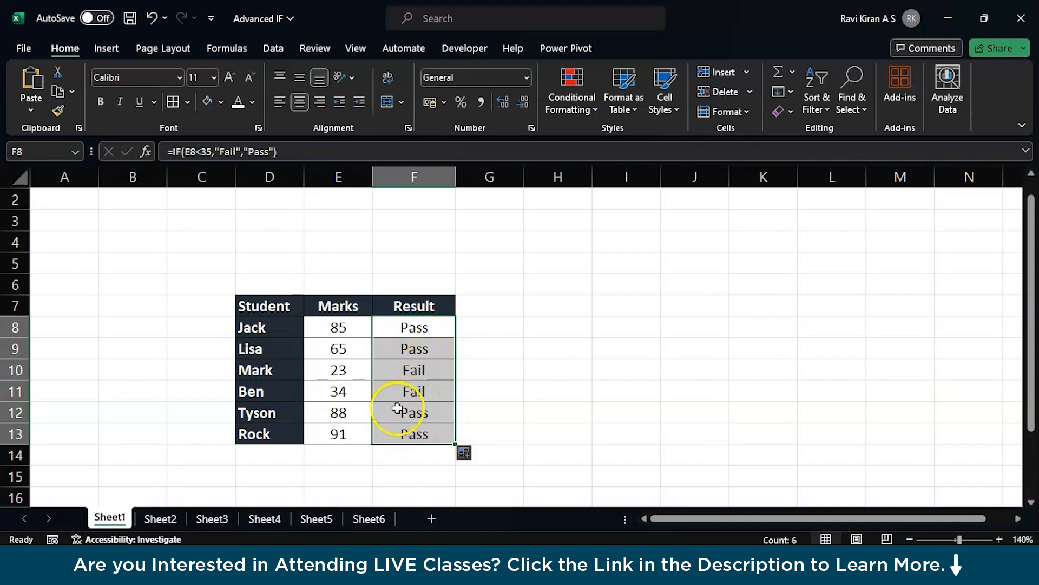
pyautogui.click(413, 369)
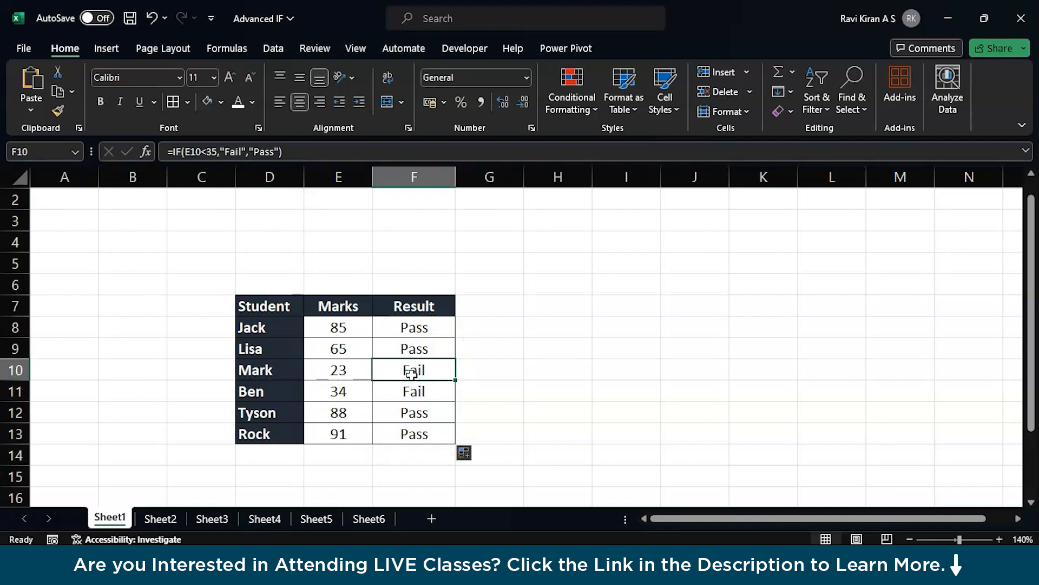
pyautogui.moveTo(230, 492)
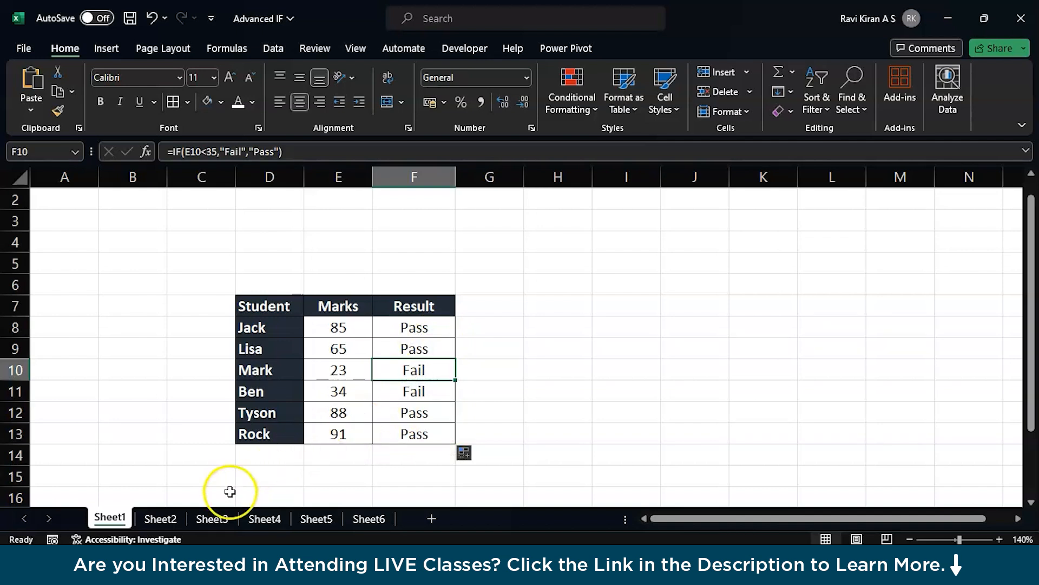
# Open Sheet2 and select Jack's Result cell F8
pyautogui.click(159, 519)
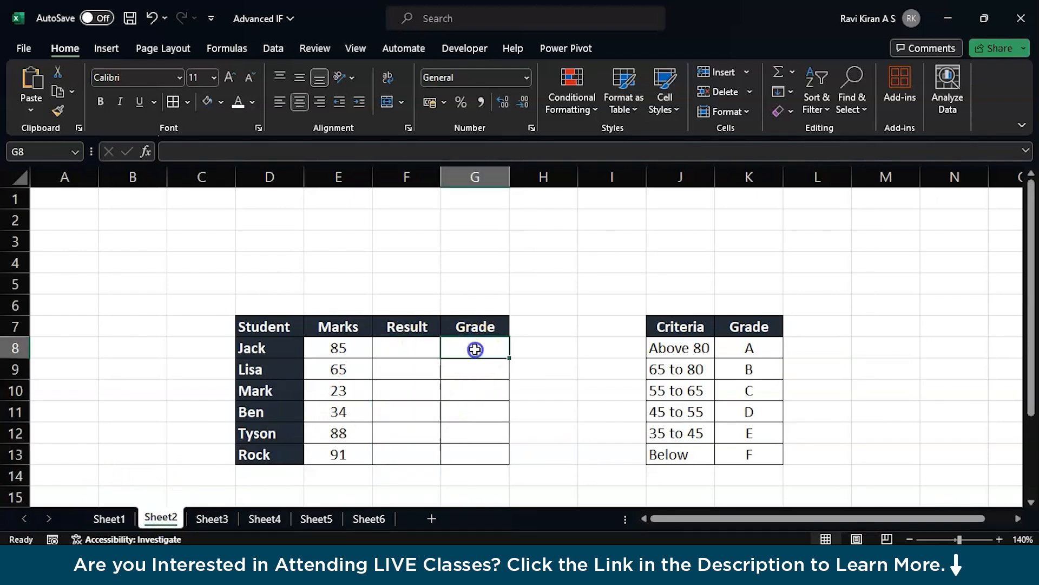
pyautogui.moveTo(475, 347); pyautogui.dragTo(475, 455)
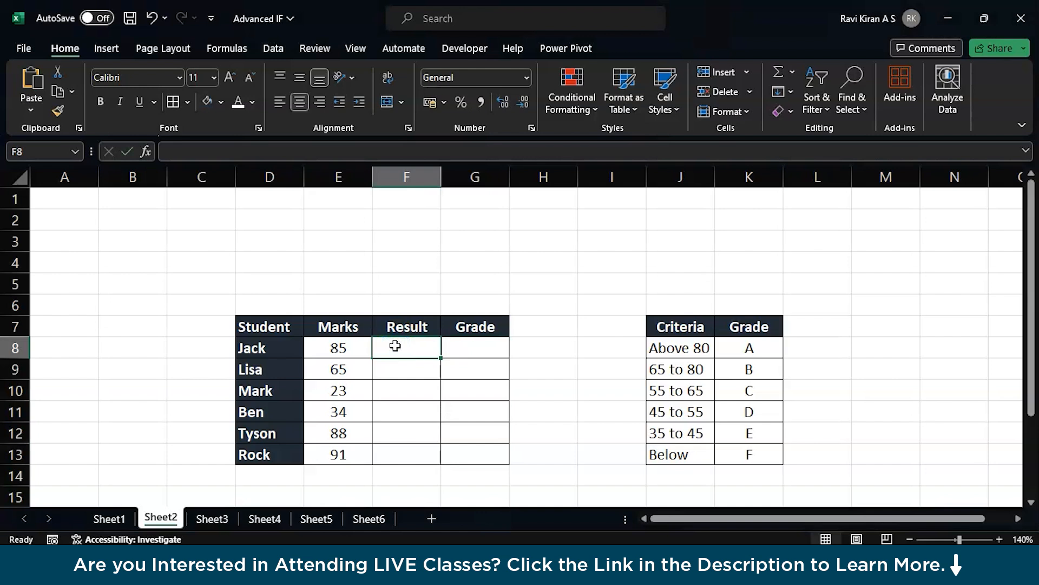
# Enter =IF(E8<35,"Fail","Pass") in F8 on Sheet2
pyautogui.write('=IF(E8<')
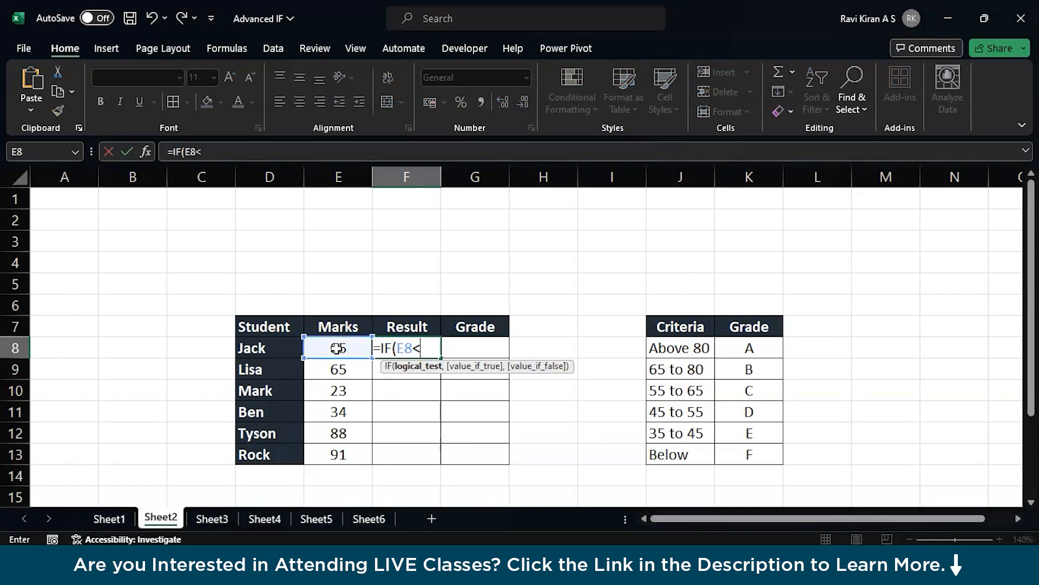
pyautogui.write('35,"')
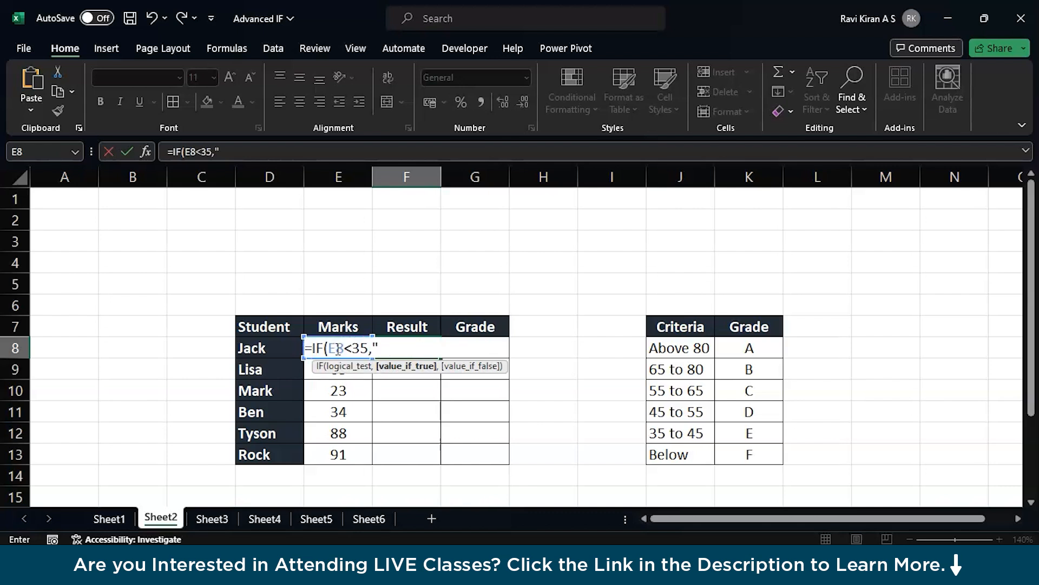
pyautogui.write('Fail')
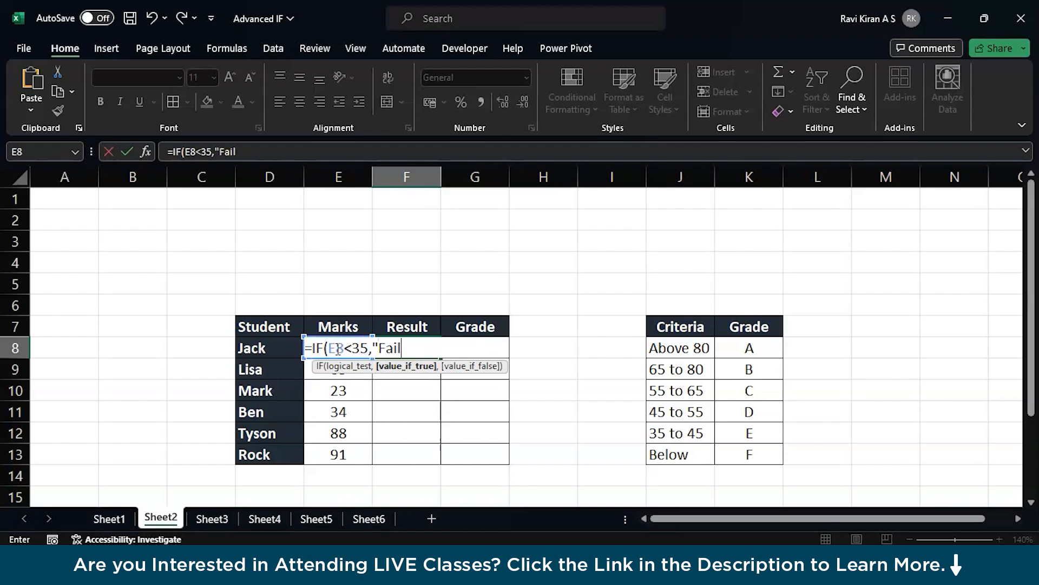
pyautogui.write('",PAss')
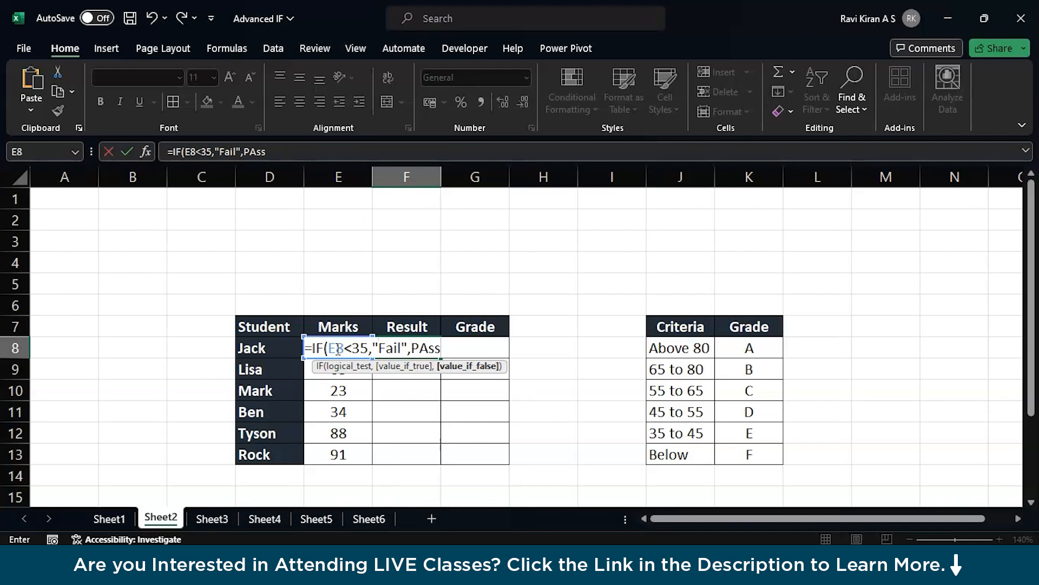
pyautogui.write('Pass')
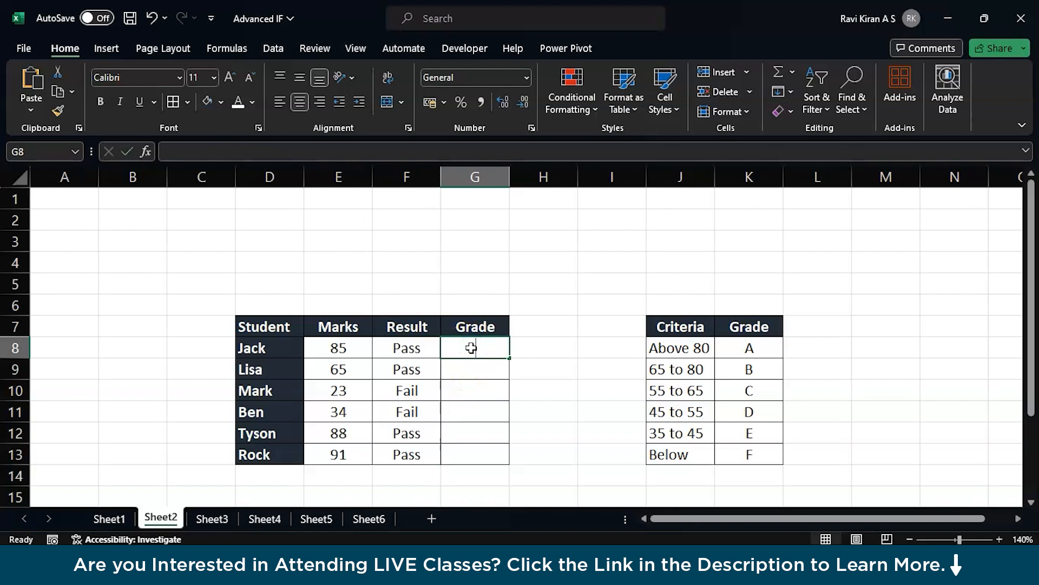
# Begin G8's nested IF giving grade A for marks from 80 and B from 65
pyautogui.write('=if')
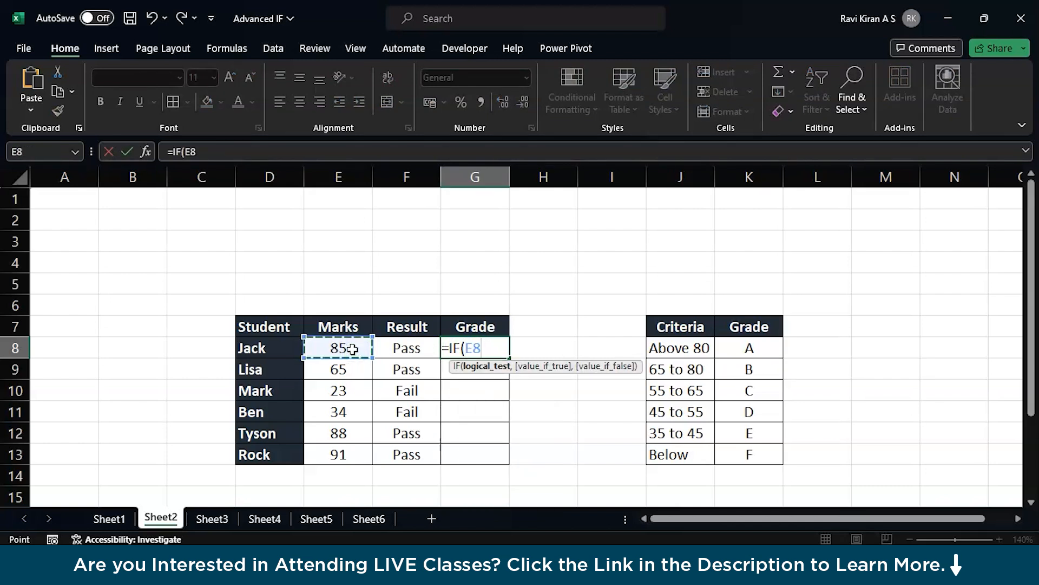
pyautogui.write('>=')
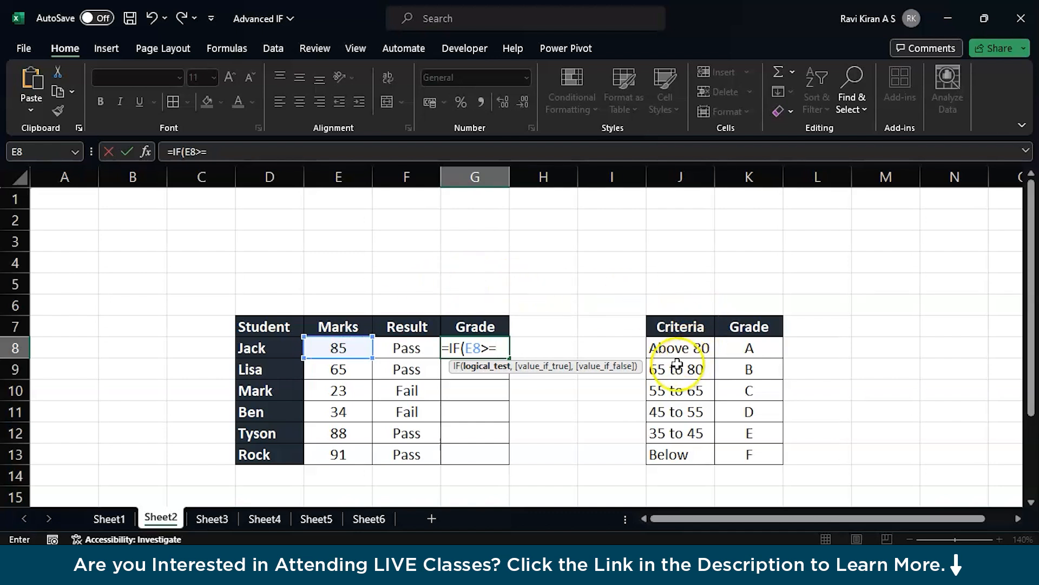
pyautogui.write('80')
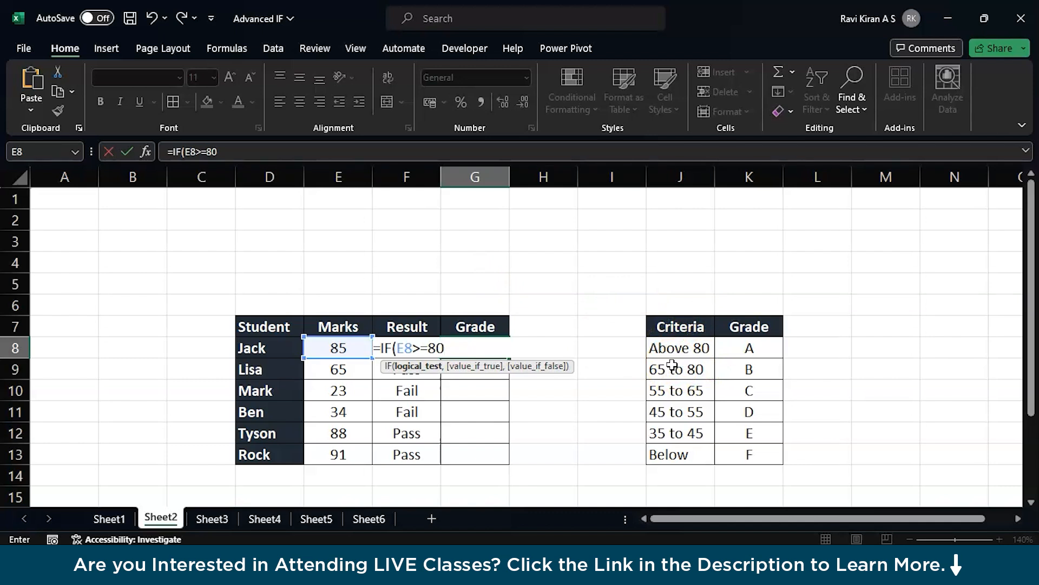
pyautogui.write(',"')
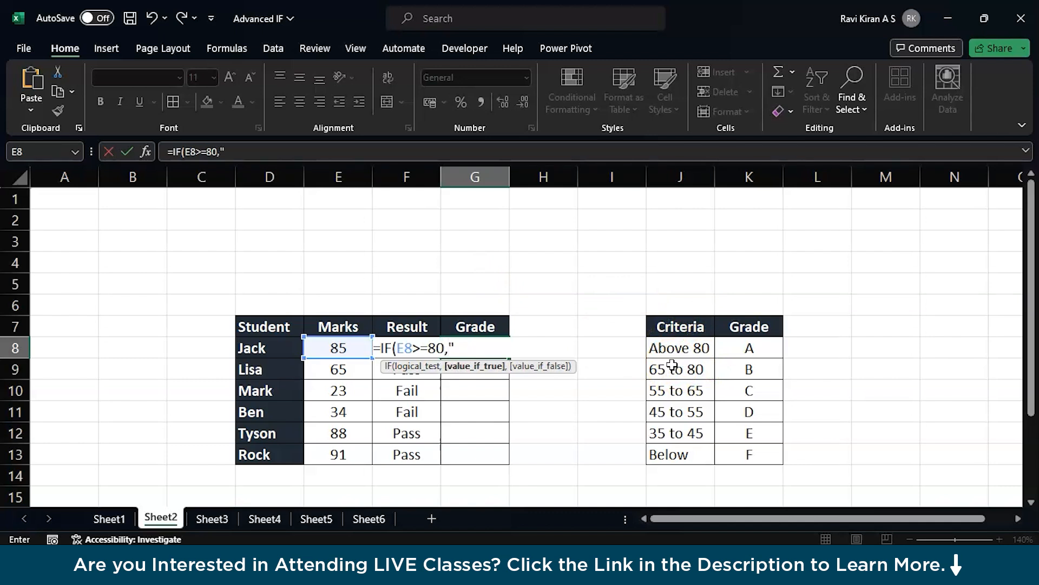
pyautogui.write('A",')
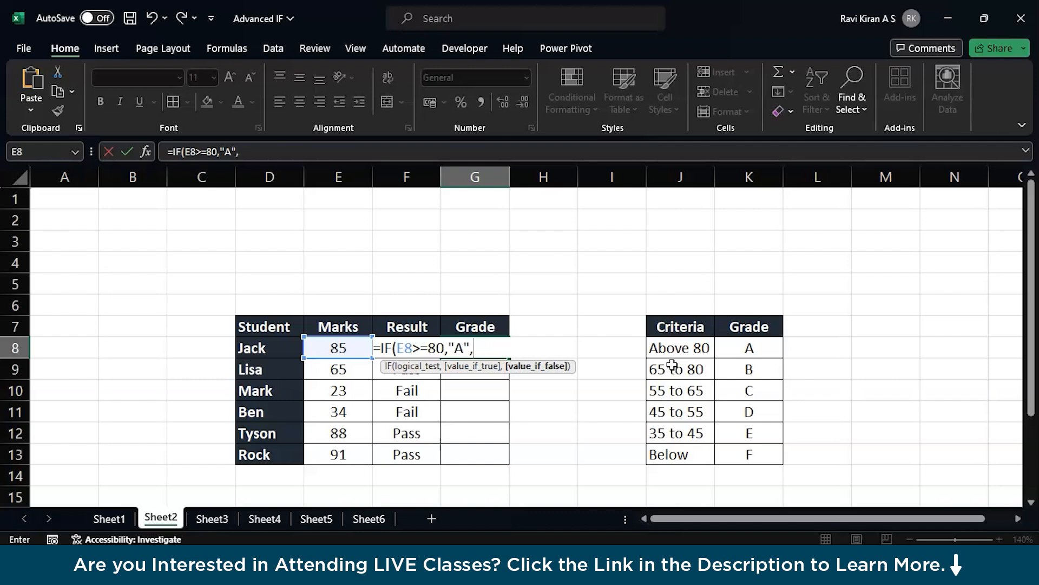
pyautogui.write('if')
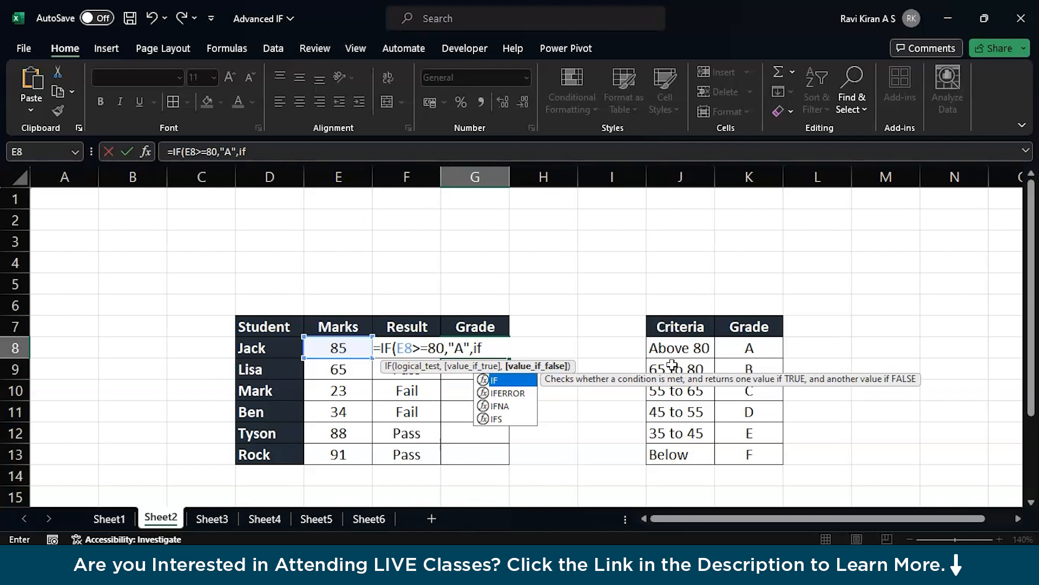
pyautogui.write('IF(')
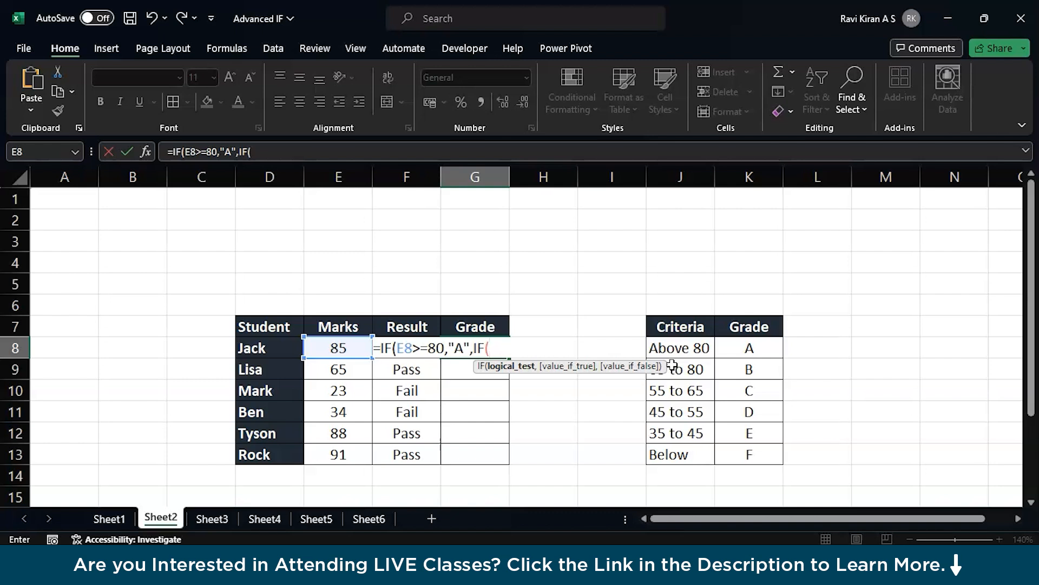
pyautogui.click(338, 348)
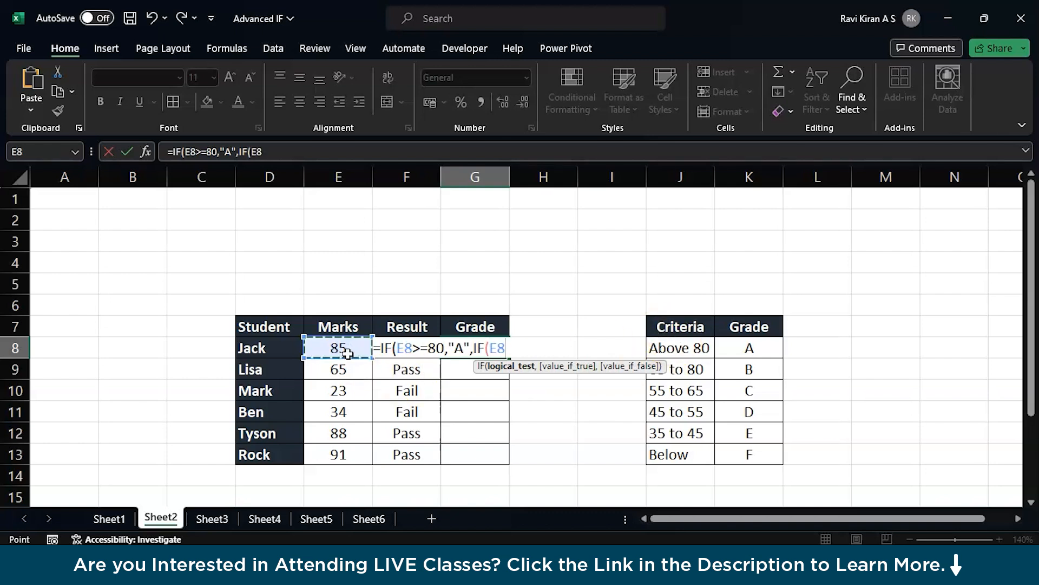
pyautogui.write('>=')
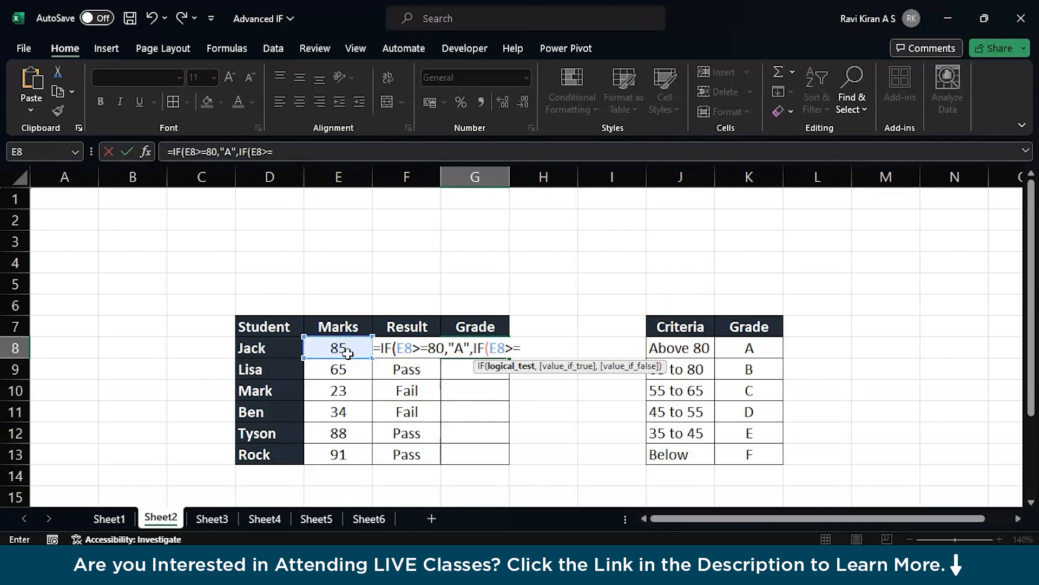
pyautogui.moveTo(689, 365)
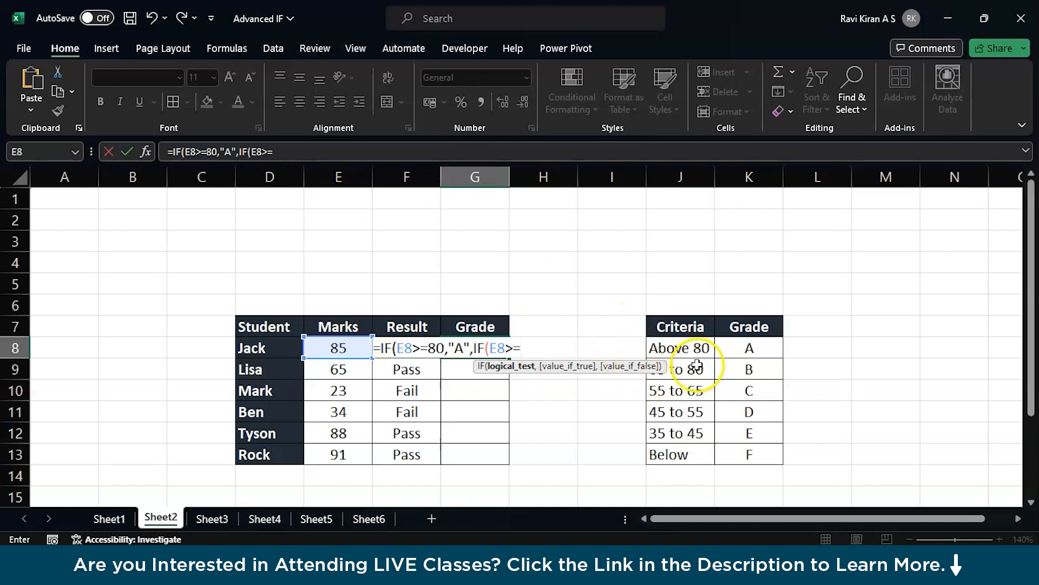
pyautogui.write('65')
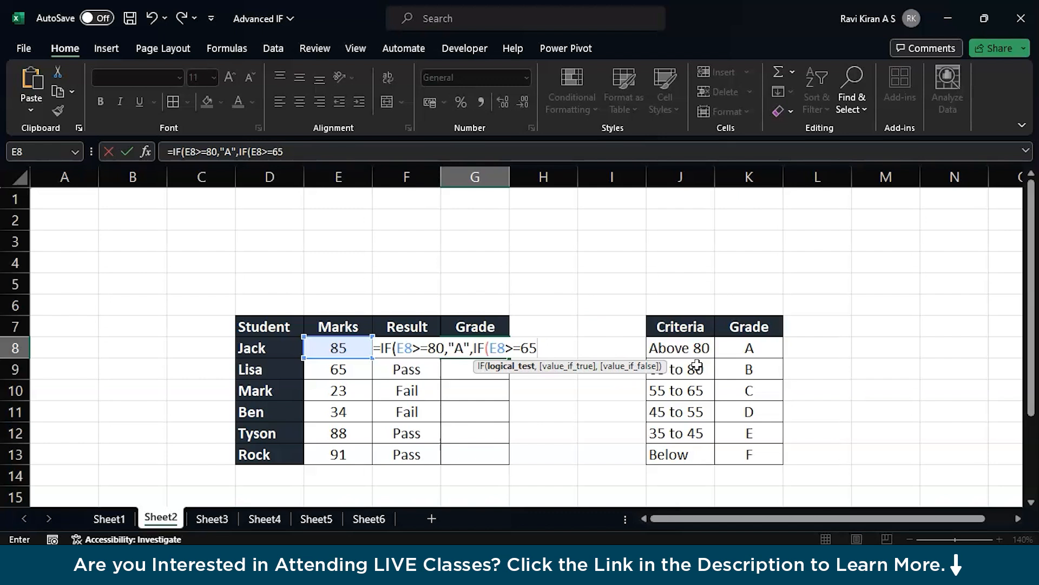
pyautogui.write('"B",i')
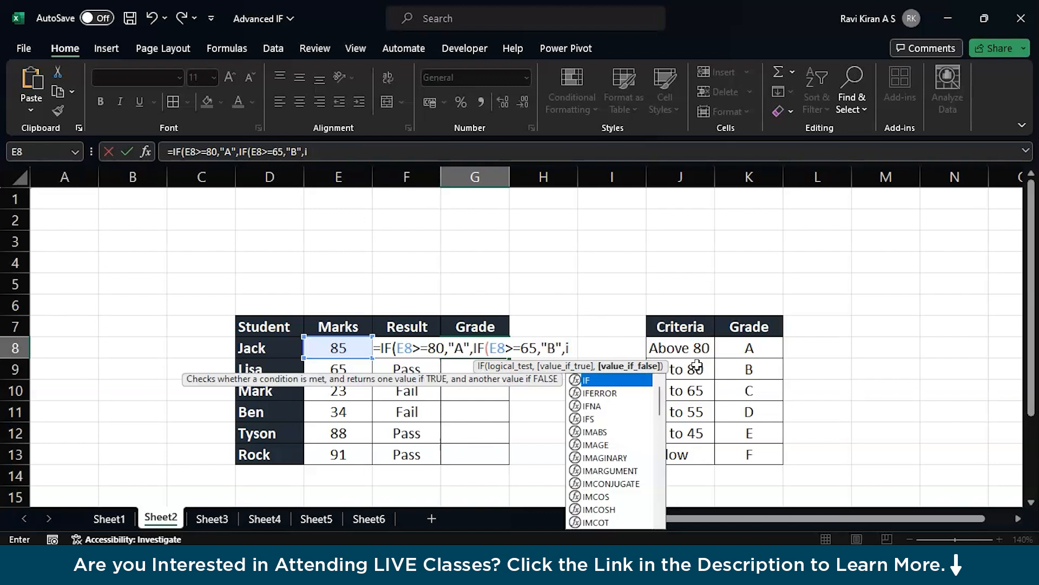
# Add grades C from 55, D from 45, E from 35, otherwise F, and commit
pyautogui.write('F(')
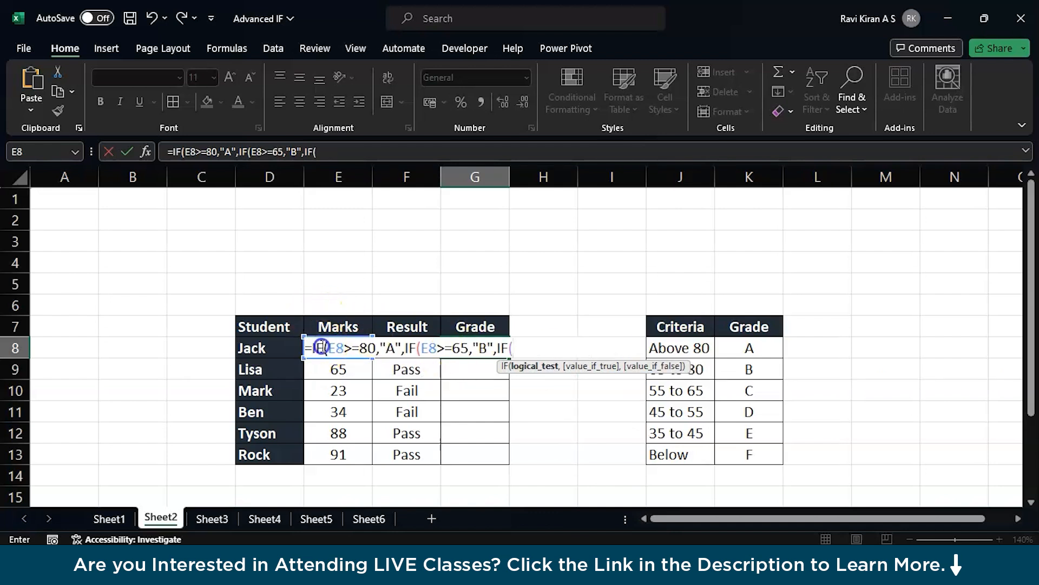
pyautogui.write('E8')
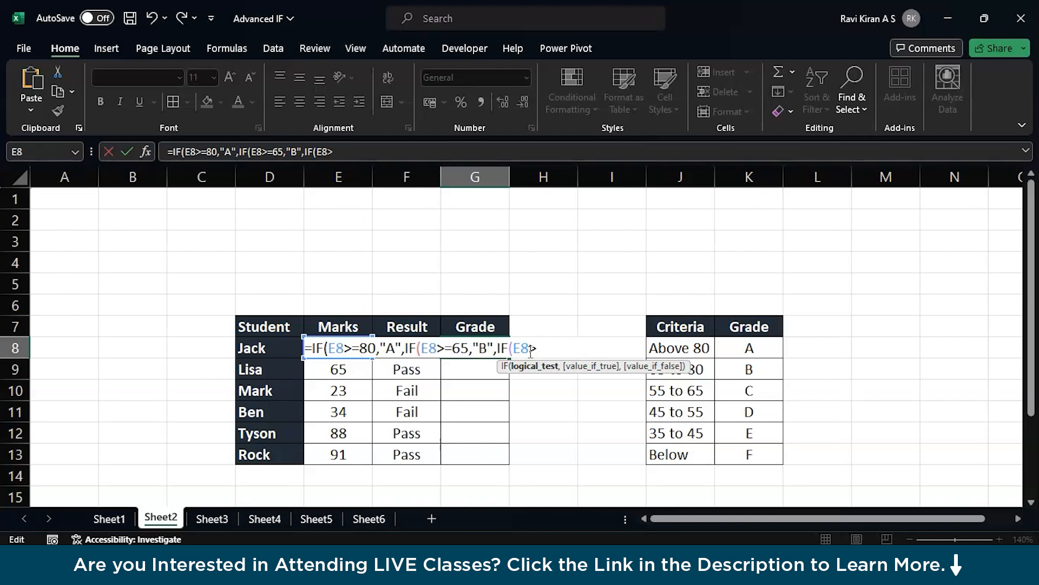
pyautogui.write('>=')
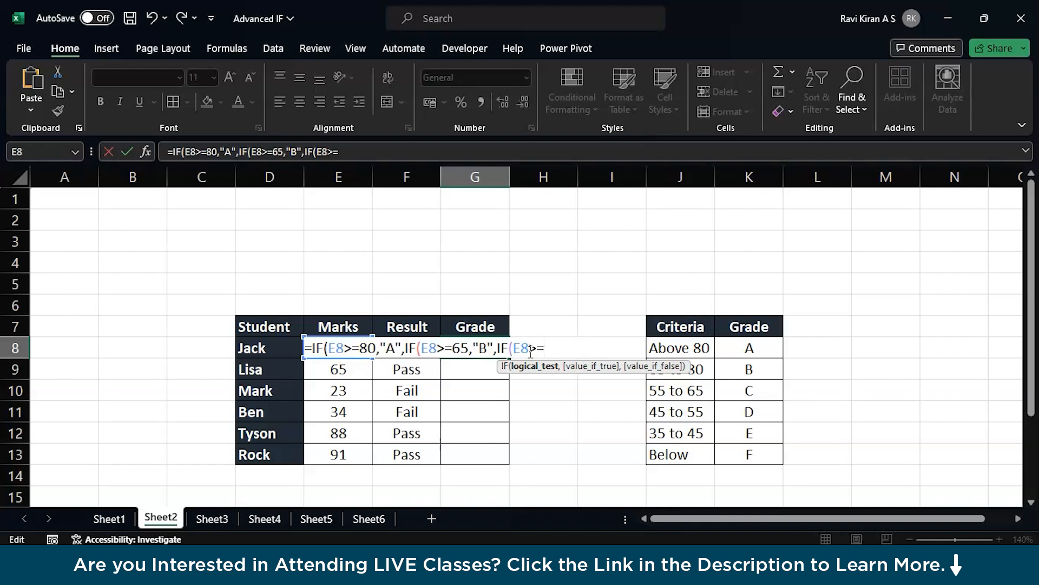
pyautogui.write('55,"C",')
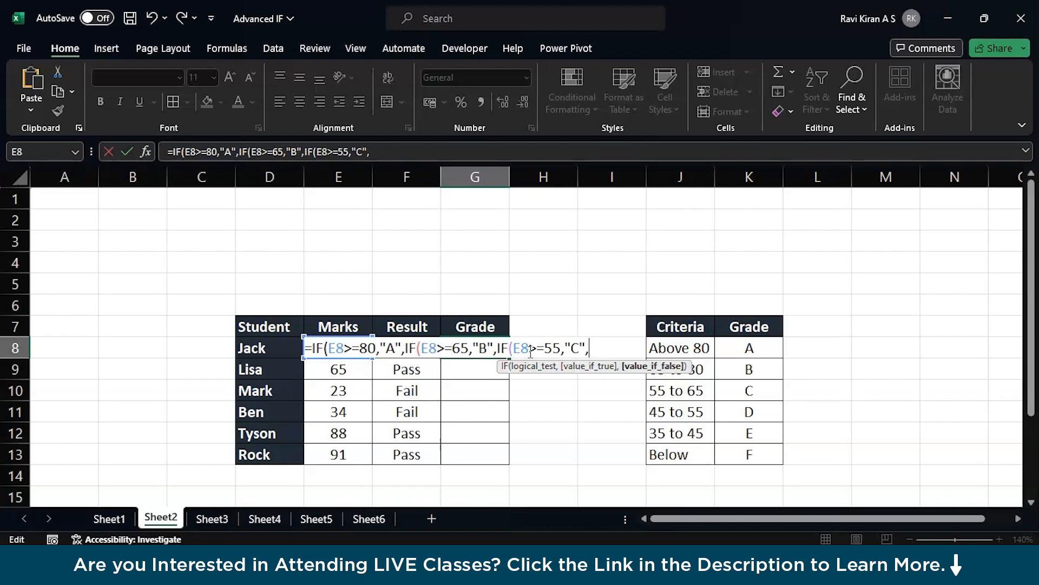
pyautogui.write('IF(E8')
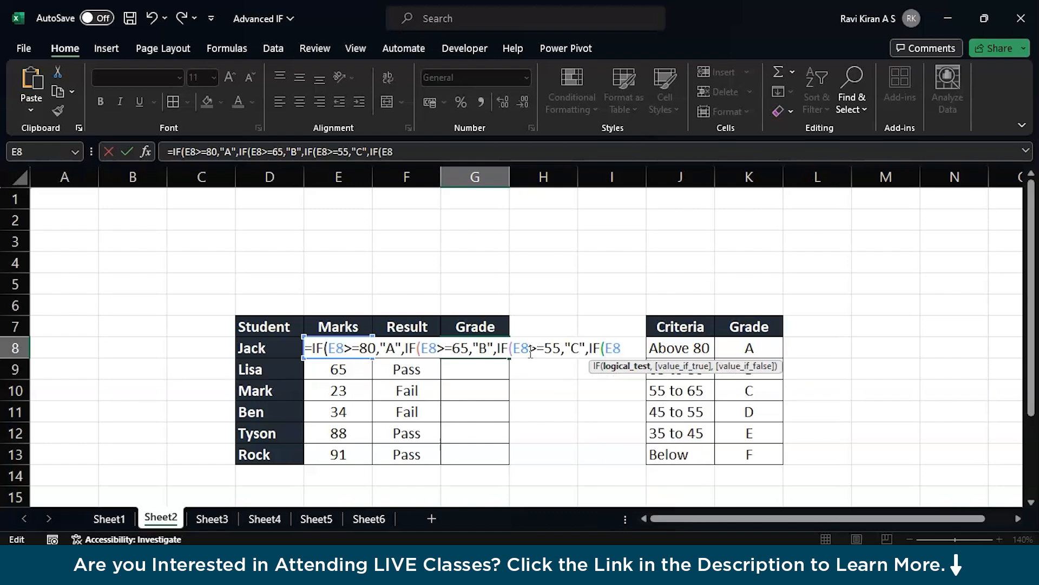
pyautogui.write('>')
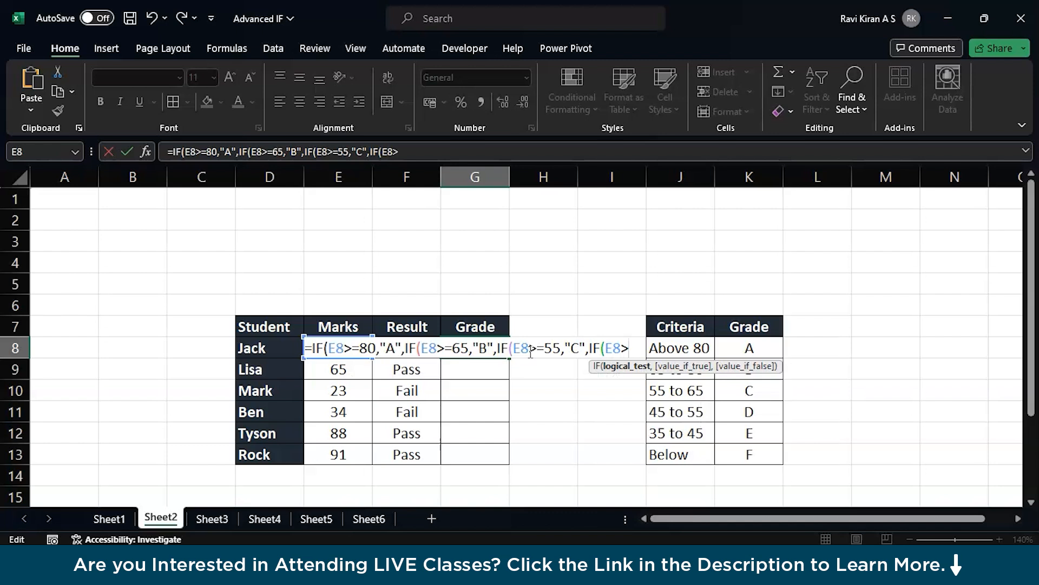
pyautogui.write('>=45,"')
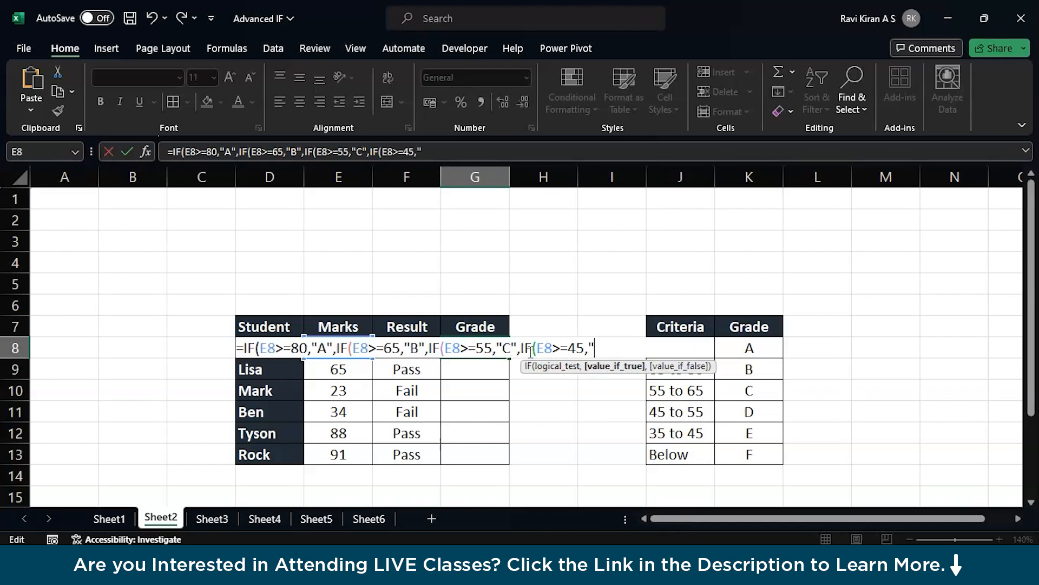
pyautogui.write('D",IF(')
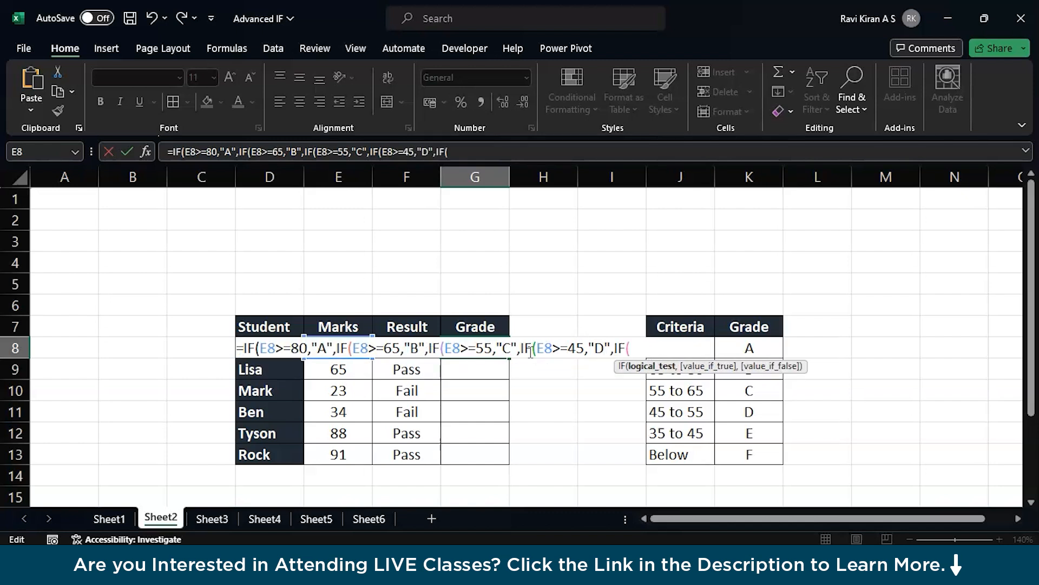
pyautogui.write('E8')
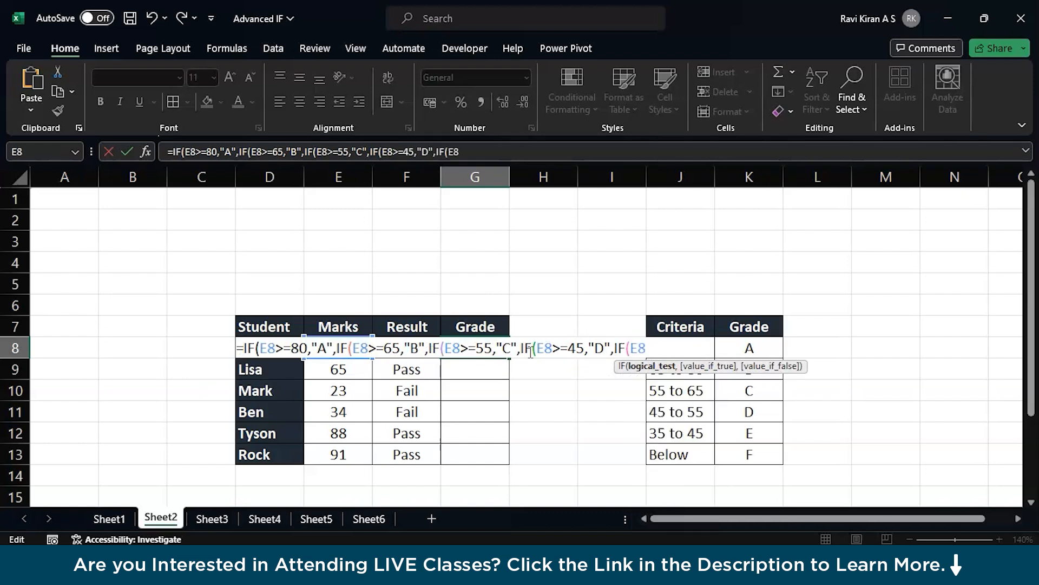
pyautogui.write('>=')
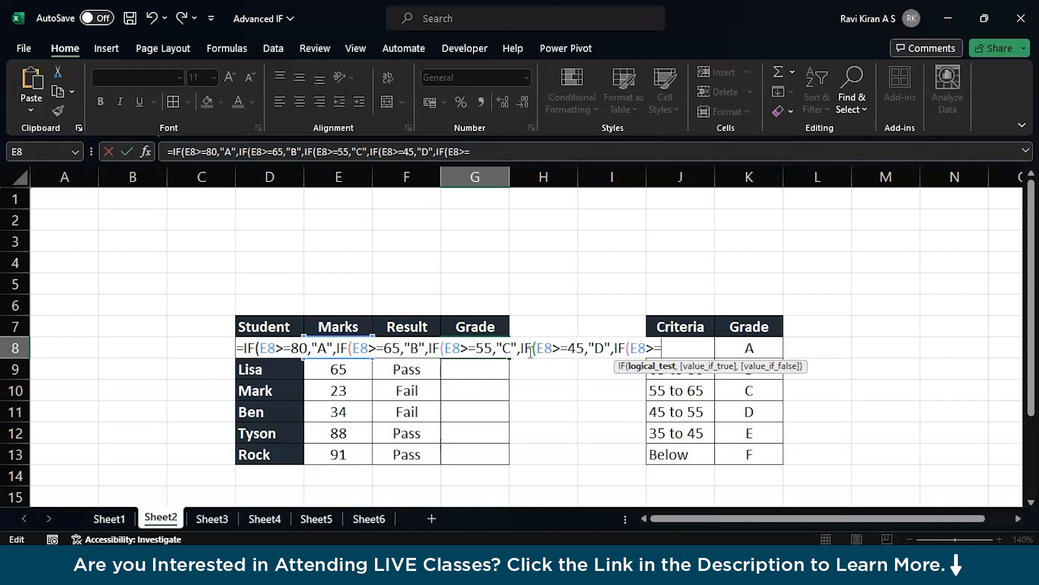
pyautogui.write('3')
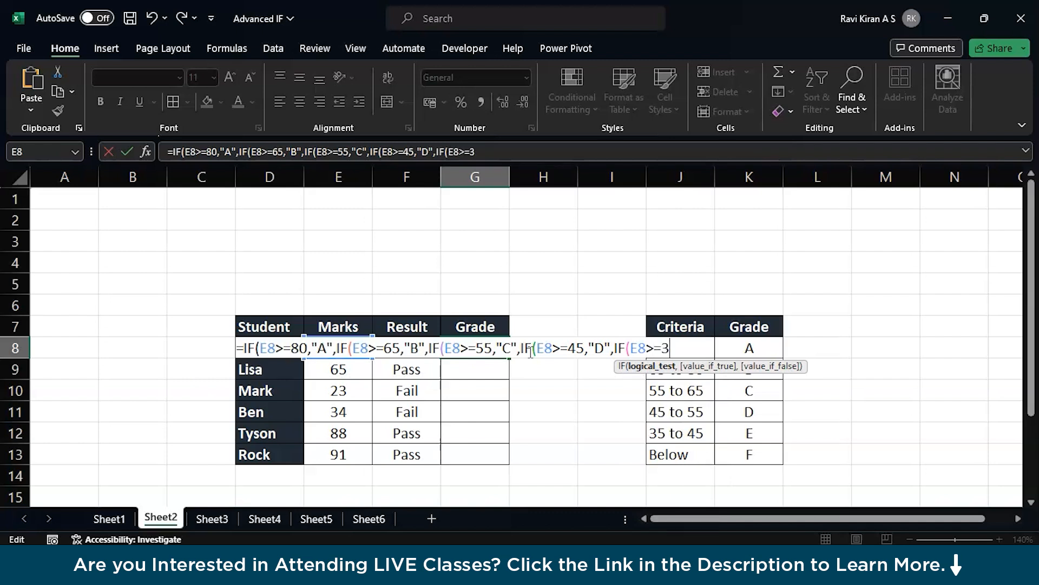
pyautogui.write('5')
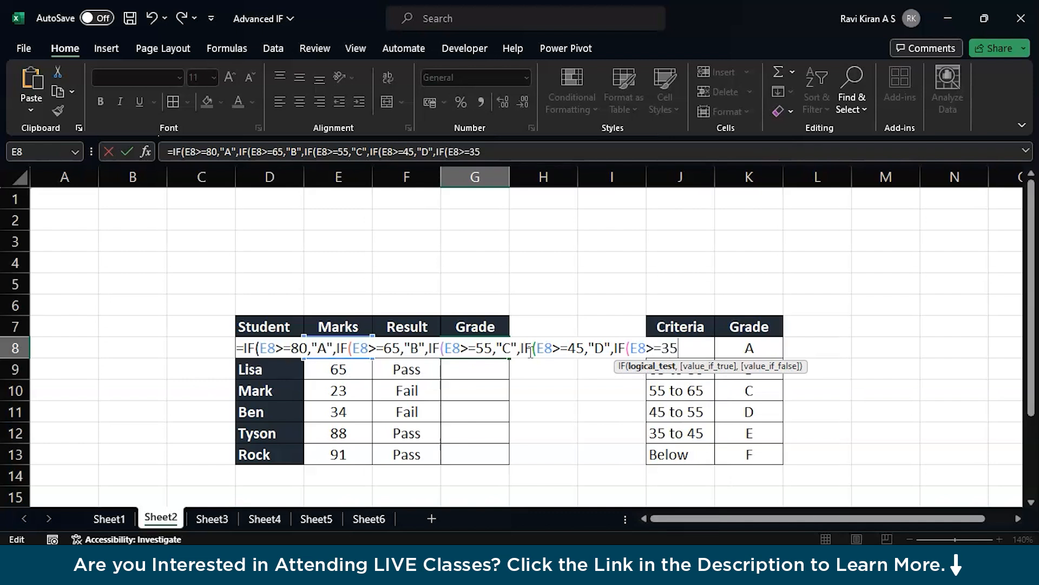
pyautogui.write(',"E",')
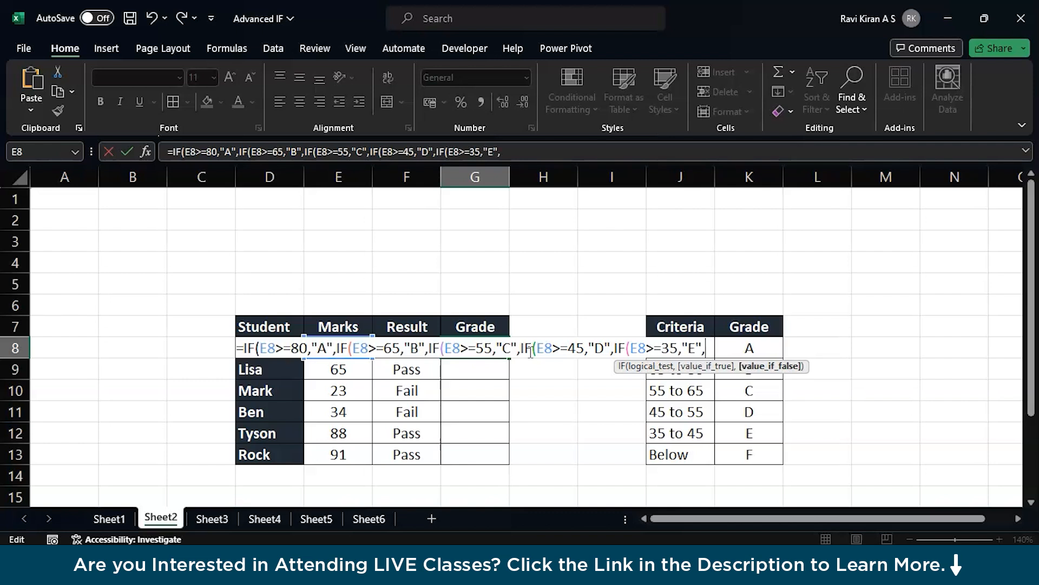
pyautogui.write('"F"')
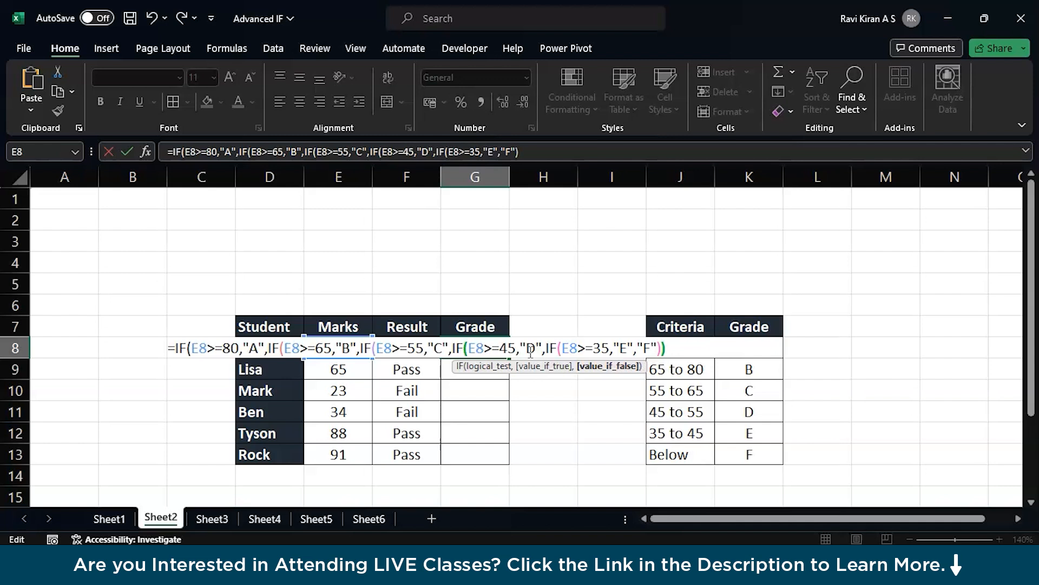
pyautogui.write('))))')
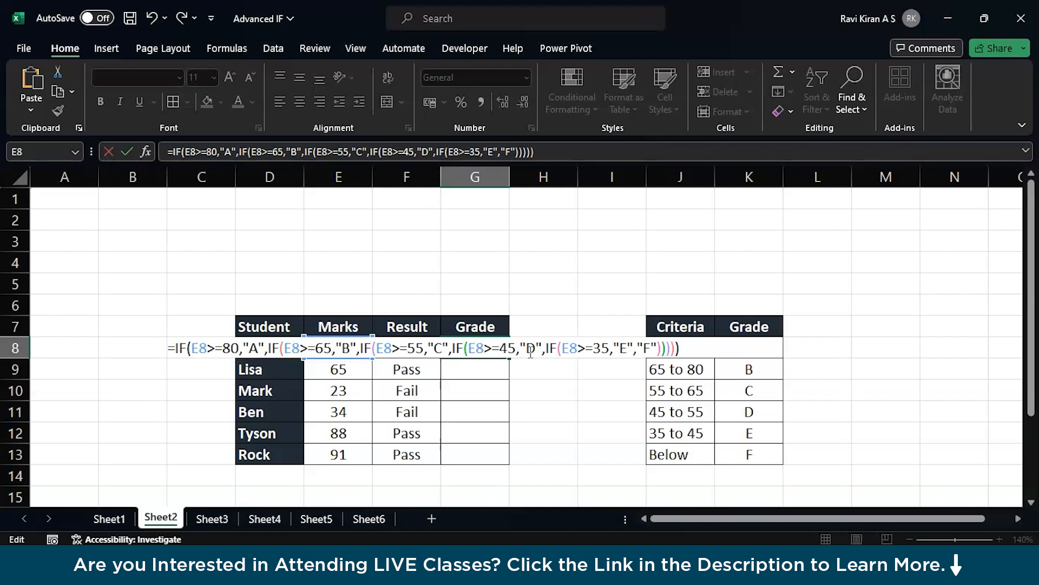
pyautogui.press('Enter')
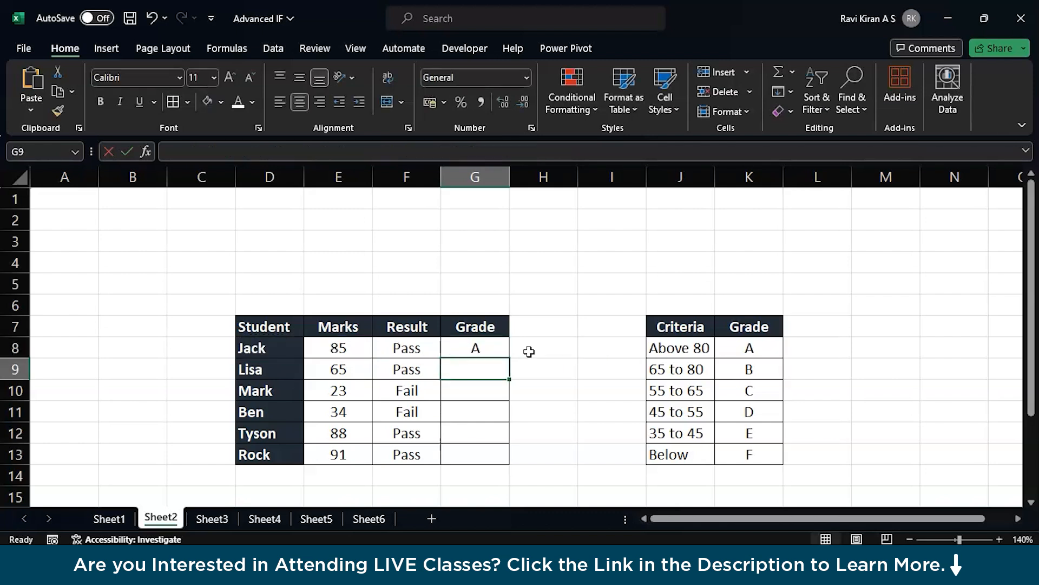
# Fill Jack's grade formula down to G13 and extend the Grade header into column H
pyautogui.click(475, 347)
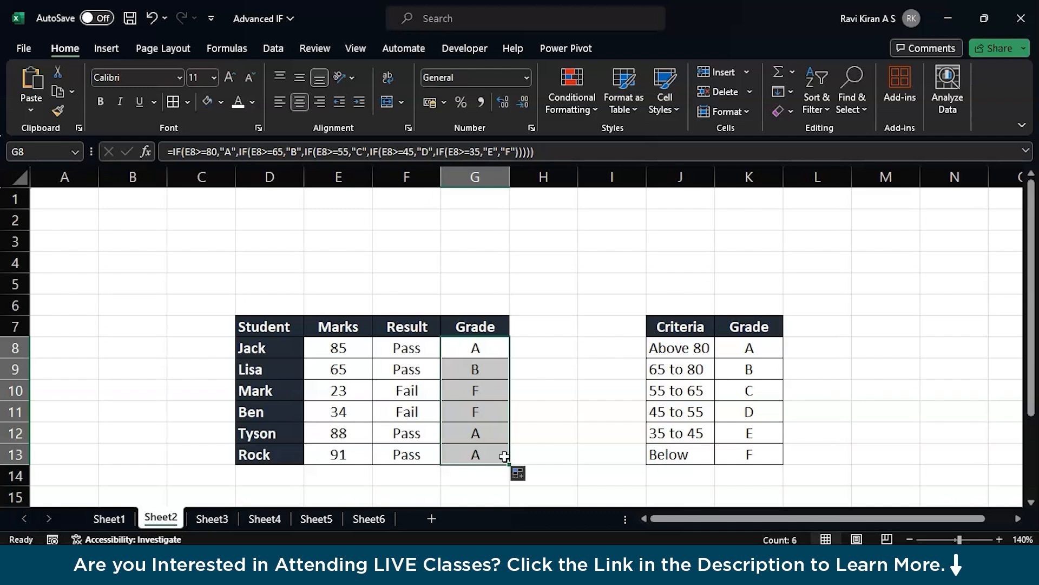
pyautogui.click(475, 326)
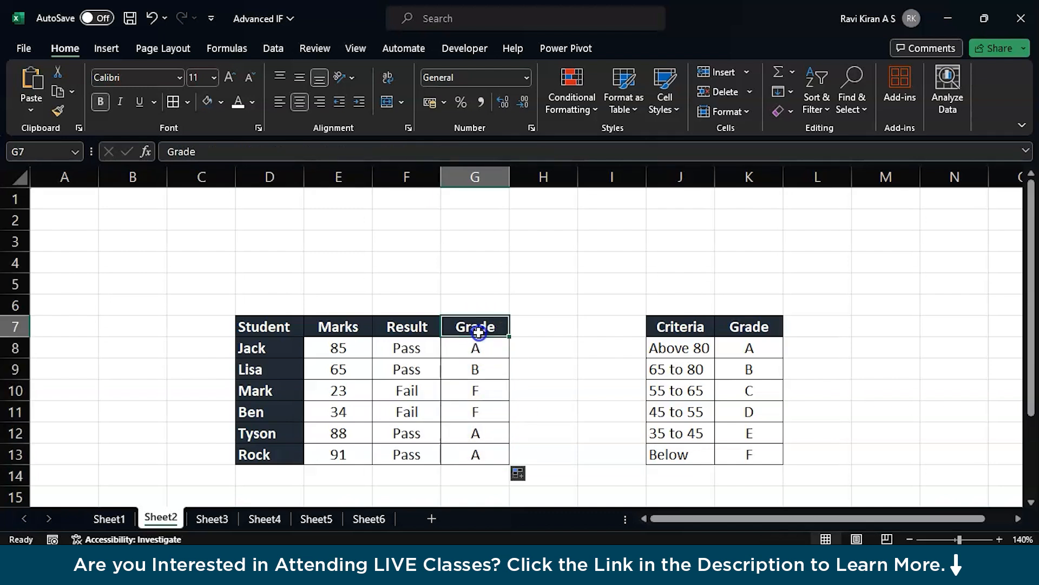
pyautogui.moveTo(476, 325); pyautogui.dragTo(542, 326)
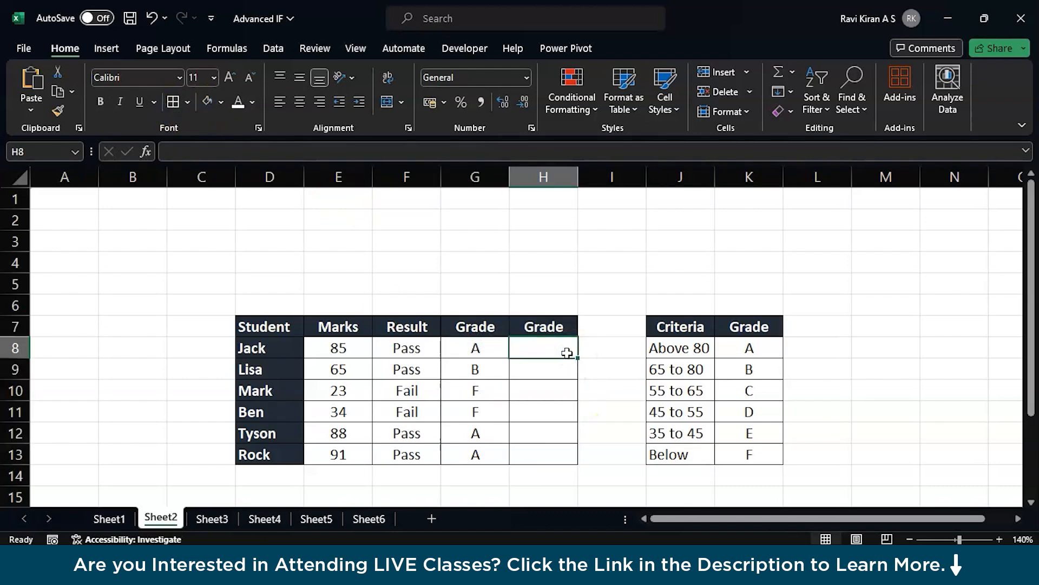
# Start H8's IFS formula grading A from 80, B from 65 and C from 55
pyautogui.write('=if')
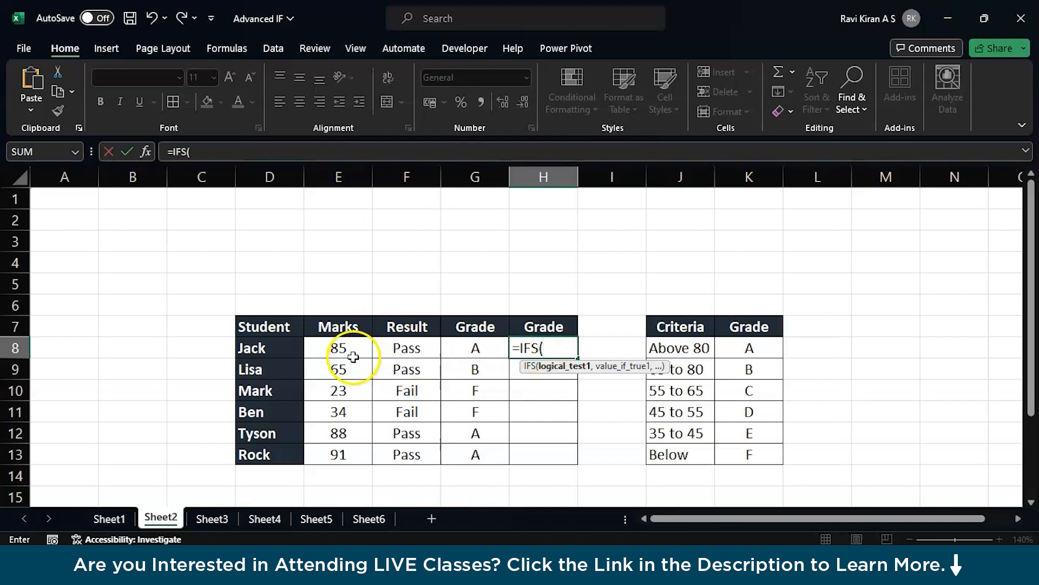
pyautogui.click(338, 348)
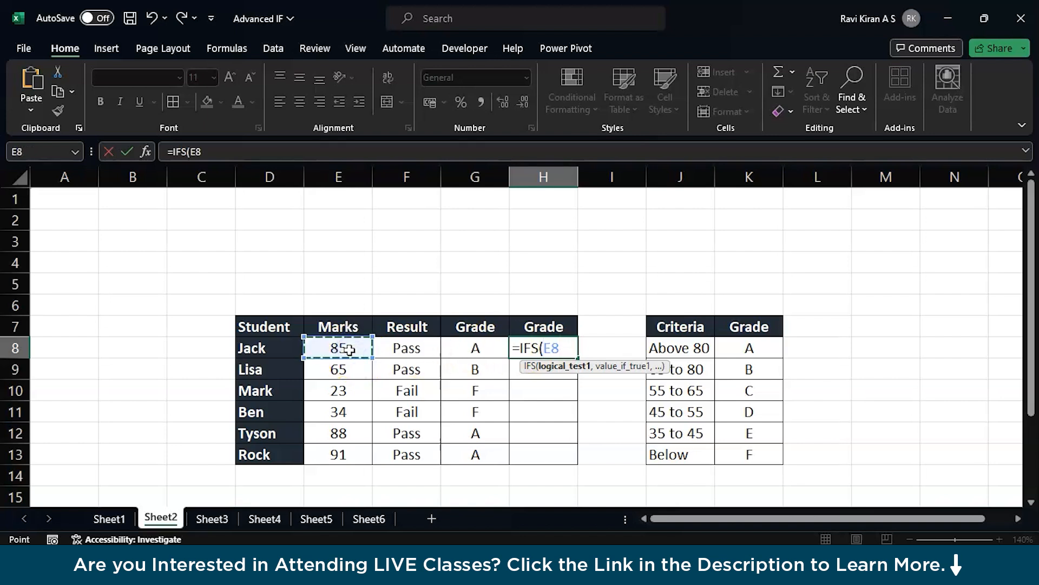
pyautogui.write('>=')
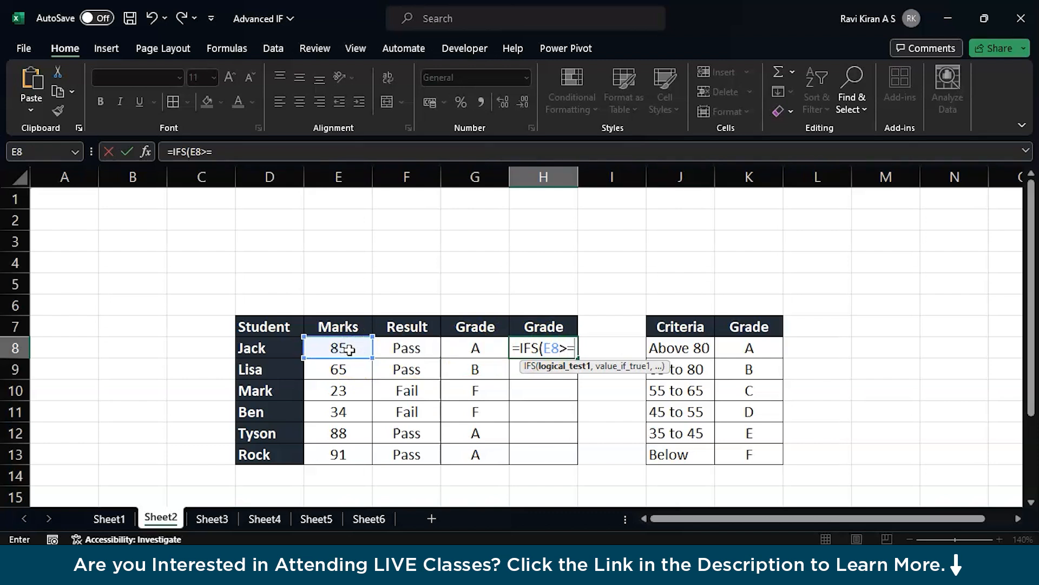
pyautogui.write('80')
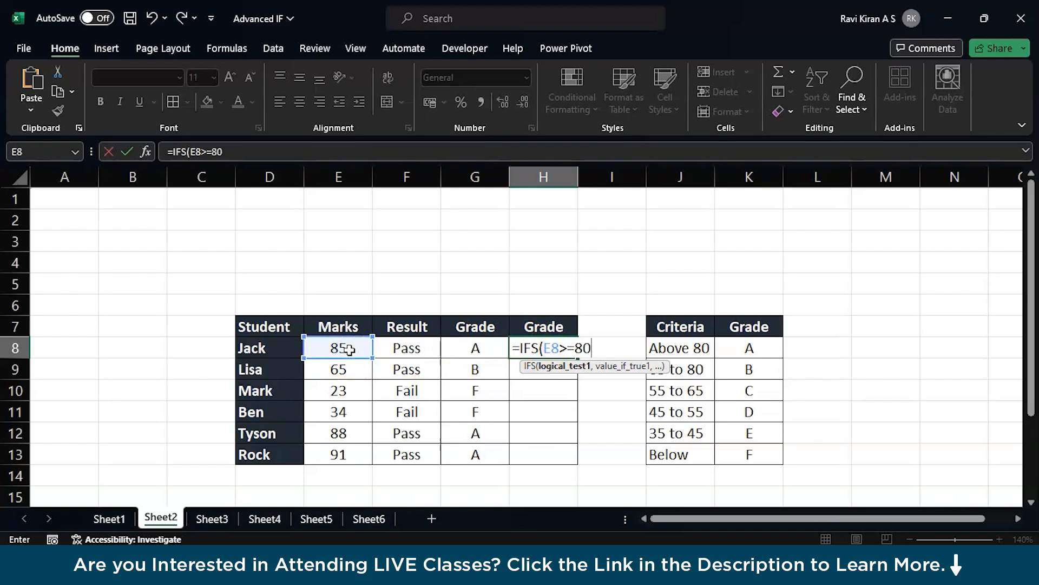
pyautogui.write(',"')
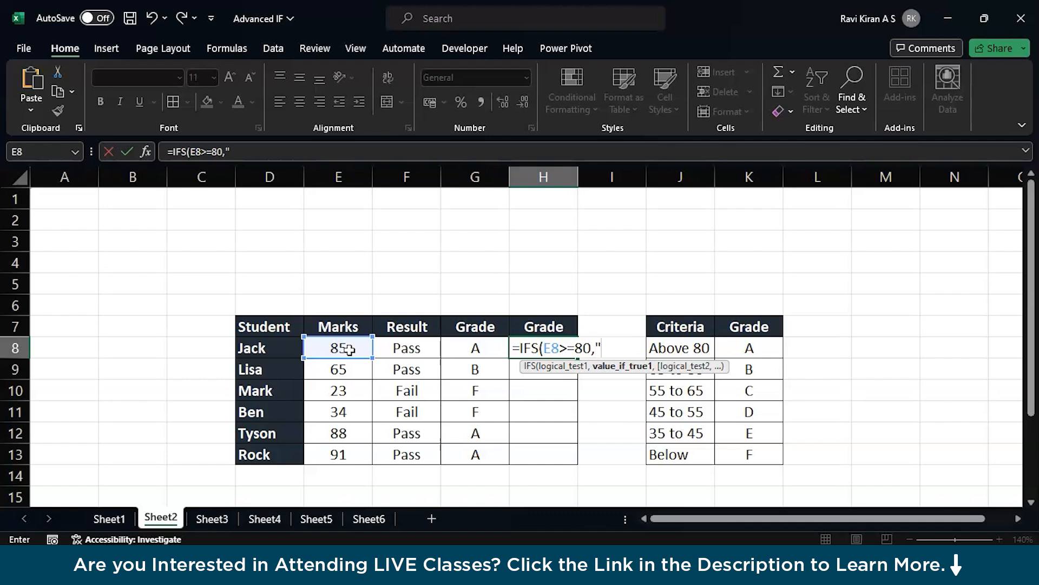
pyautogui.write('A",')
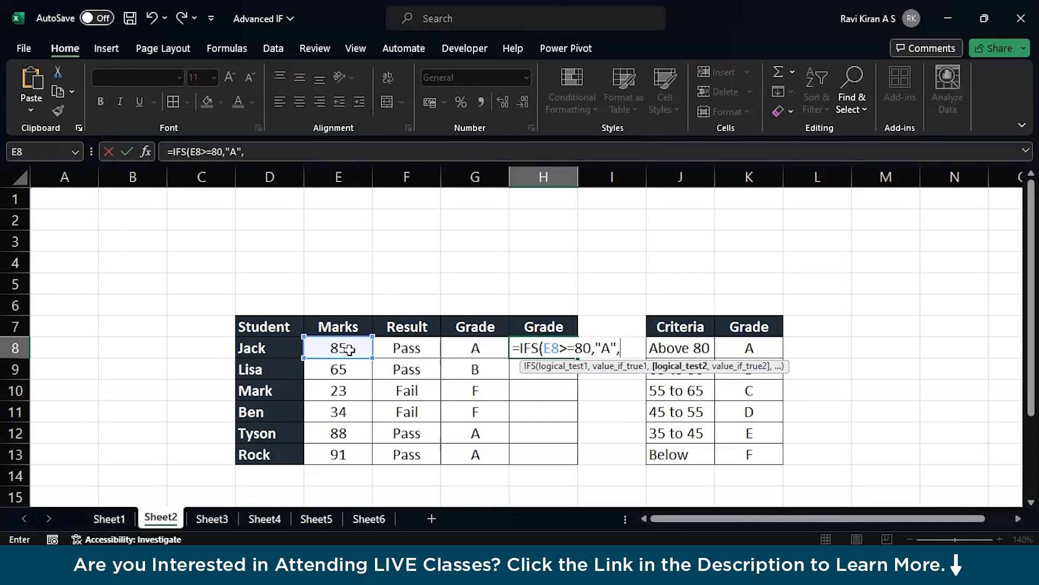
pyautogui.write('E')
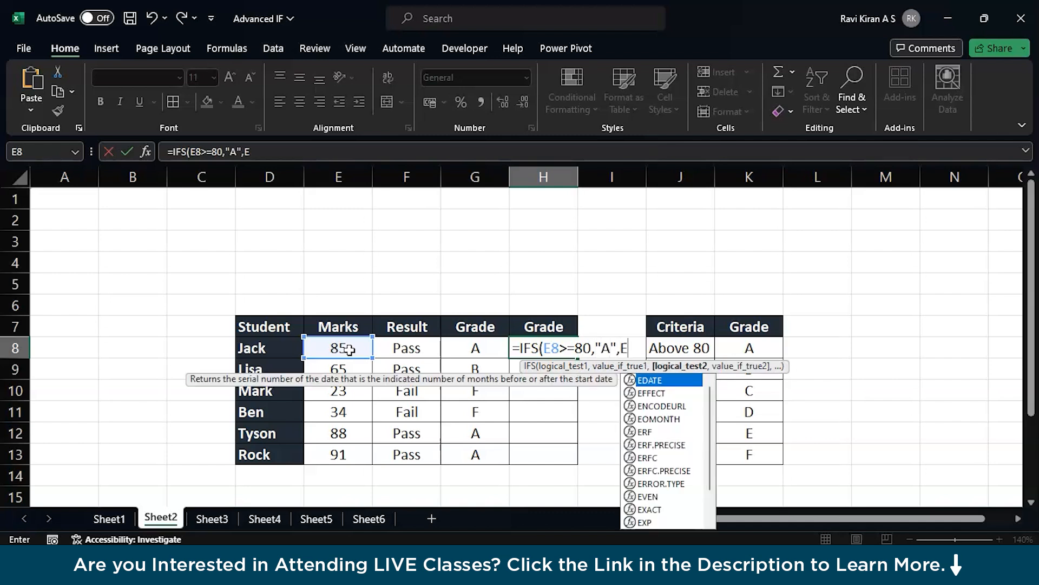
pyautogui.write('8>')
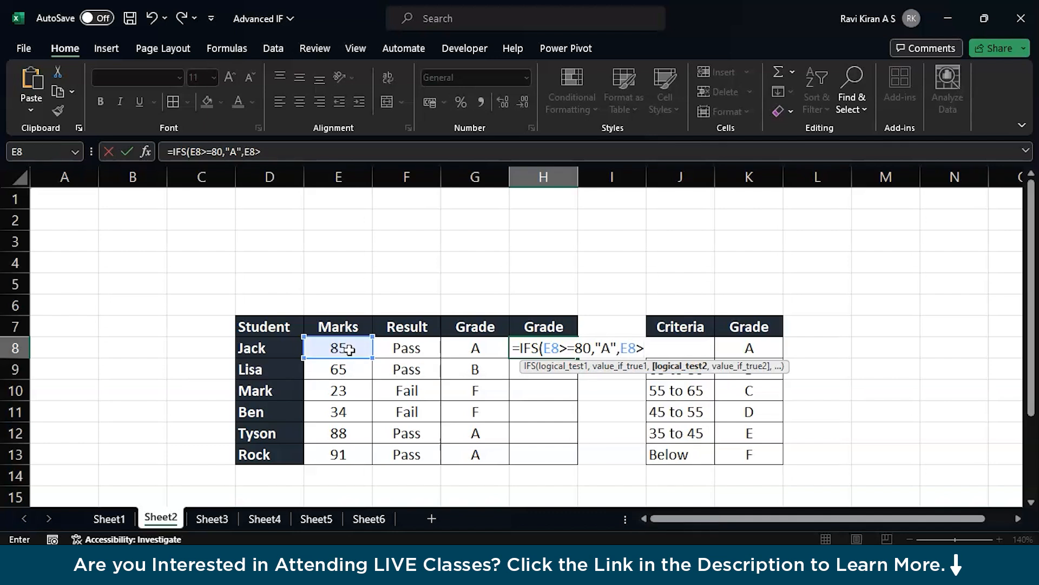
pyautogui.write('=')
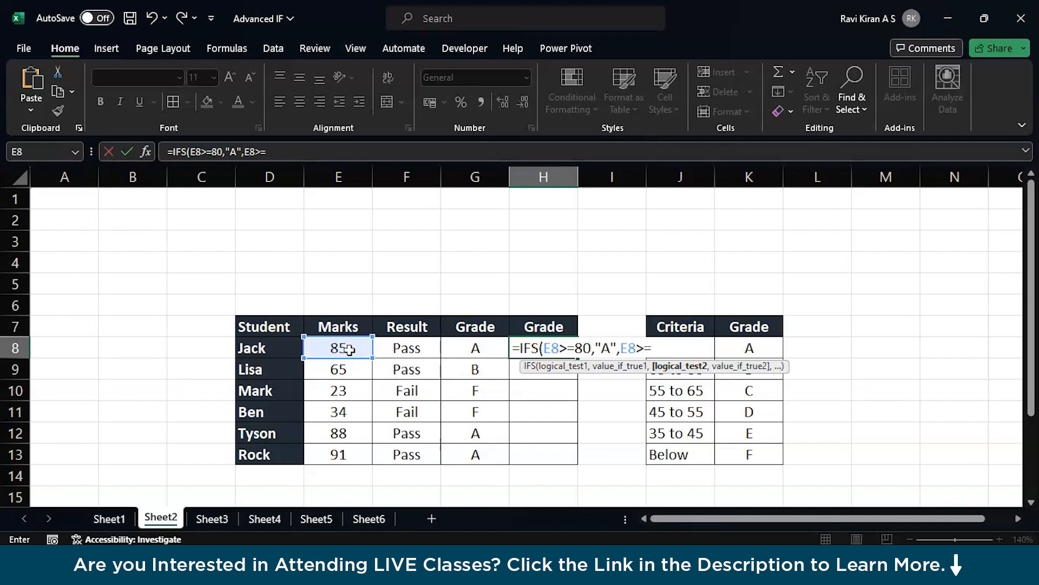
pyautogui.write('65')
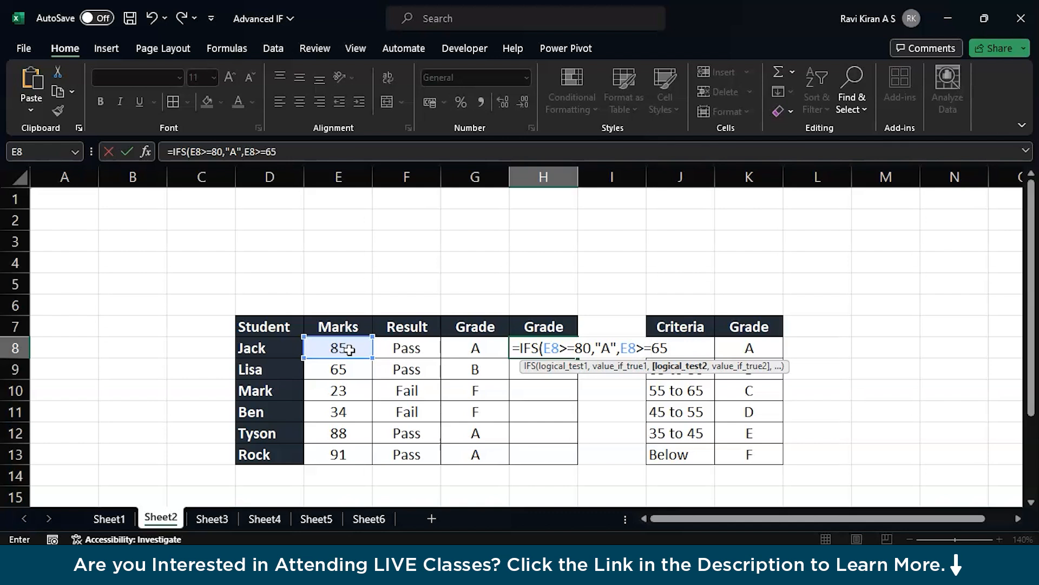
pyautogui.write(',"B",E')
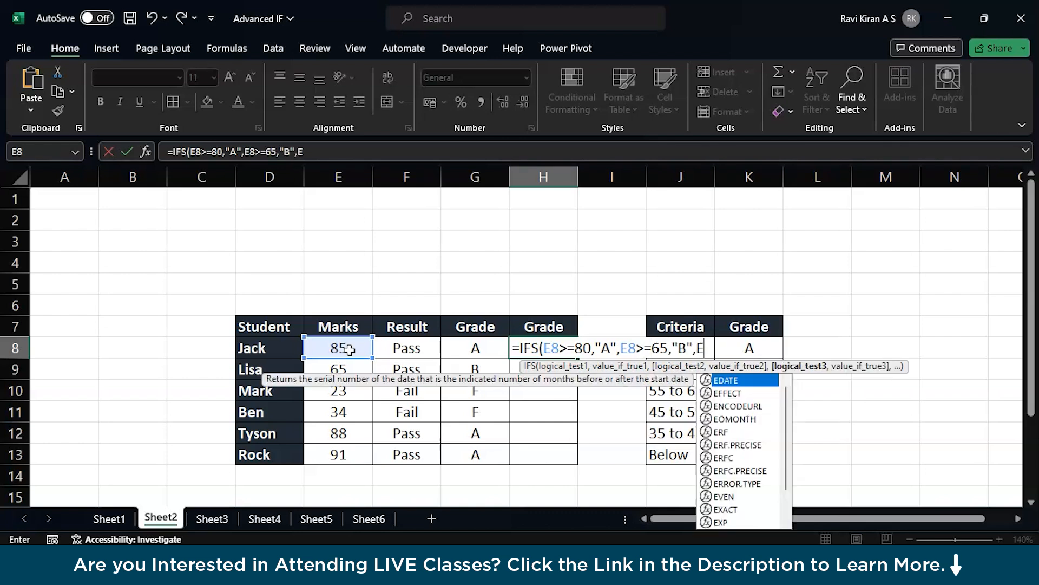
pyautogui.write('8>')
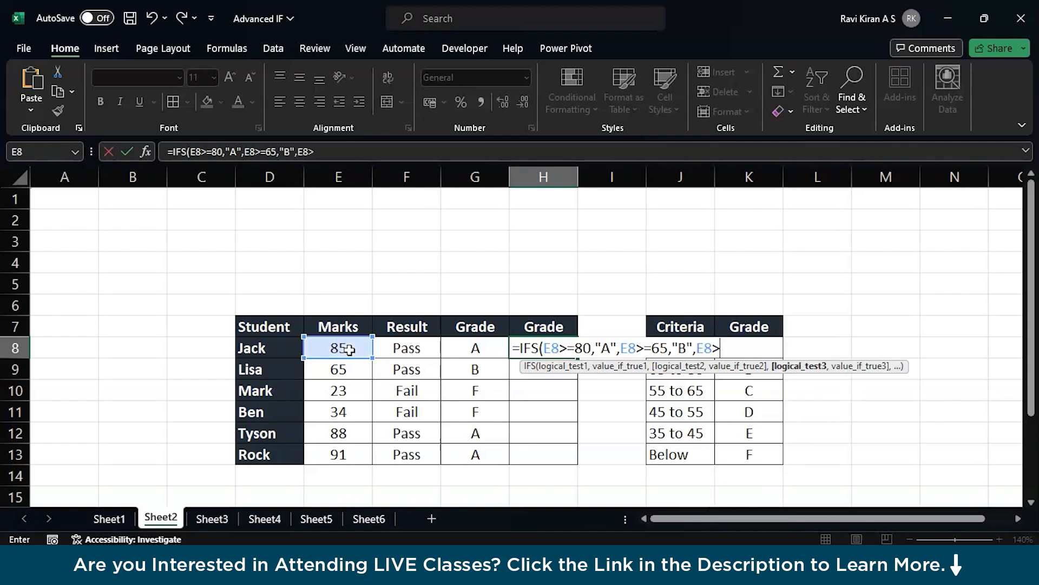
pyautogui.write('=5')
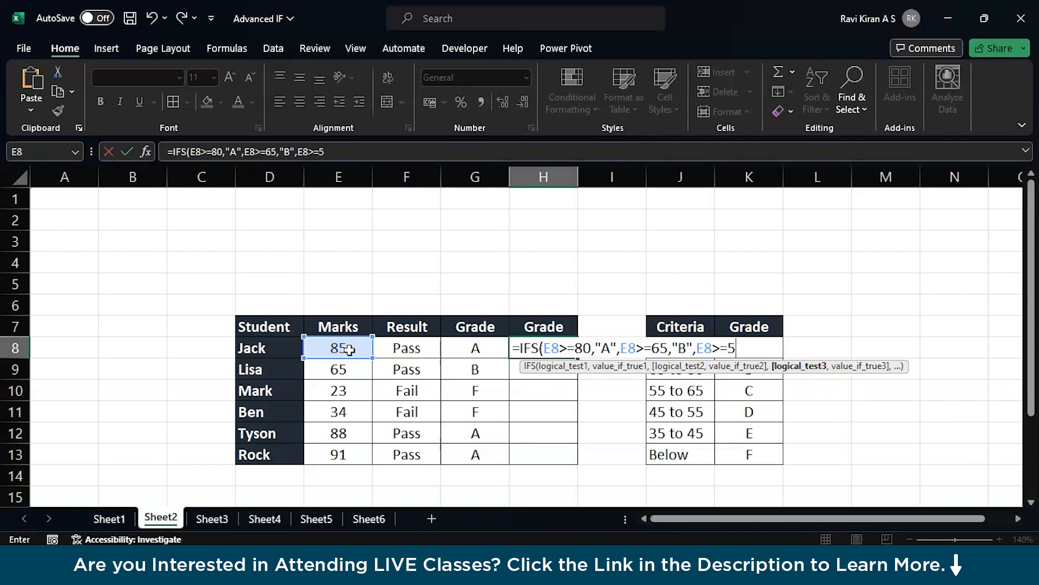
pyautogui.write('5,"')
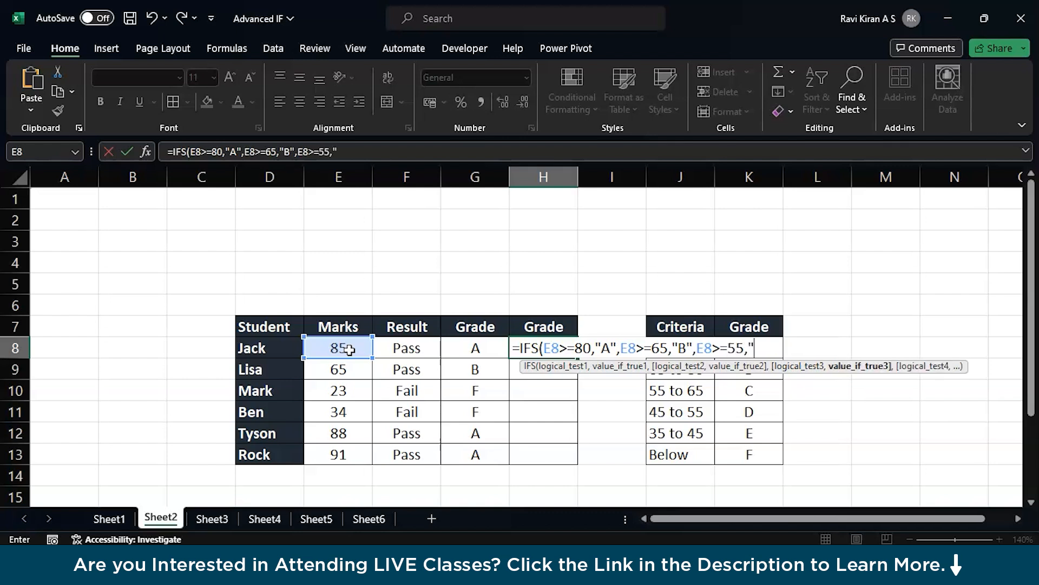
pyautogui.write('C')
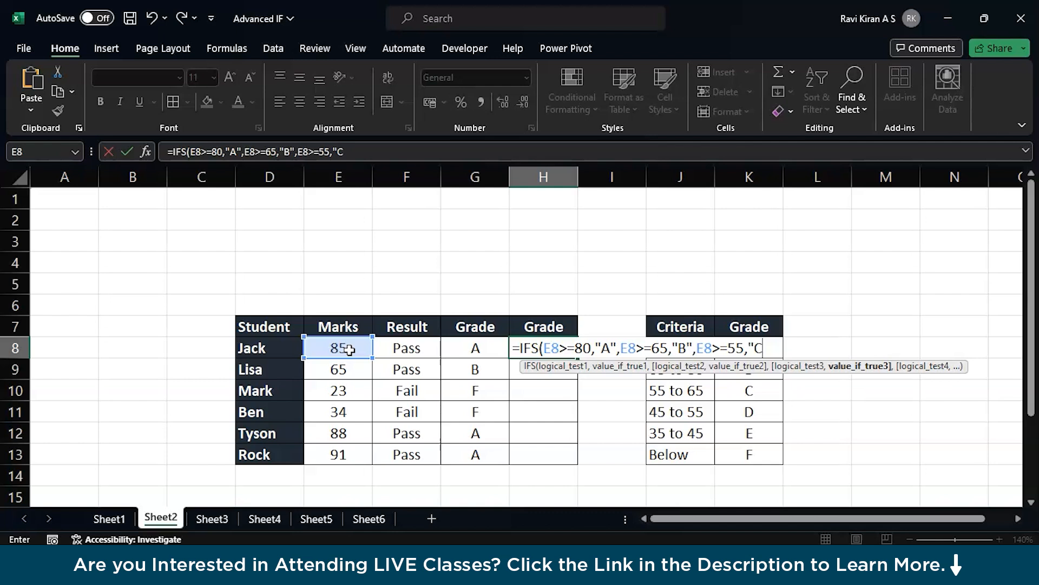
pyautogui.write(',')
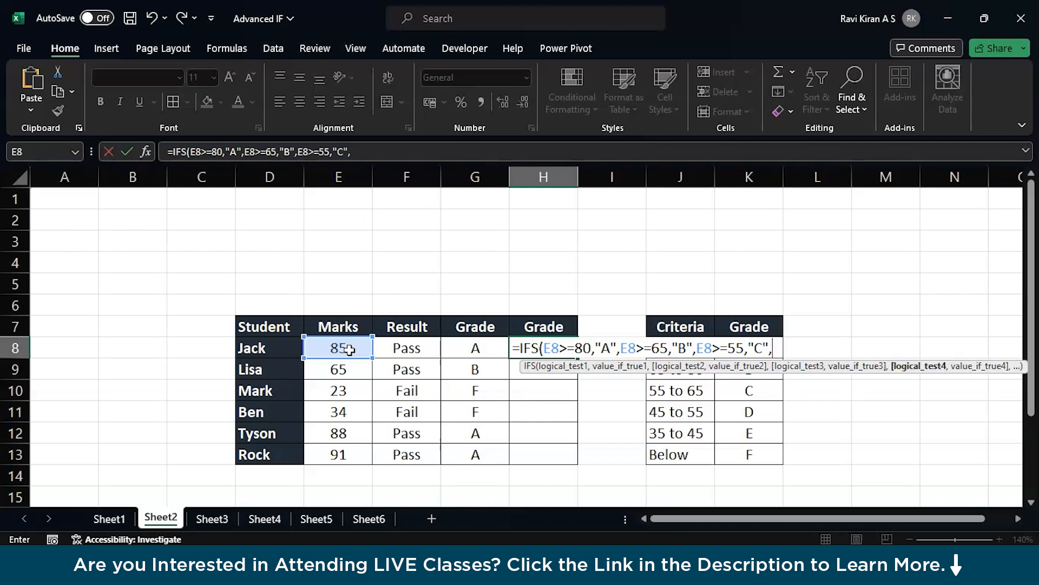
# Add IFS conditions D from 45, E from 35, and F as the default
pyautogui.write('E8>=')
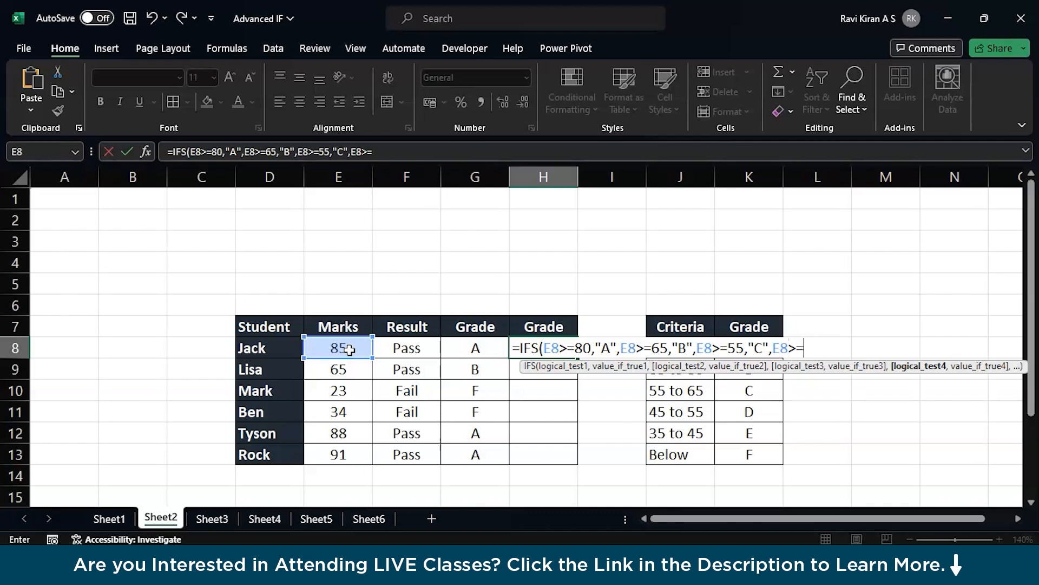
pyautogui.write('45"')
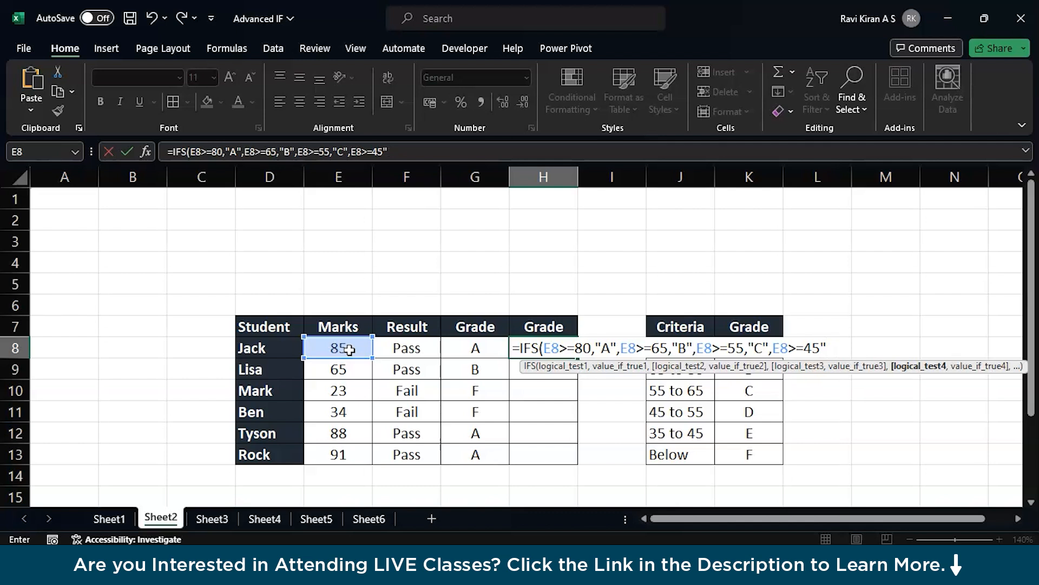
pyautogui.write(',')
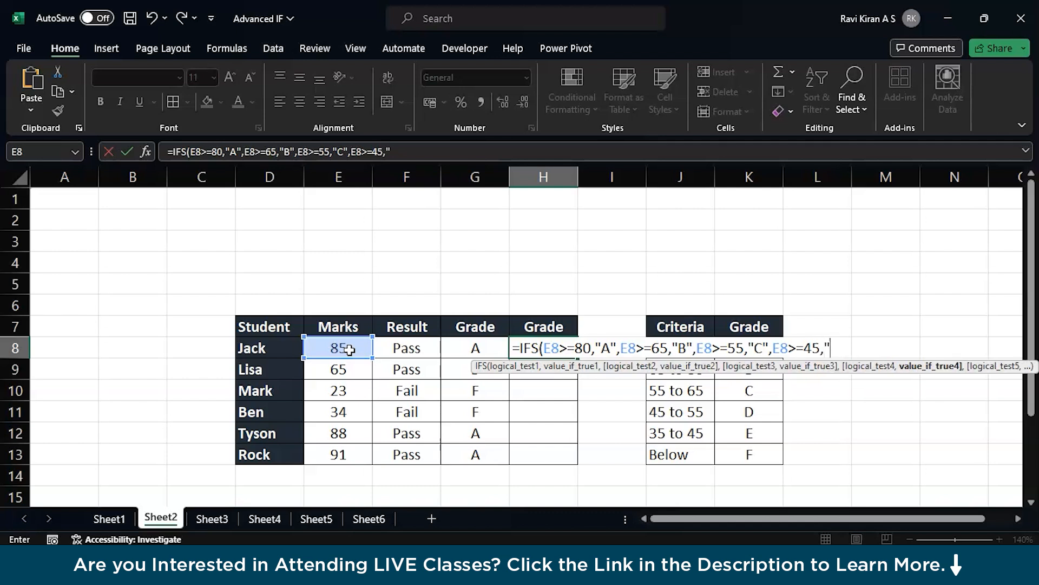
pyautogui.write('D",')
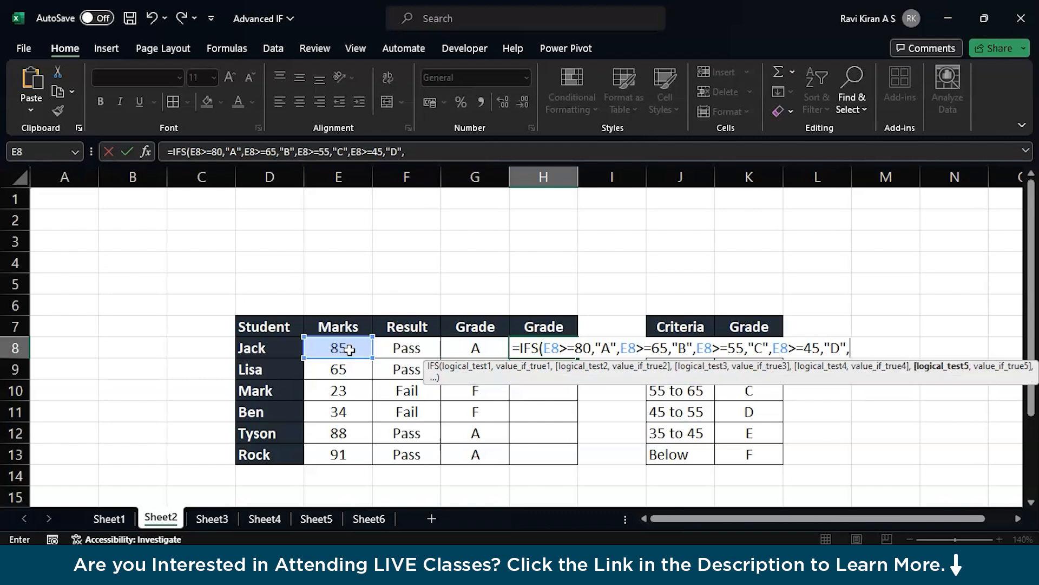
pyautogui.write('E8')
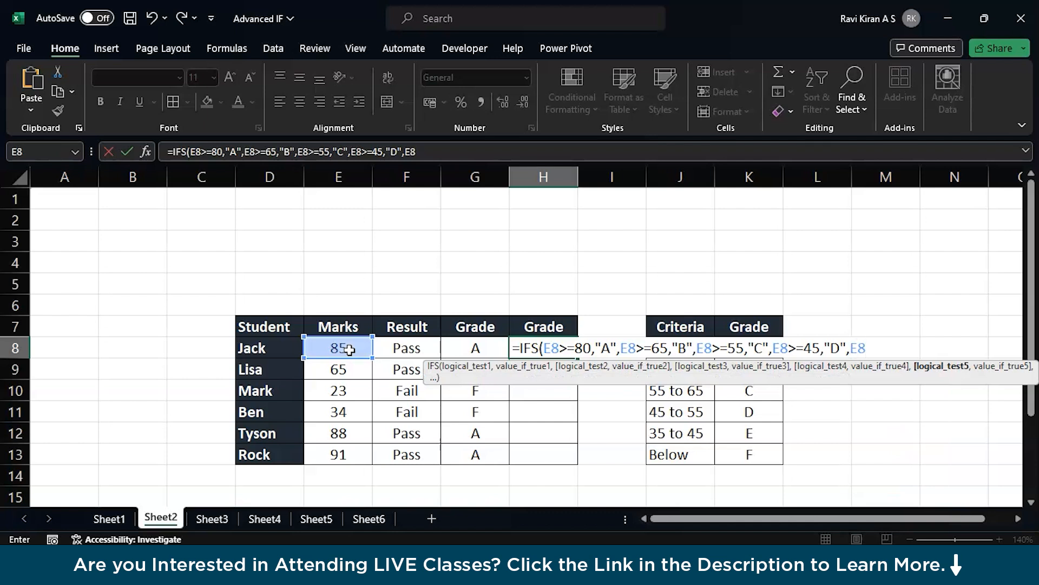
pyautogui.write('>=')
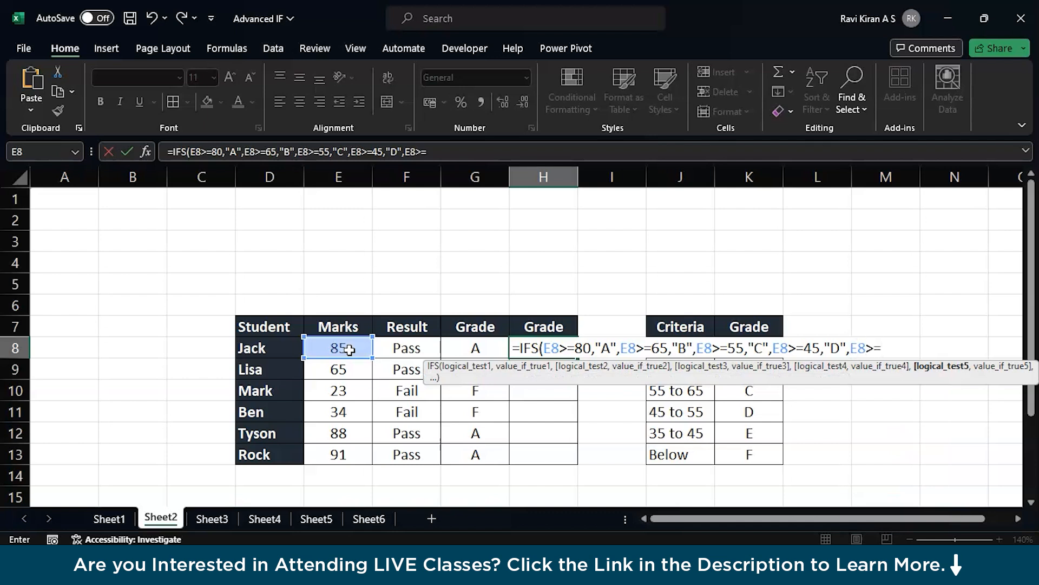
pyautogui.write('35')
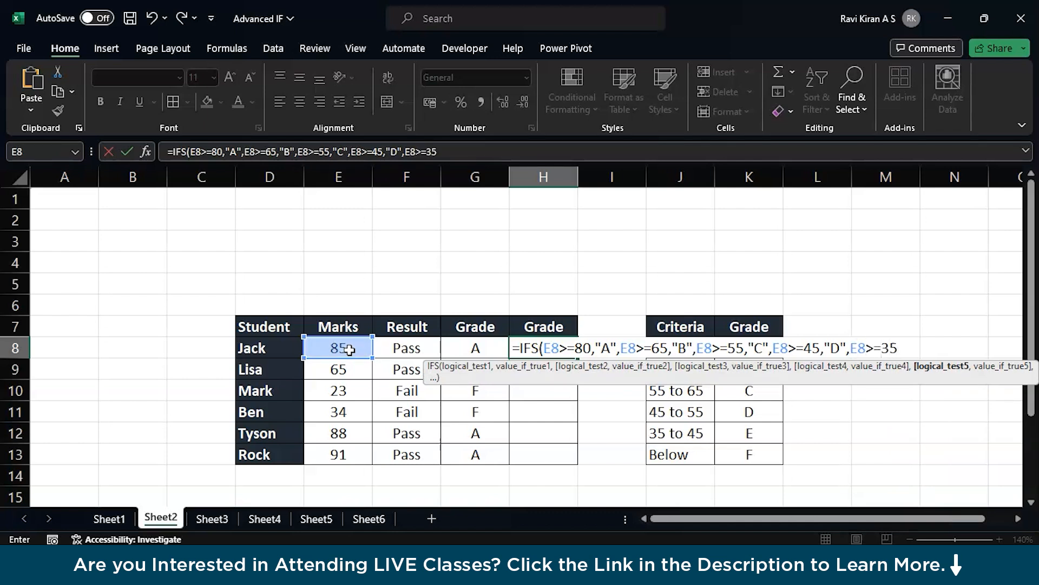
pyautogui.write(',"')
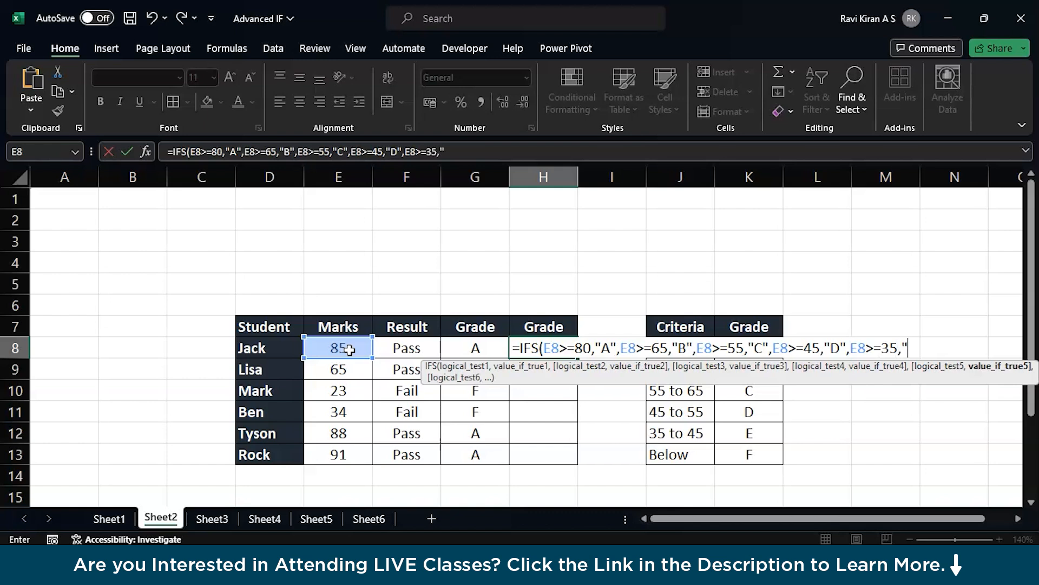
pyautogui.write('E",')
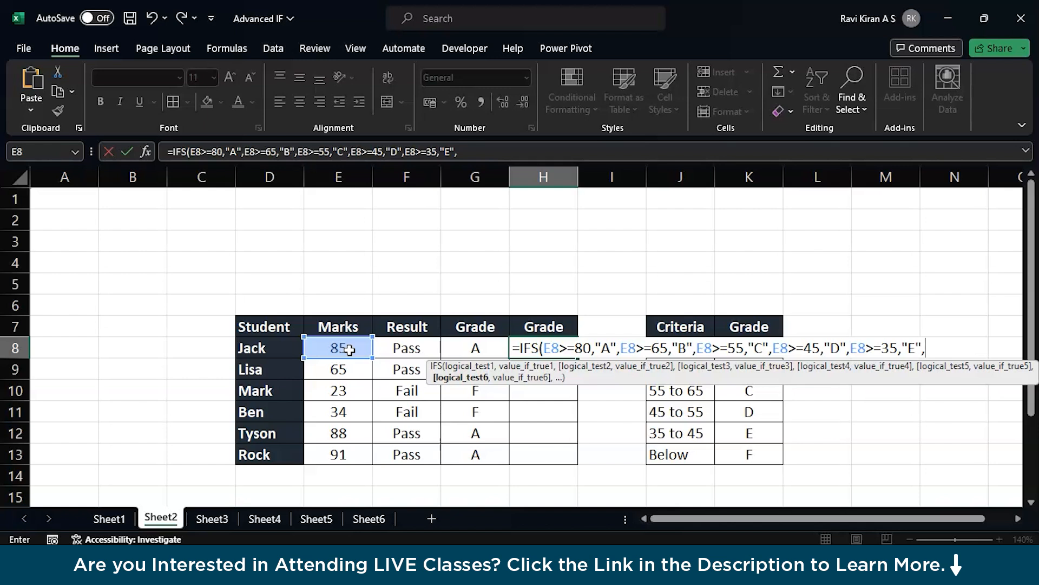
pyautogui.write('1,')
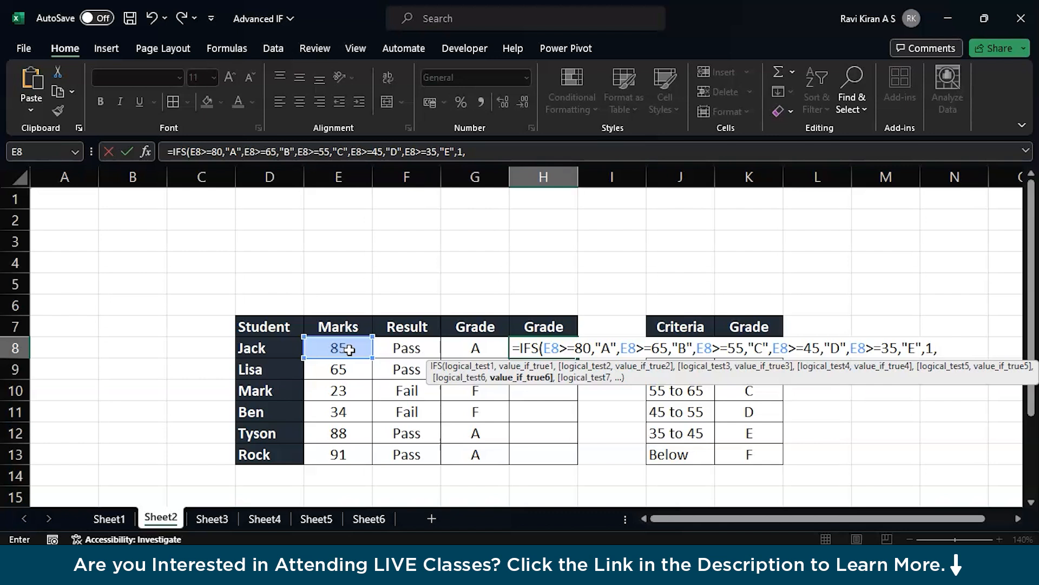
pyautogui.write('"f")')
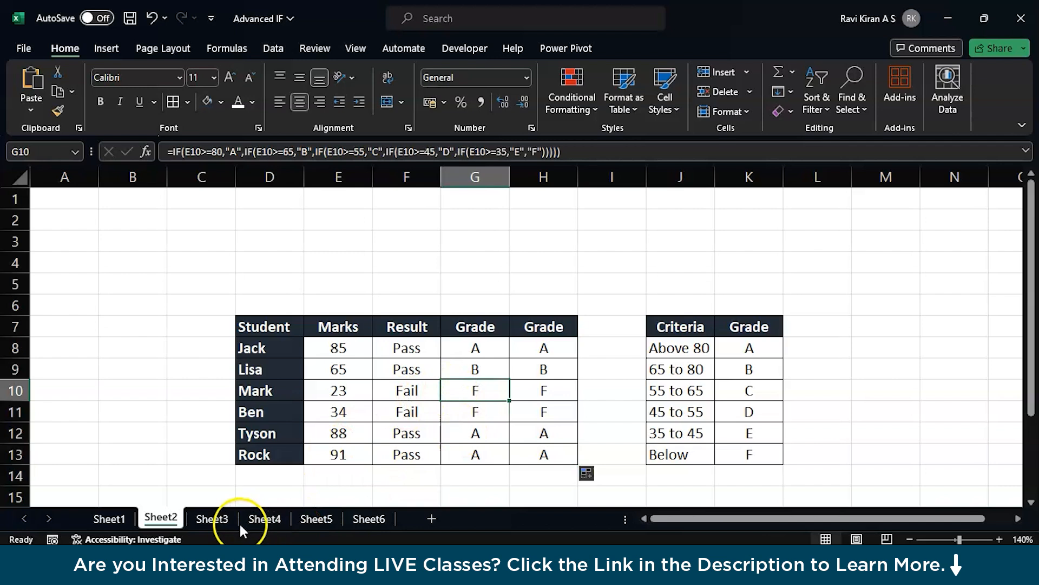
# Open Sheet3's marks and attendance table and click into the table
pyautogui.click(213, 518)
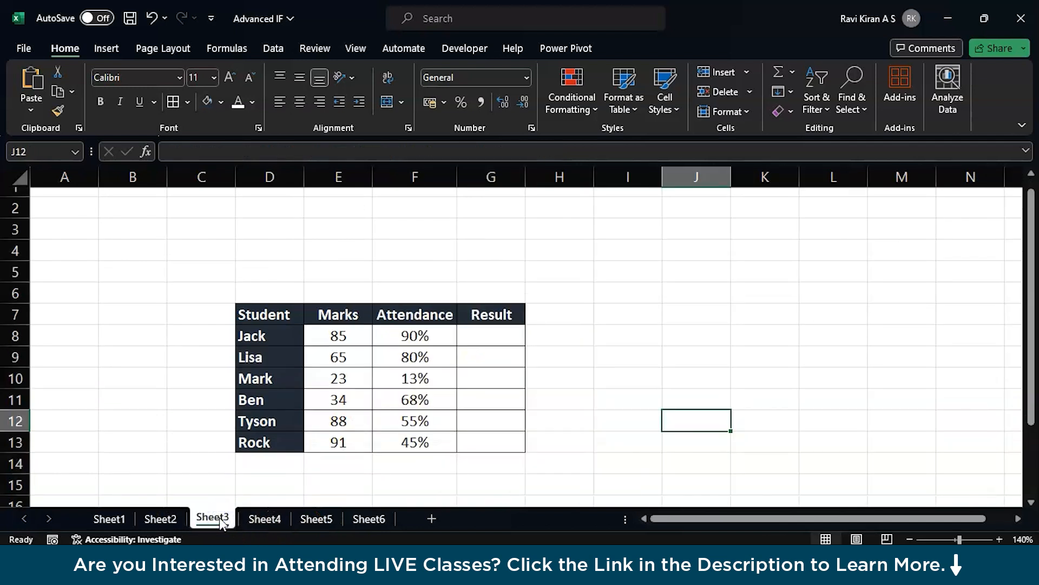
pyautogui.click(413, 463)
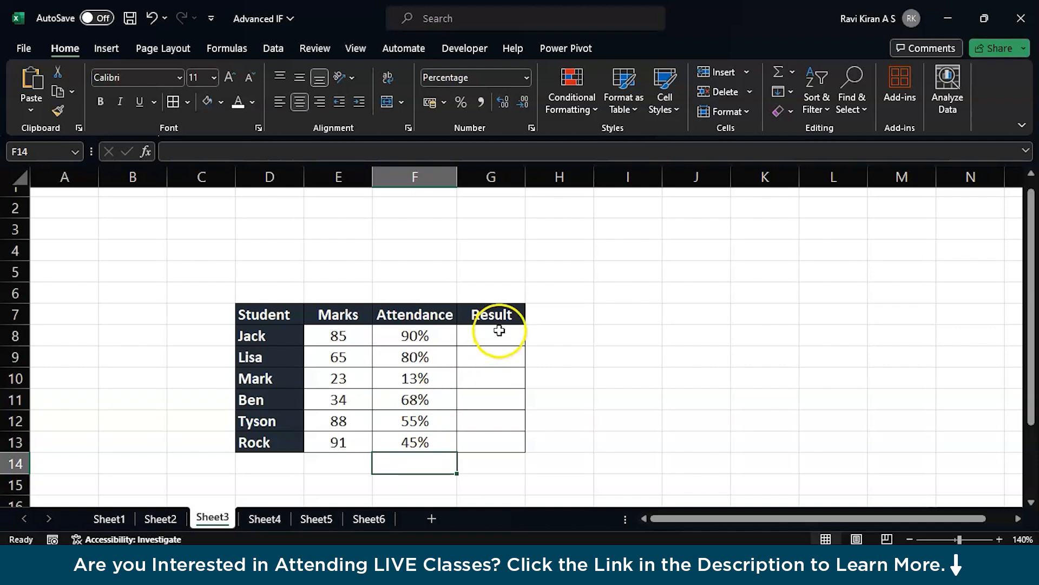
# Enter =IF(AND(E8>35,F8>0.6),"Pass","Fail") in Jack's Result cell G8
pyautogui.write('=i')
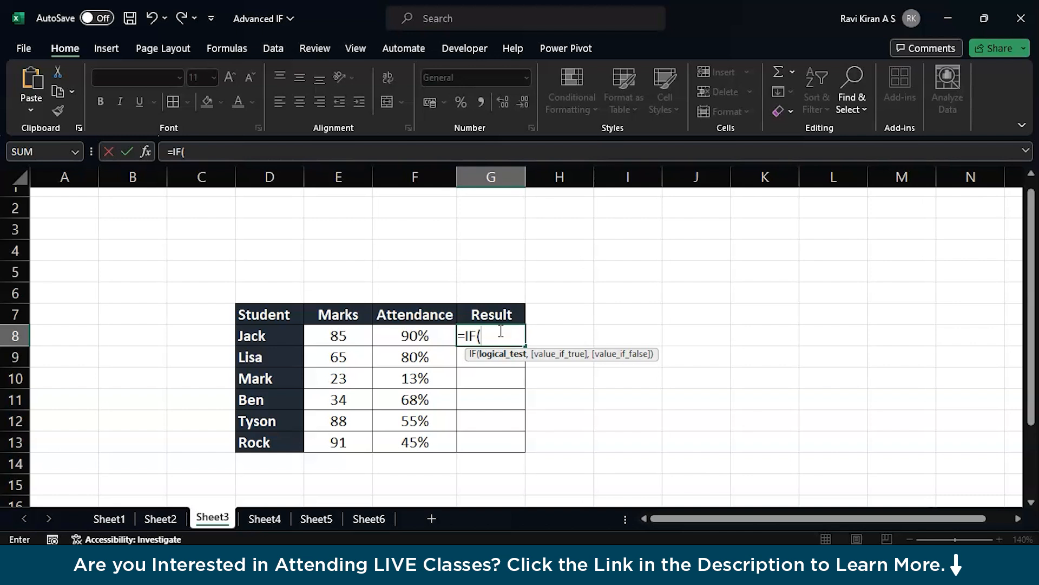
pyautogui.write('AND(')
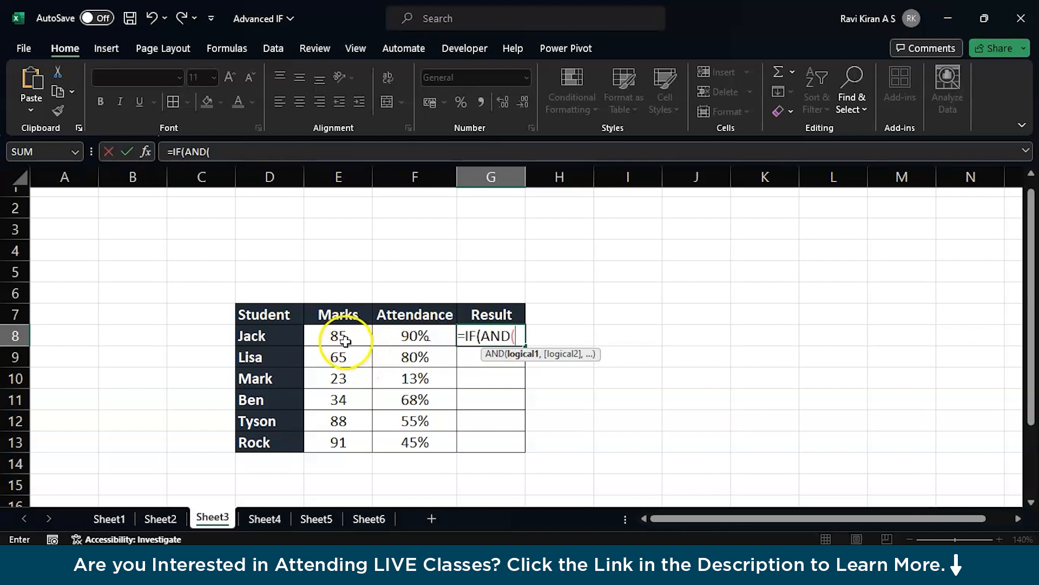
pyautogui.click(337, 336)
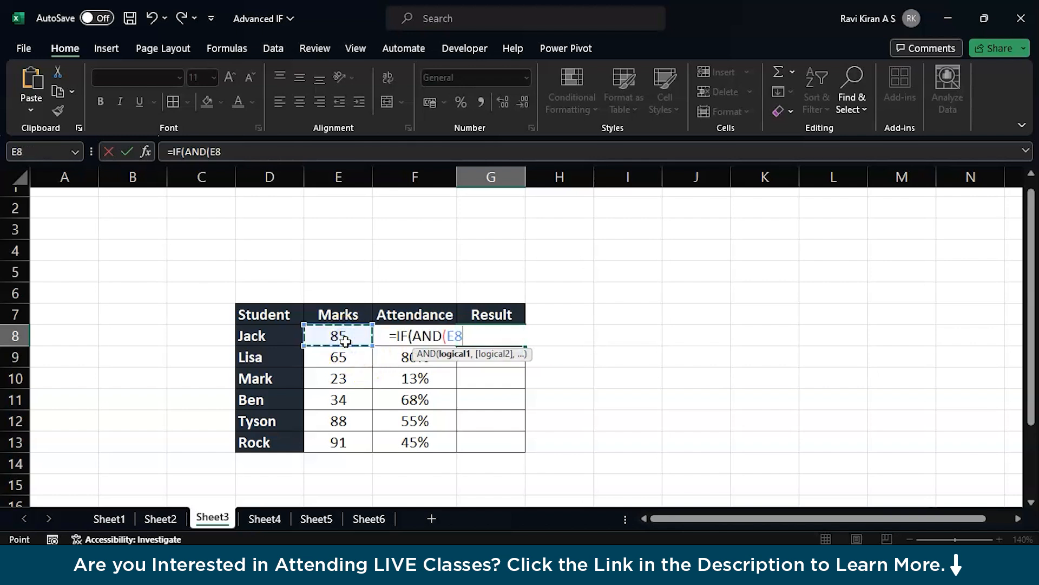
pyautogui.write('>')
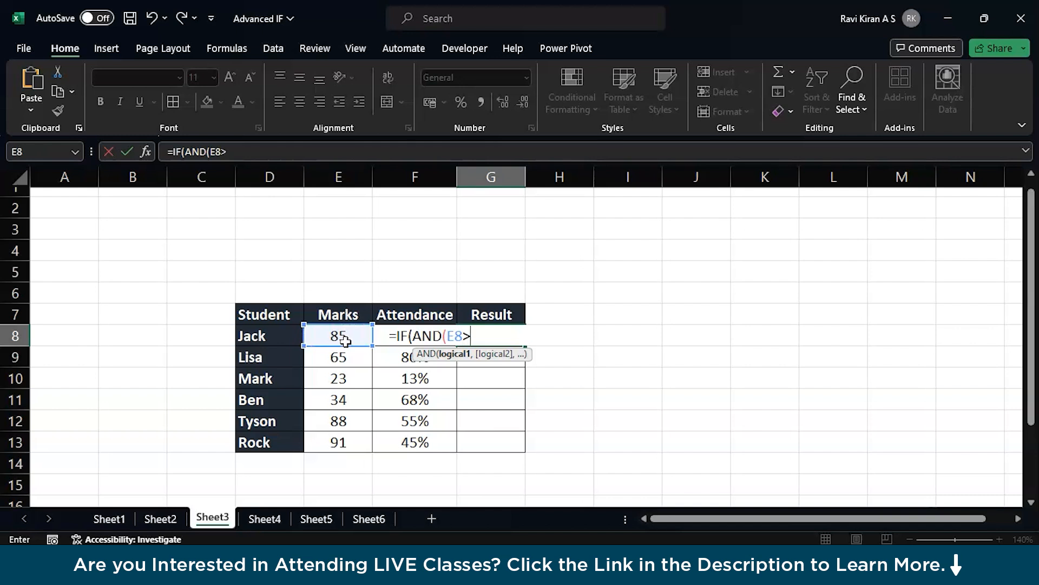
pyautogui.write('35')
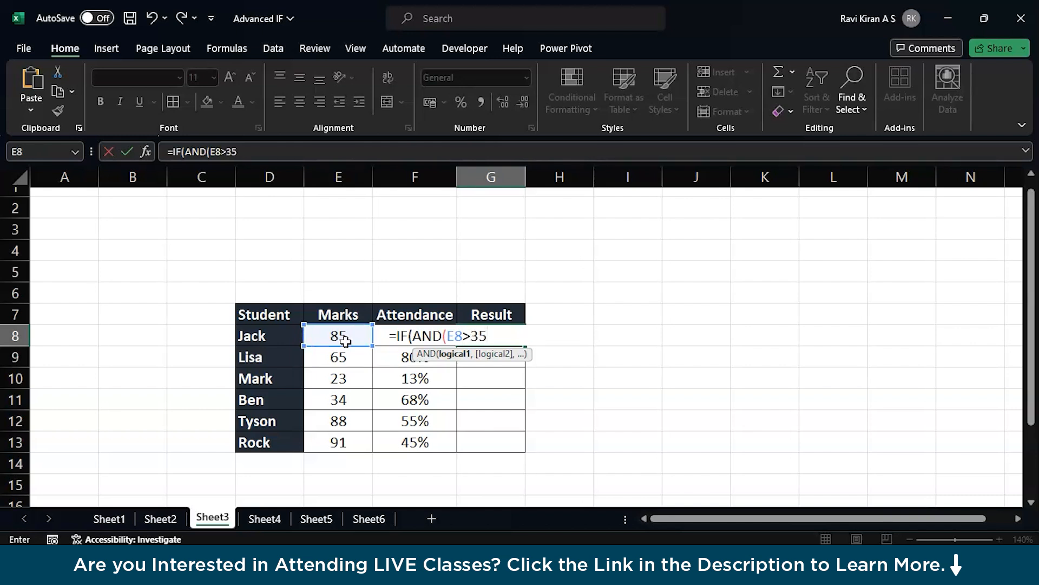
pyautogui.write(',')
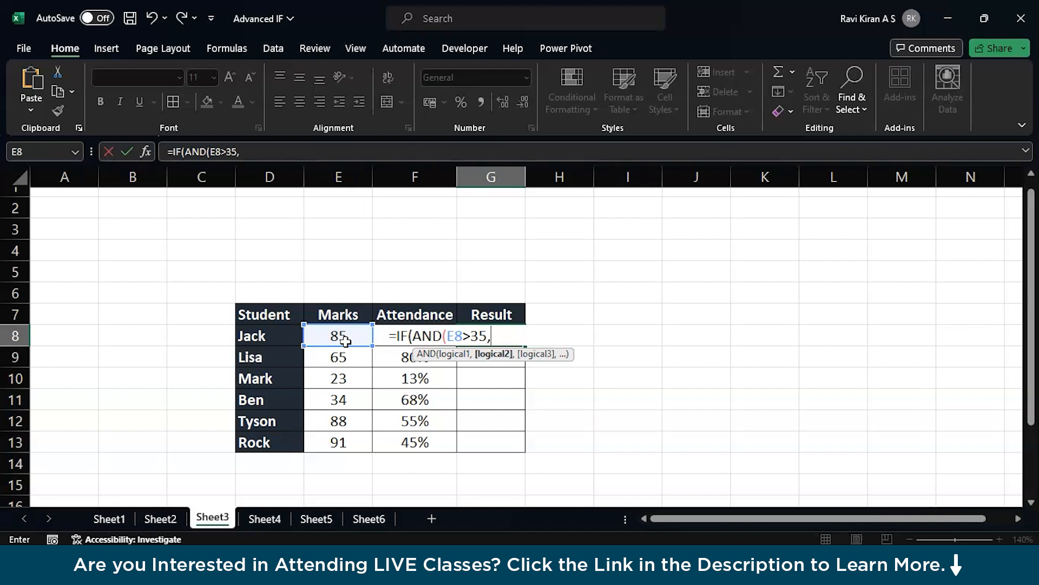
pyautogui.write('F8>')
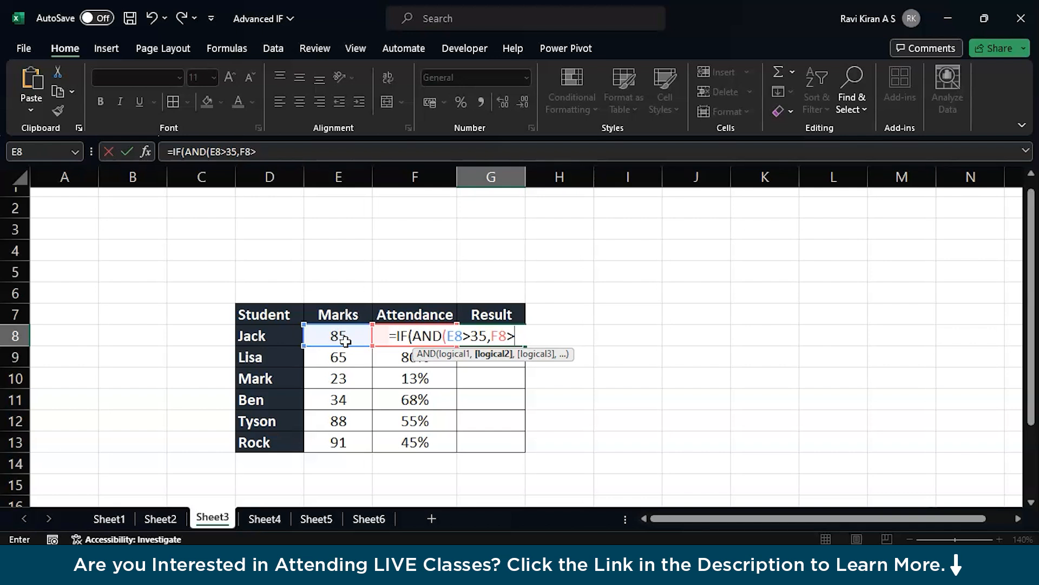
pyautogui.write('0.')
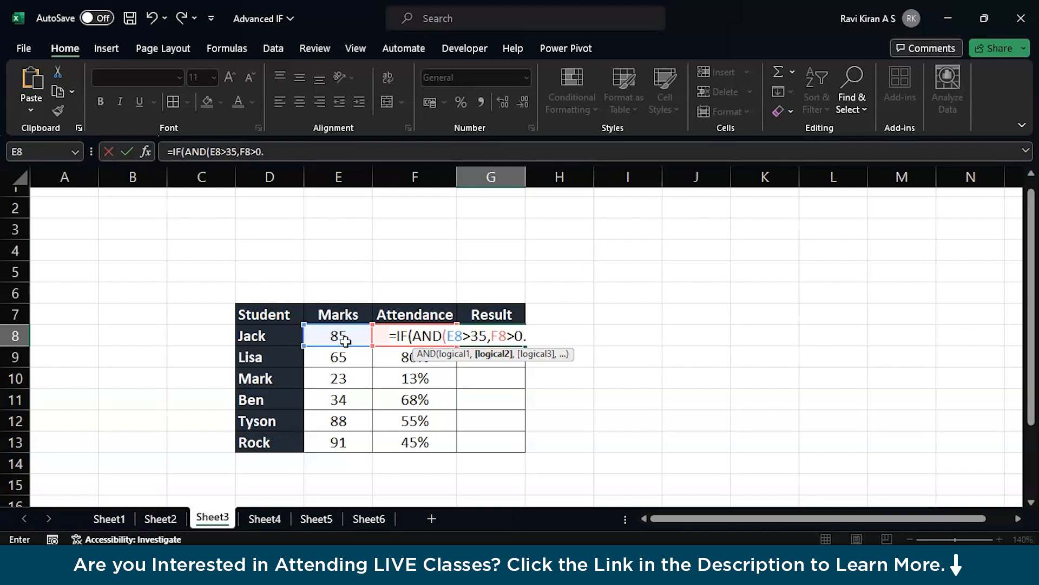
pyautogui.write('6')
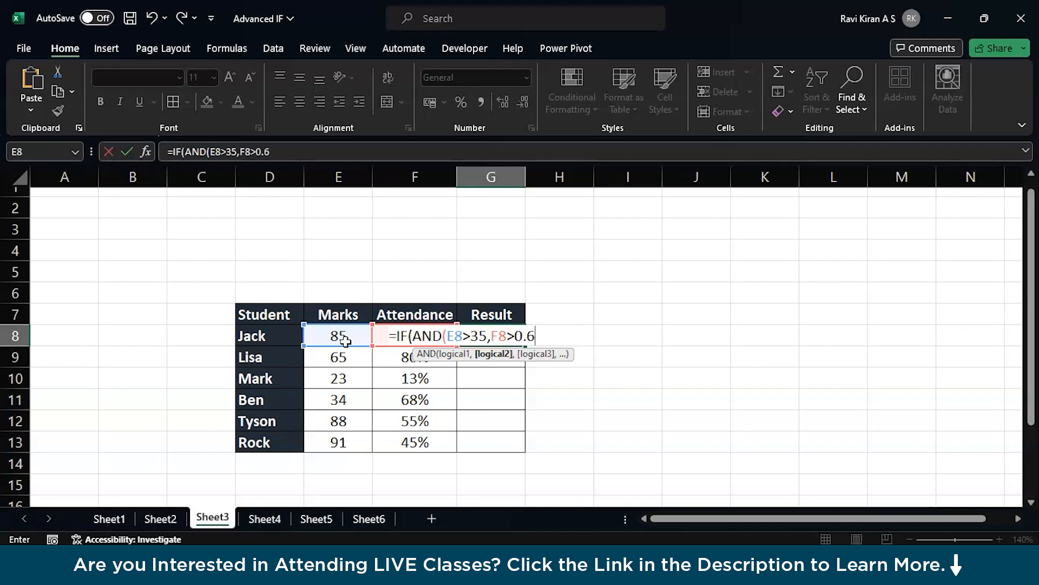
pyautogui.write('),')
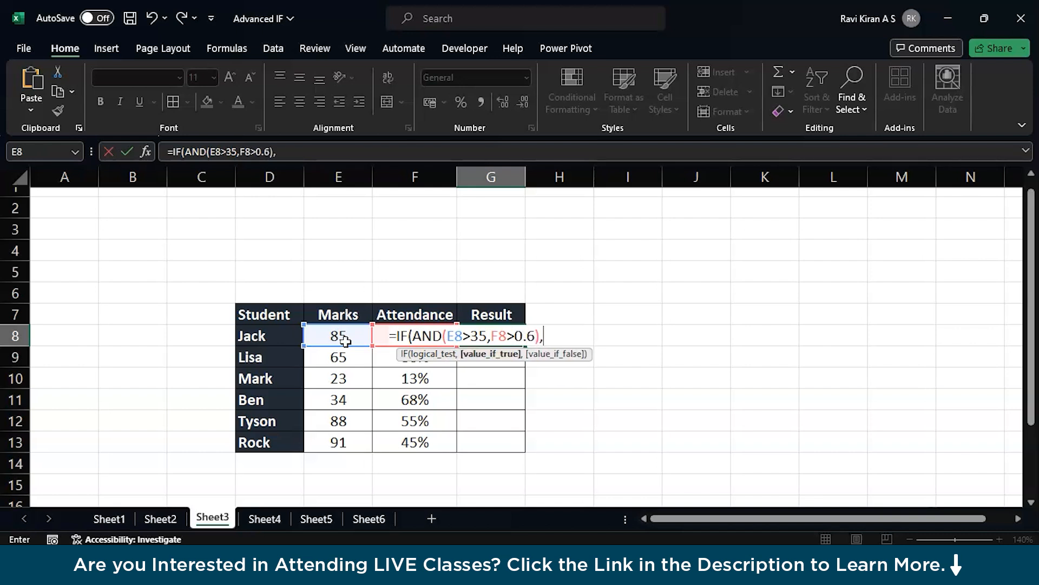
pyautogui.write('"P')
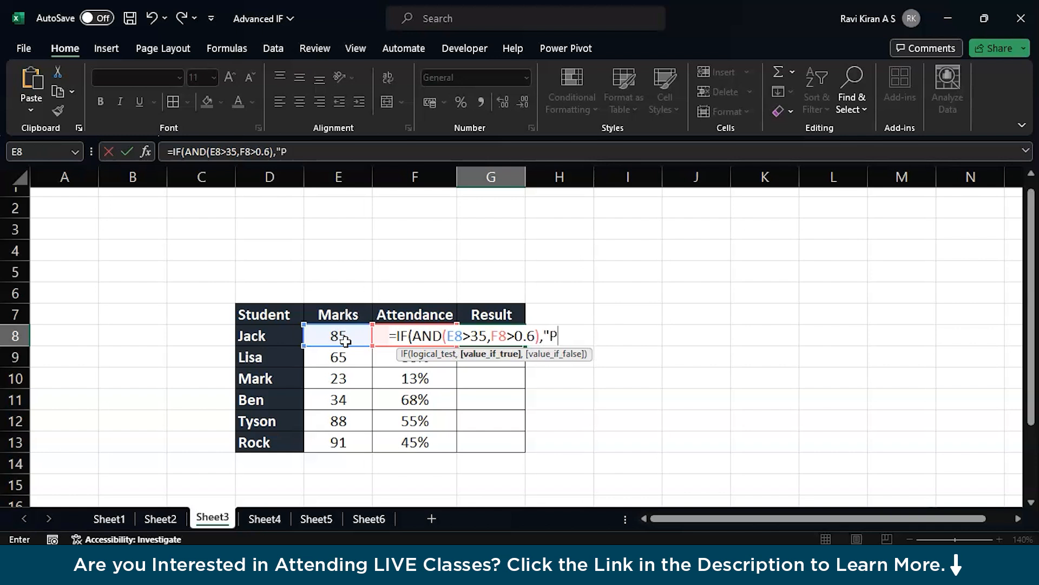
pyautogui.write('ass","F')
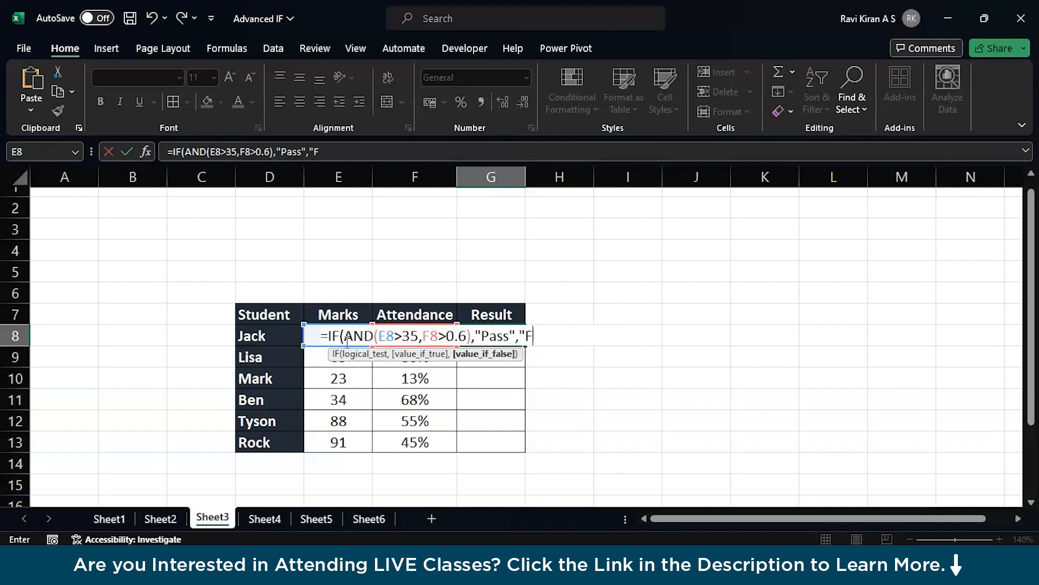
pyautogui.write('ail")')
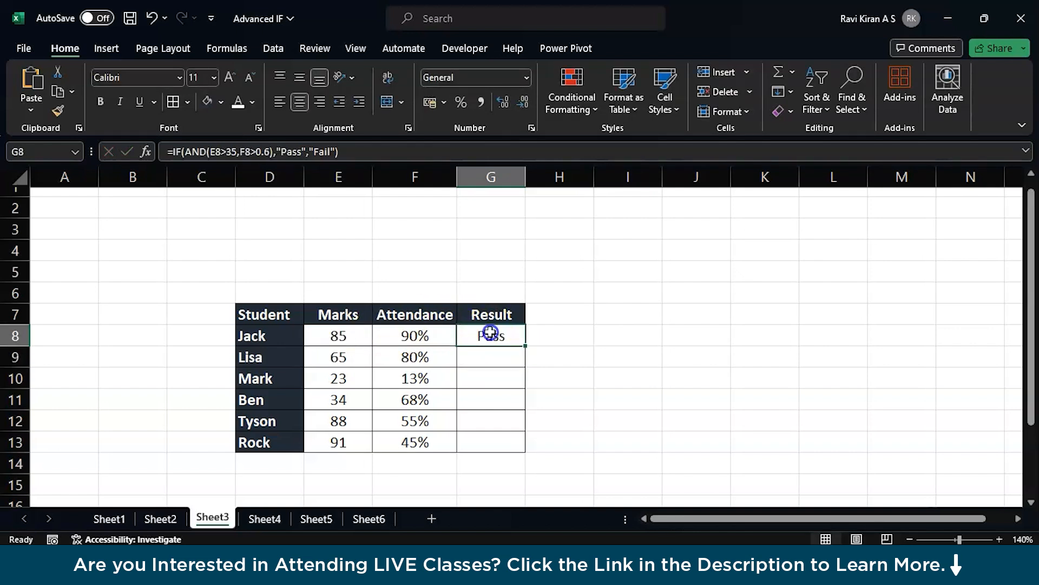
# Copy G8's Pass/Fail formula down to G13 for all six students
pyautogui.moveTo(490, 334); pyautogui.dragTo(490, 442)
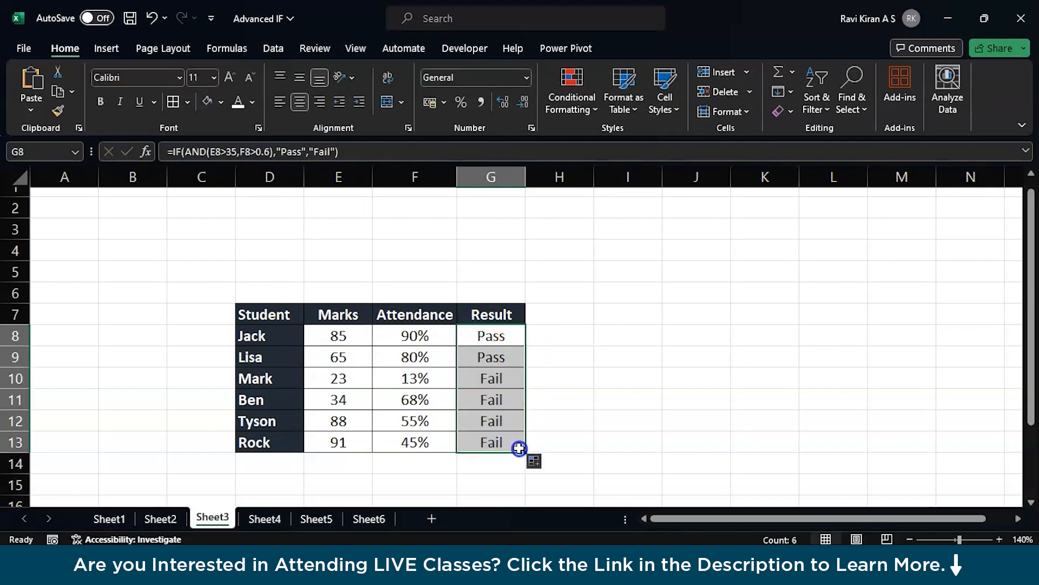
pyautogui.moveTo(579, 422)
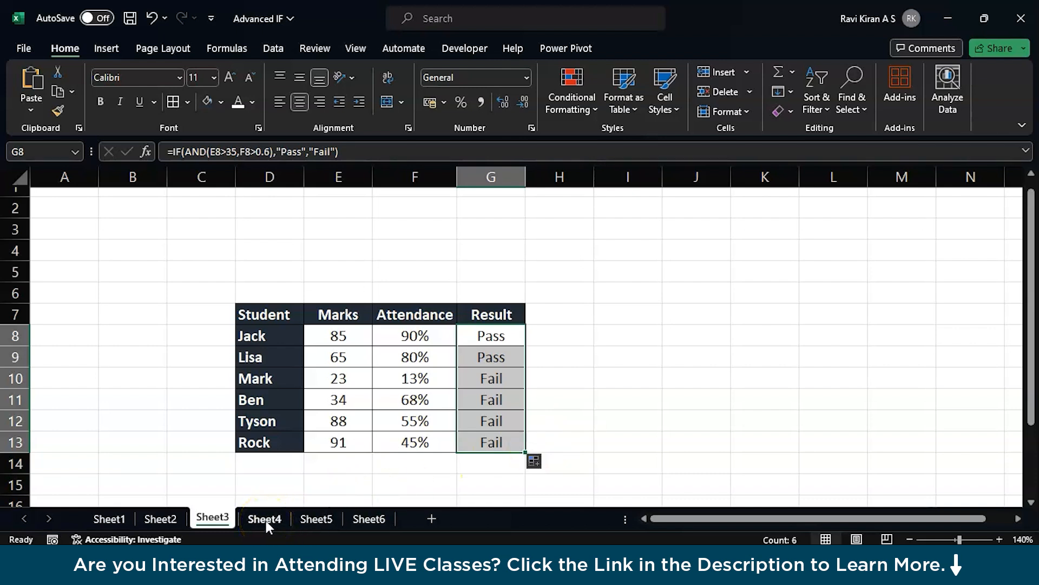
# Open Sheet4 and review the Monday–Sunday list J7:J13 and the first date 01-Feb-24
pyautogui.click(264, 519)
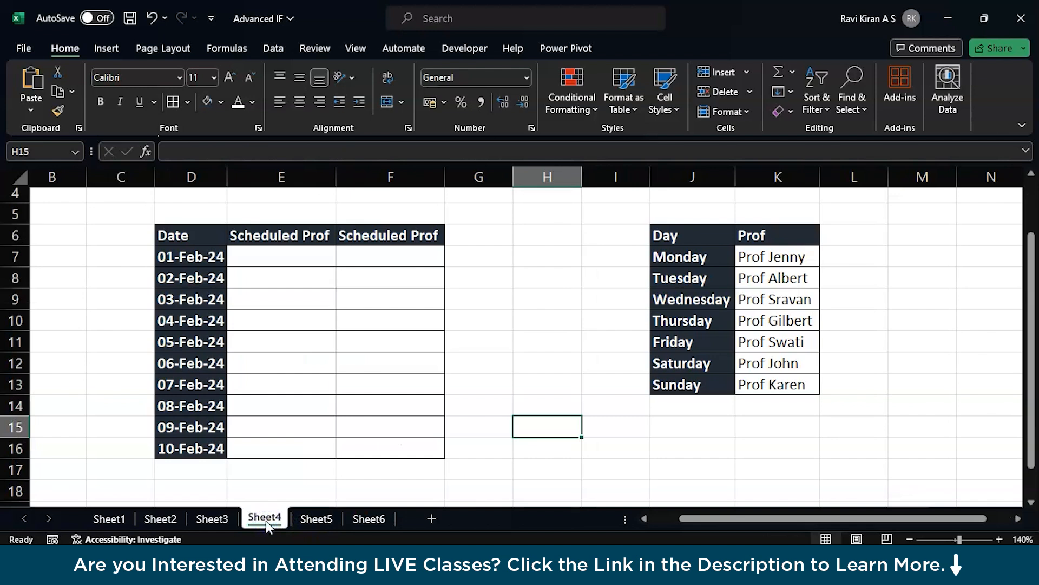
pyautogui.click(546, 383)
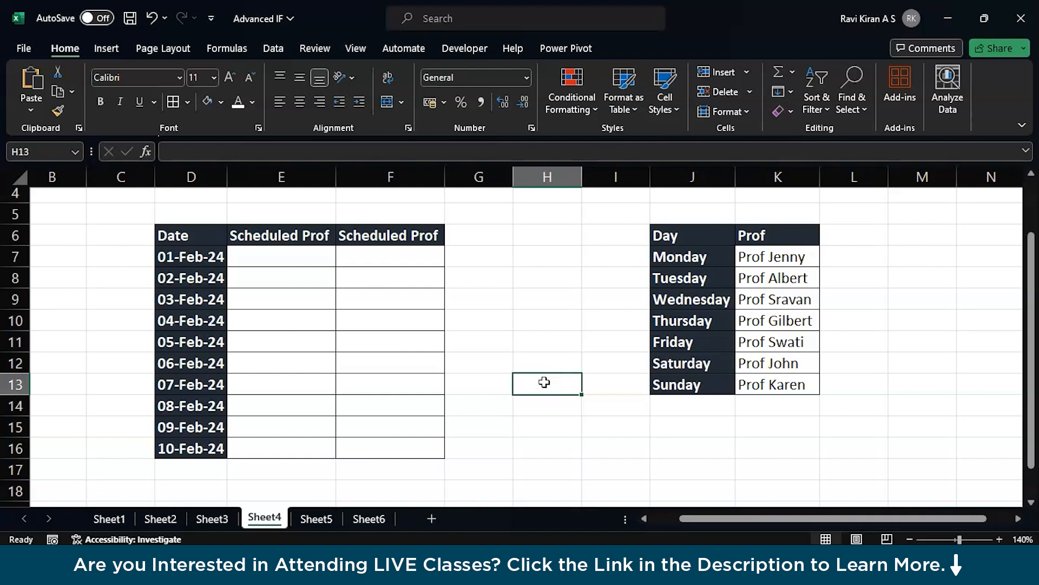
pyautogui.moveTo(546, 273)
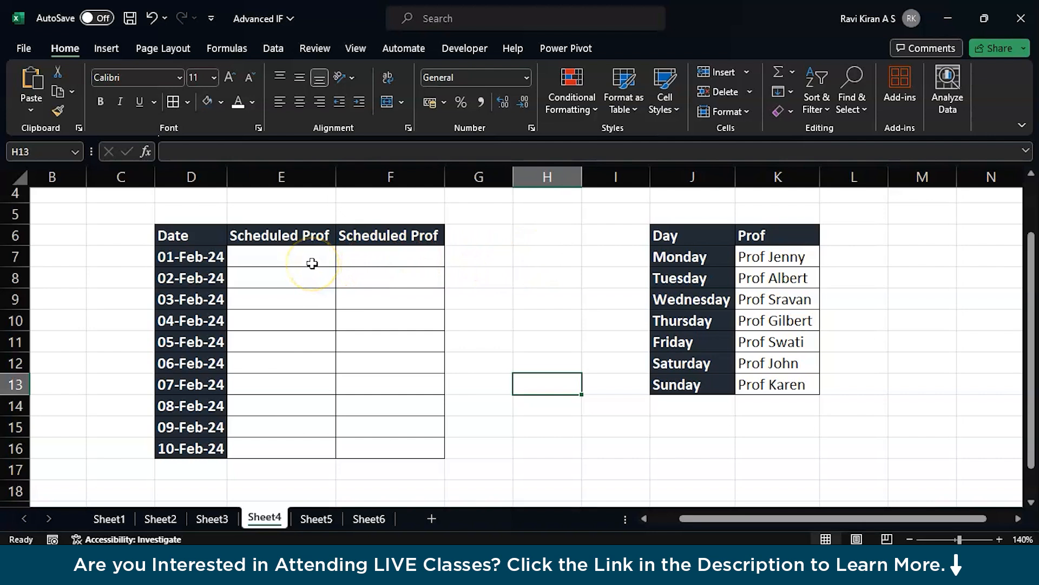
pyautogui.moveTo(744, 226)
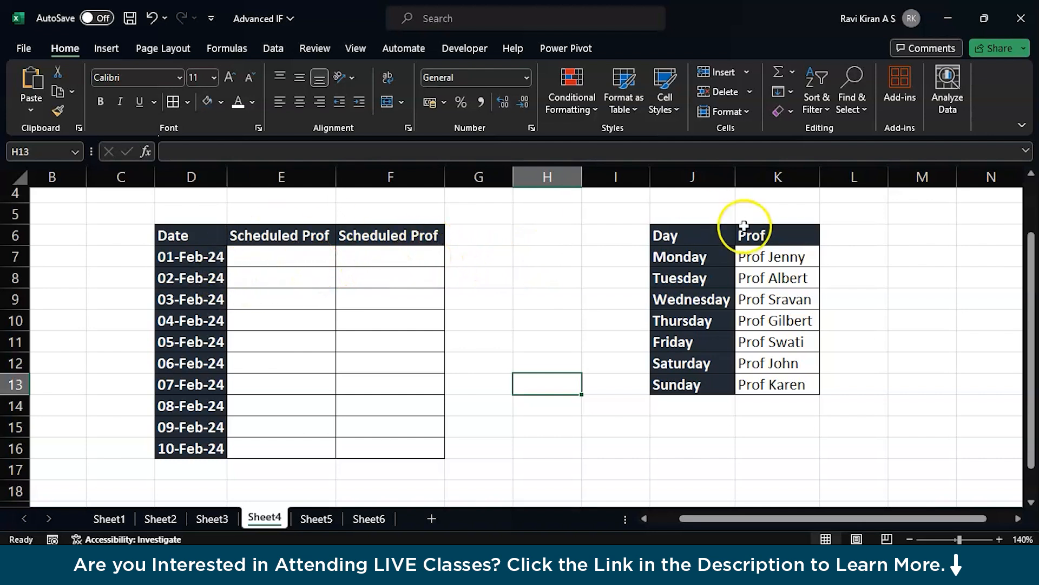
pyautogui.moveTo(689, 256); pyautogui.dragTo(689, 299)
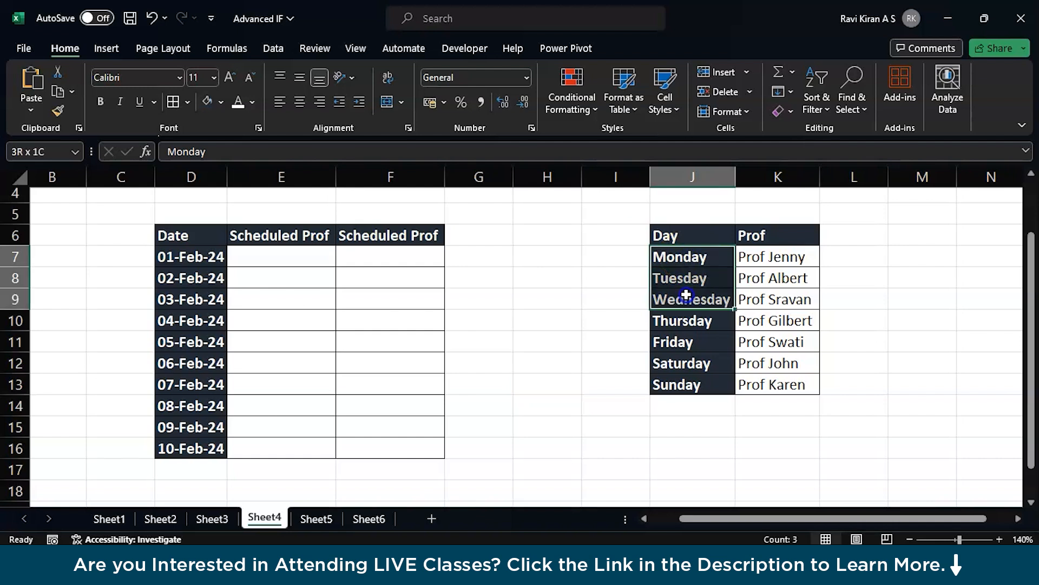
pyautogui.moveTo(692, 256); pyautogui.dragTo(692, 385)
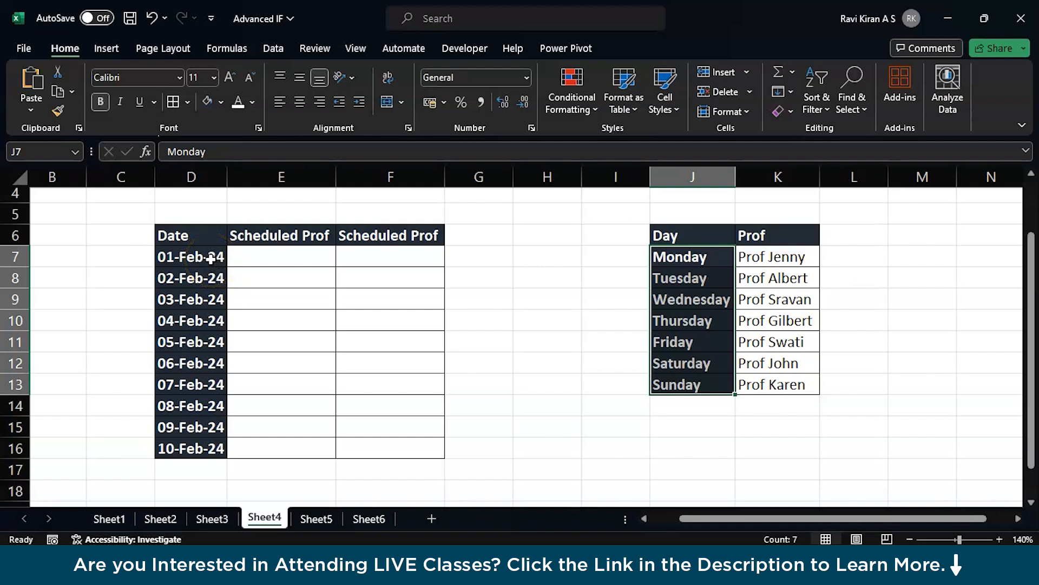
pyautogui.click(191, 256)
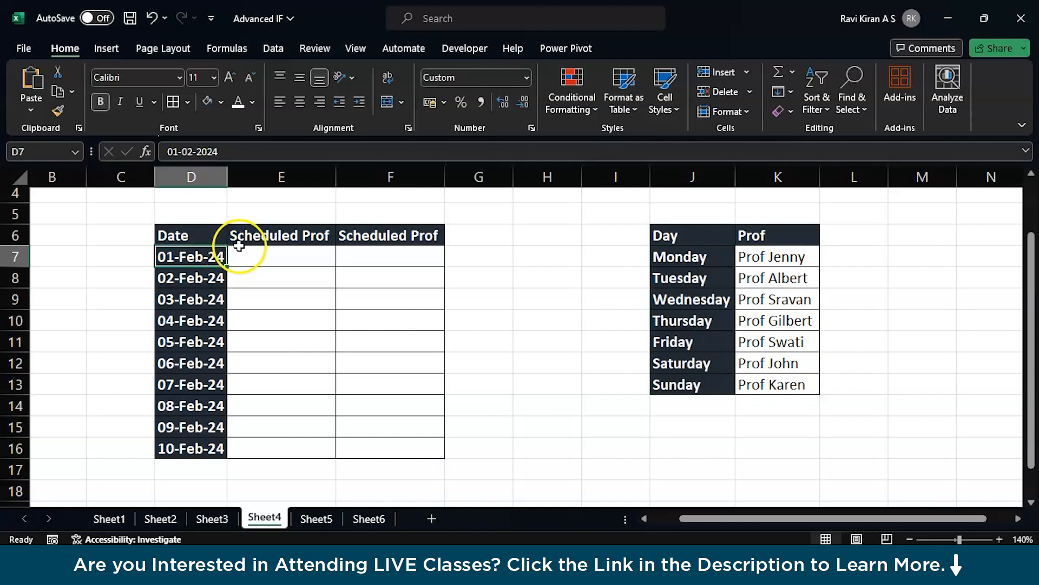
pyautogui.moveTo(335, 251)
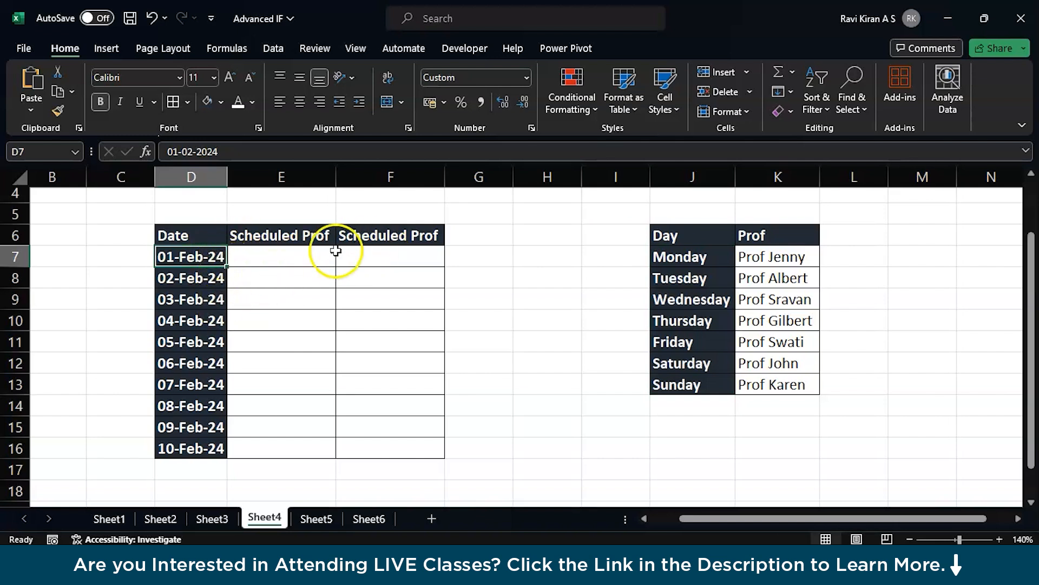
pyautogui.moveTo(763, 265)
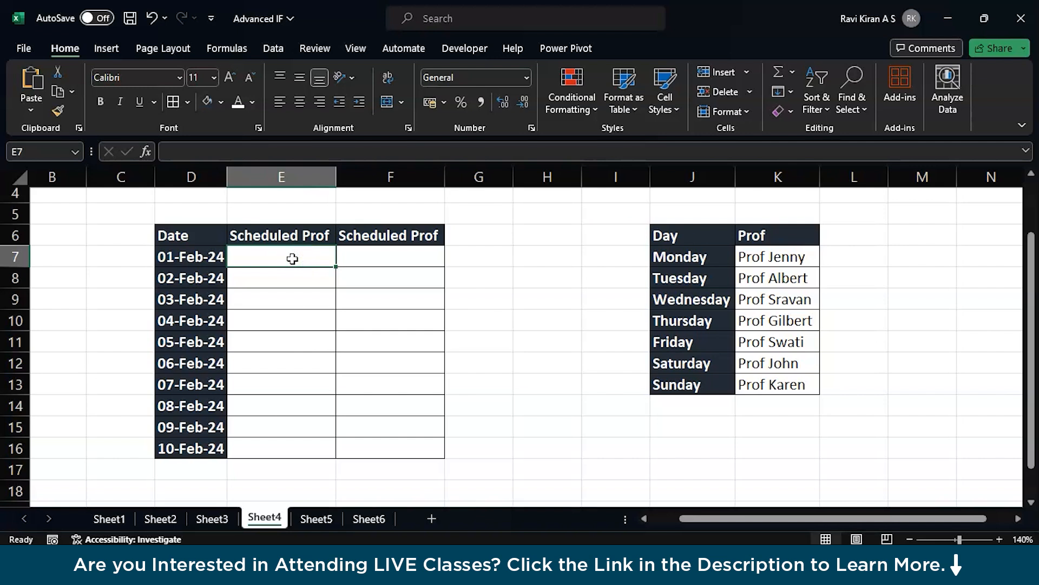
# Enter =WEEKDAY(D7,2) in E7, returning 4 for 01-Feb-24
pyautogui.write('=wee')
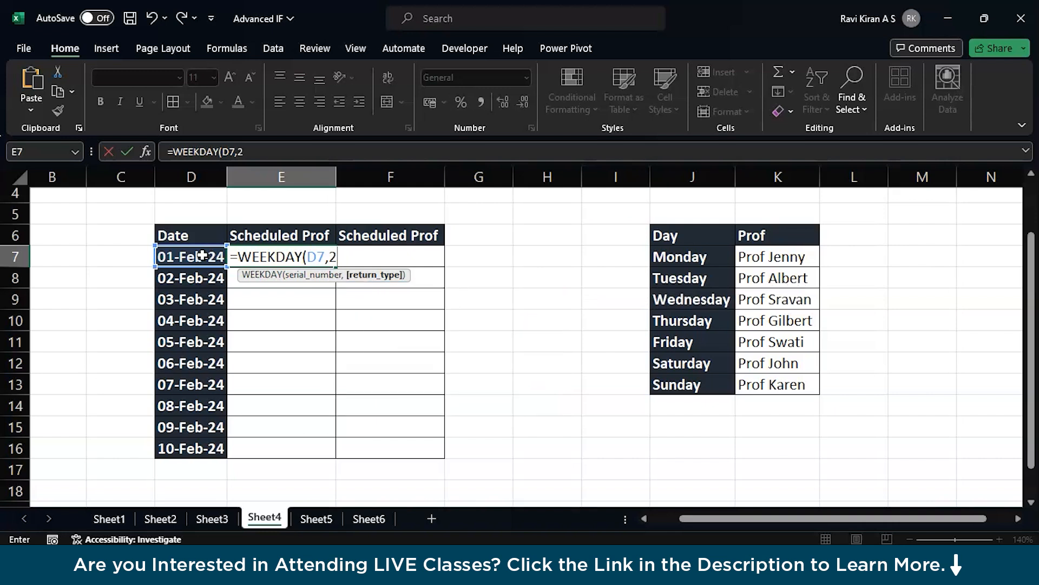
pyautogui.write(')')
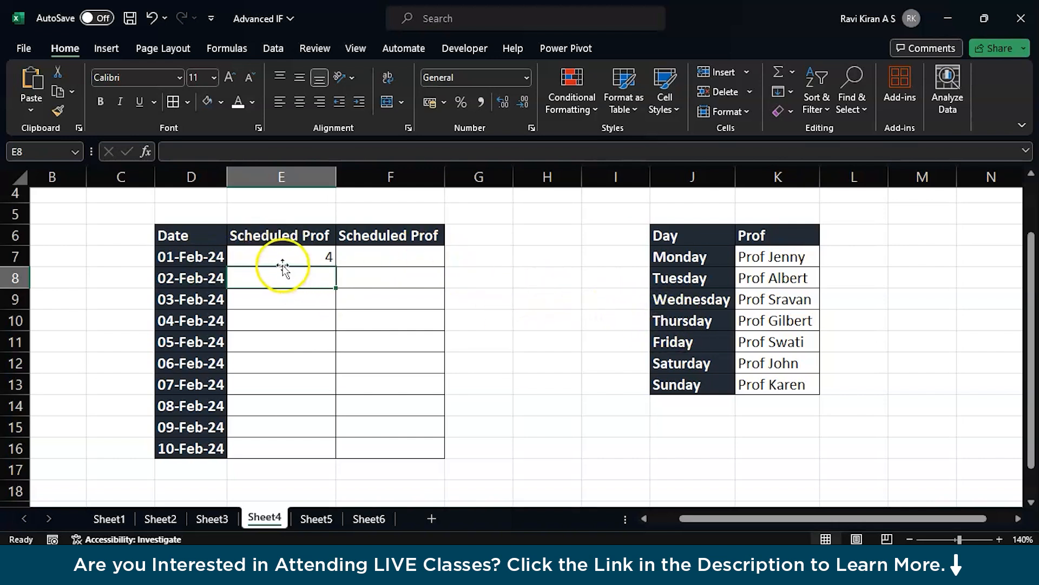
pyautogui.moveTo(550, 226)
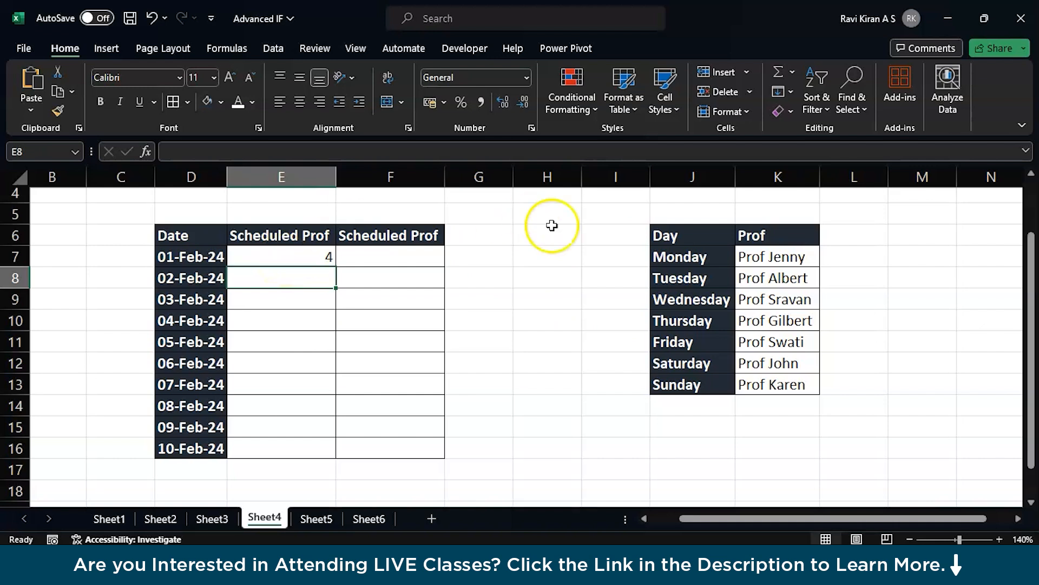
pyautogui.moveTo(709, 324)
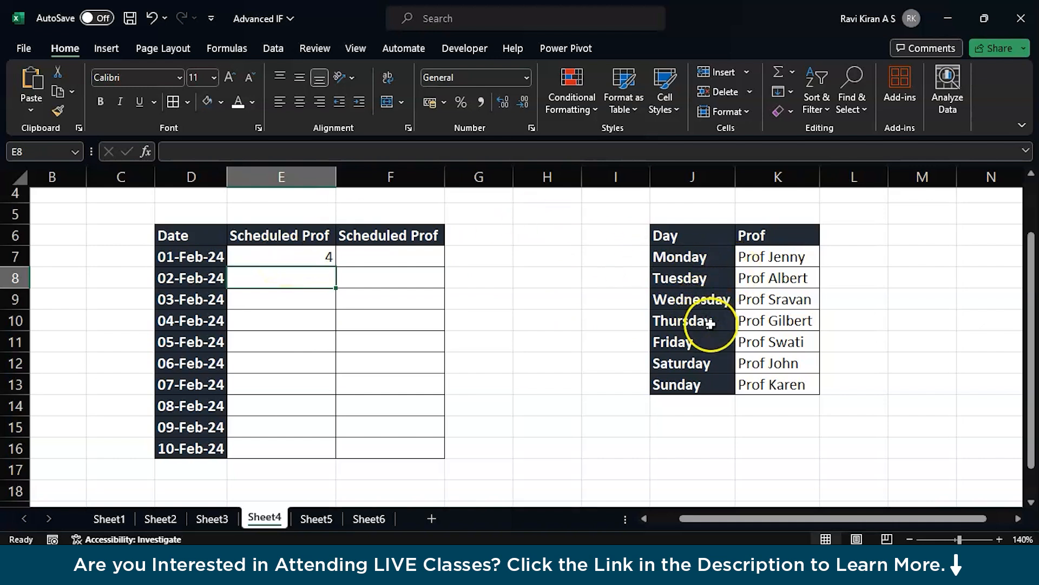
pyautogui.moveTo(280, 259)
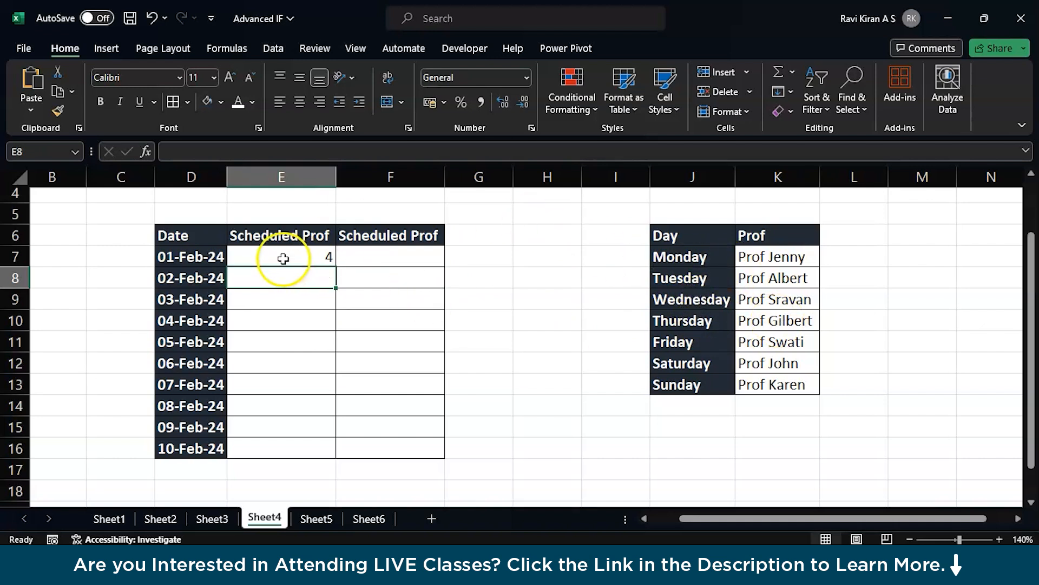
pyautogui.click(281, 257)
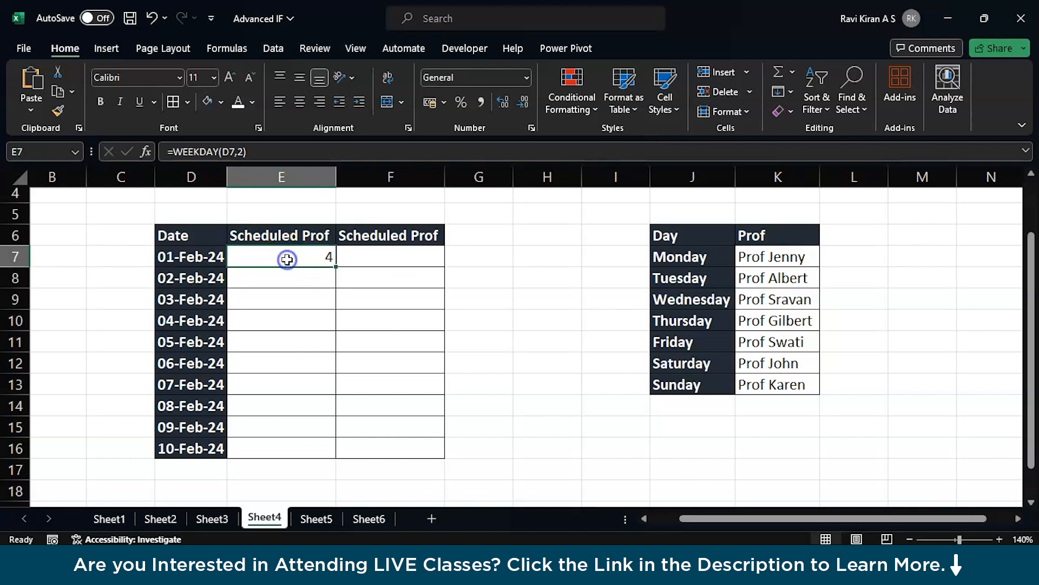
# Rewrite E7 as =CHOOSE(WEEKDAY(D7,2),"Prof Jenny",…,"Prof Karen") listing all seven professors
pyautogui.doubleClick(281, 257)
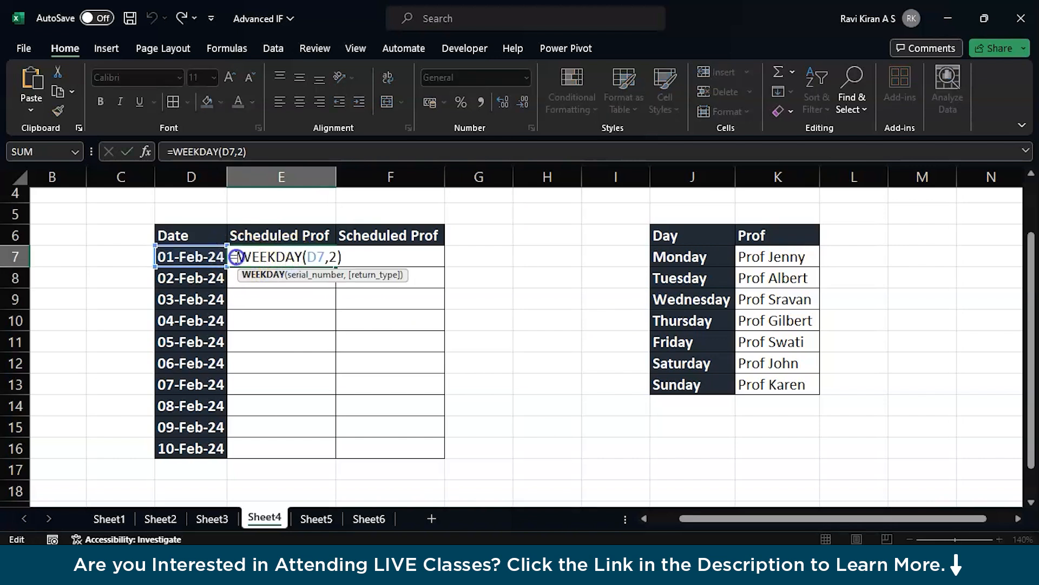
pyautogui.write('C')
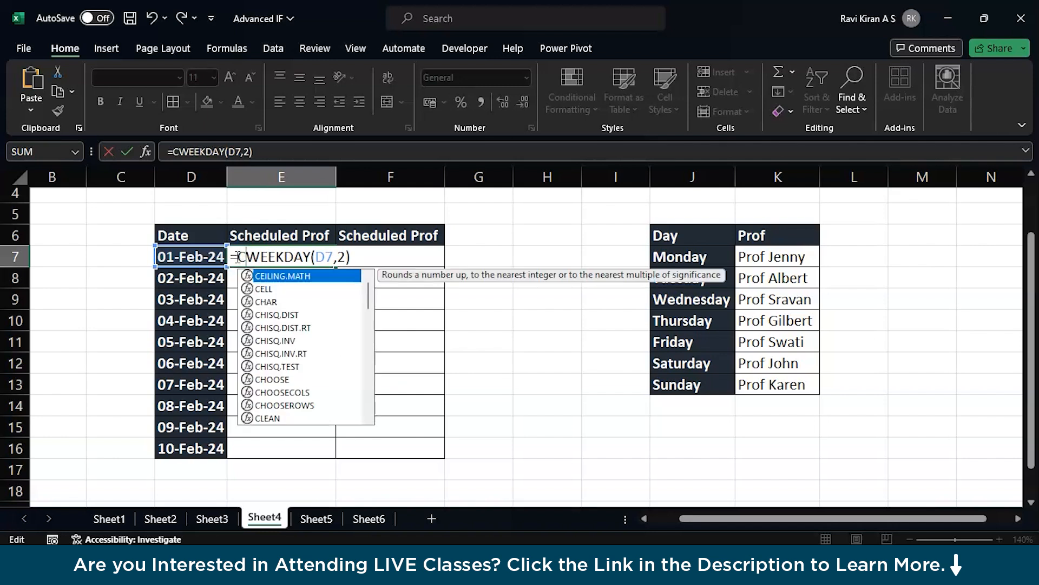
pyautogui.write('ho')
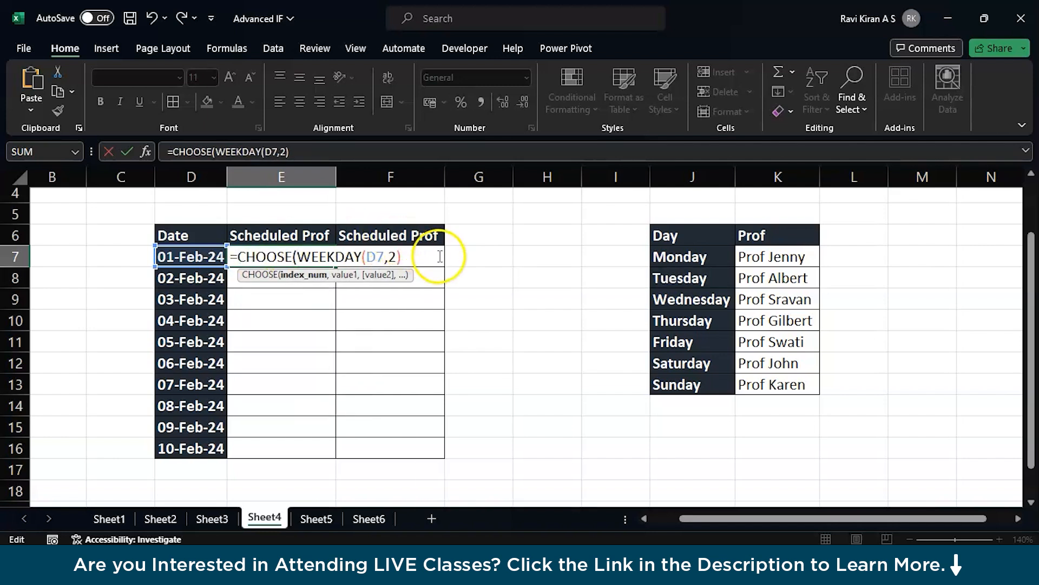
pyautogui.write(',')
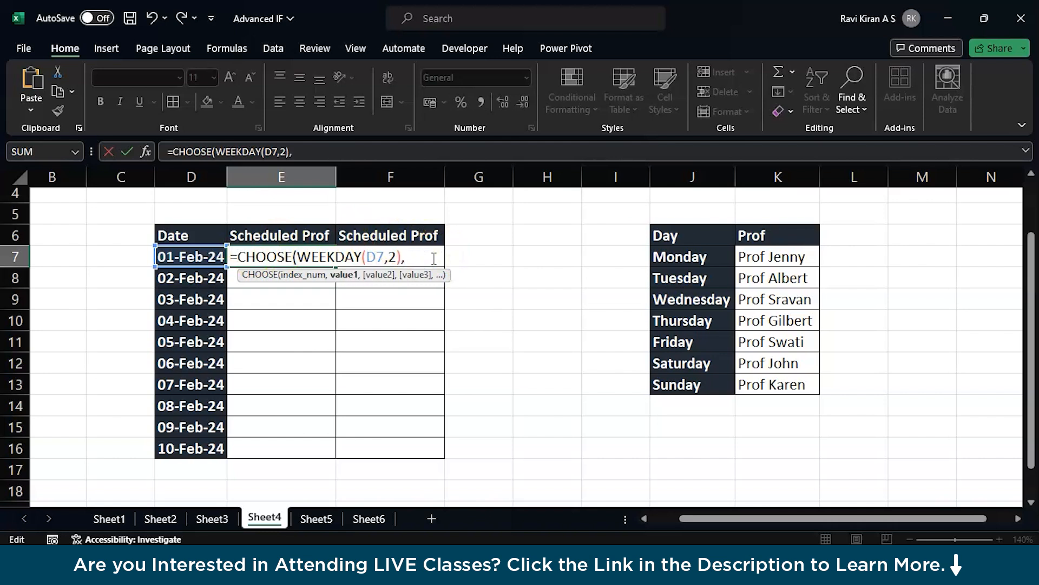
pyautogui.write('"')
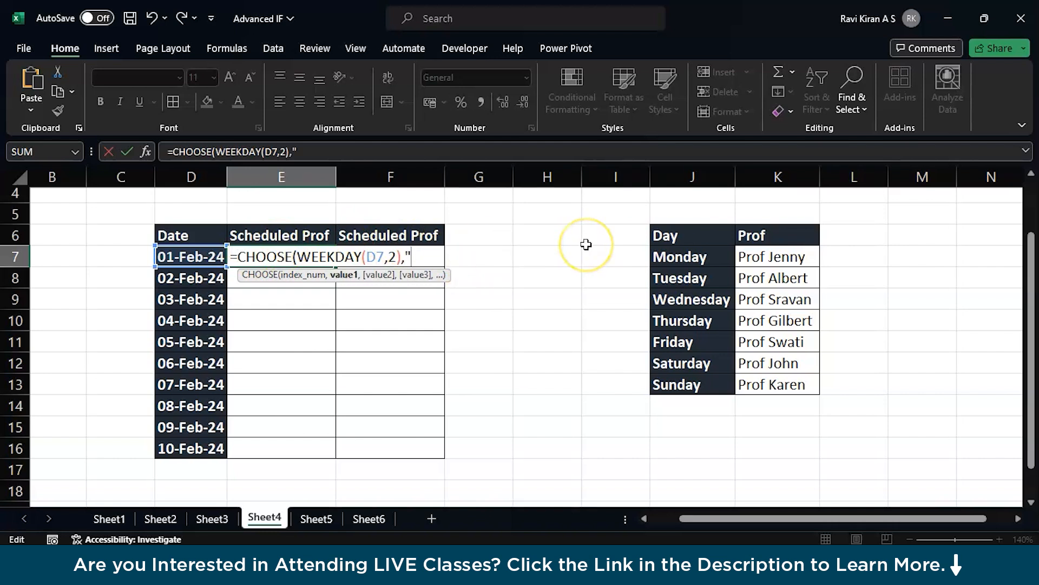
pyautogui.write('Prof Jenny",Prof Al')
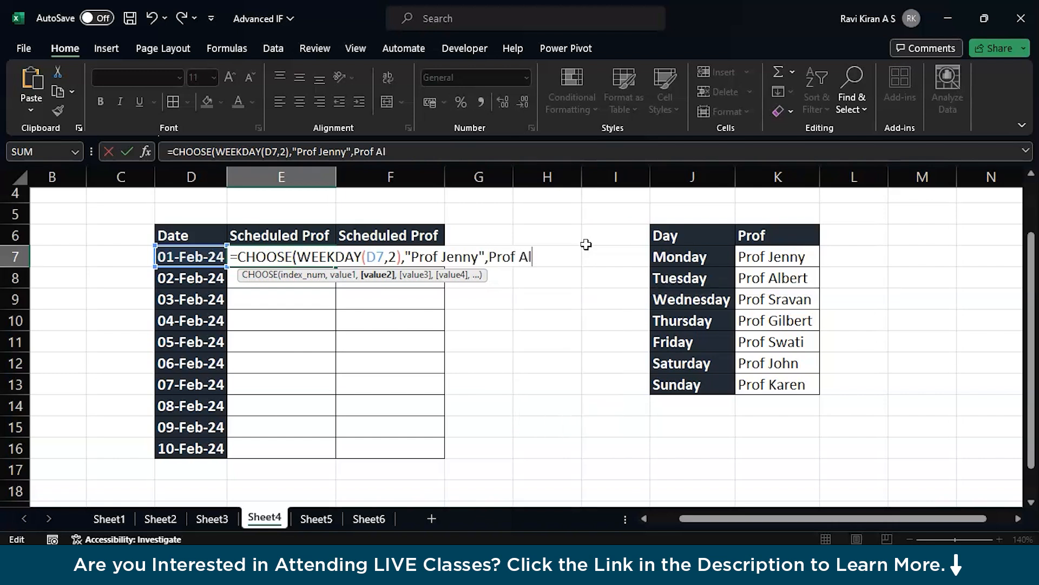
pyautogui.write('bert","P')
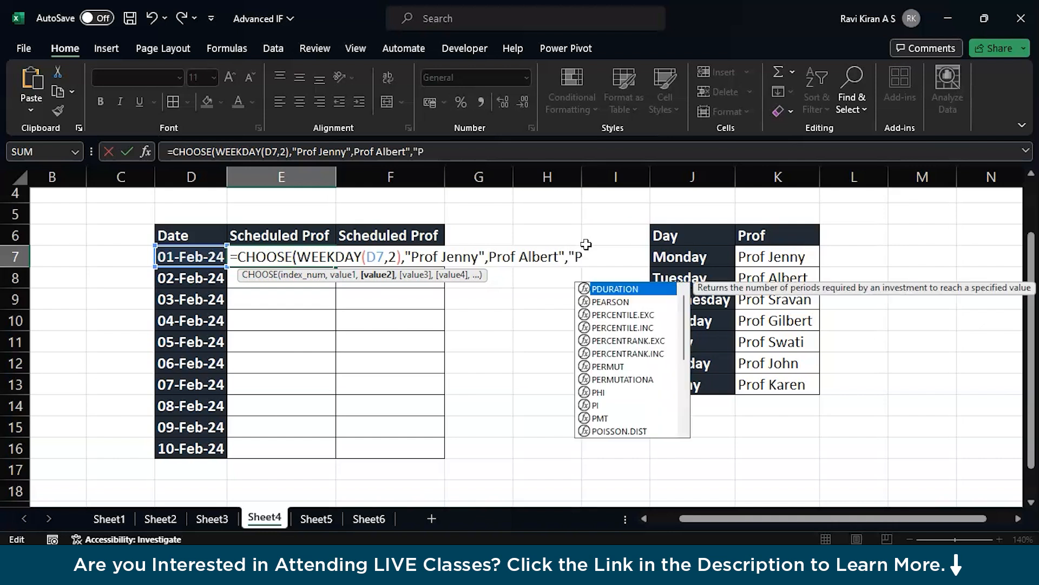
pyautogui.write('rof')
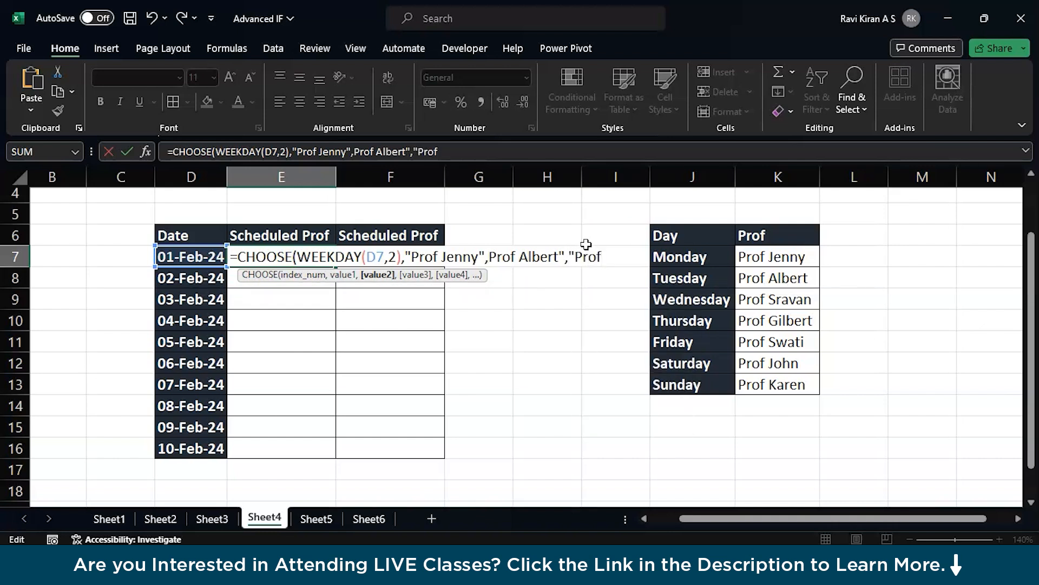
pyautogui.write('"Prof Sravan","Prof Gilbert"')
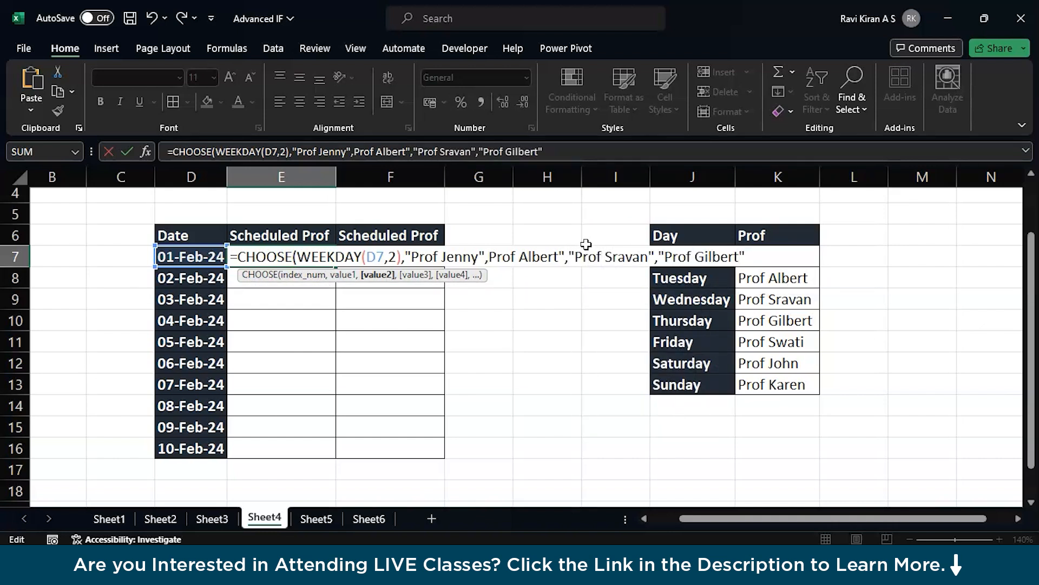
pyautogui.write(',"Prof Swati", "Prof John","Prof Karen")')
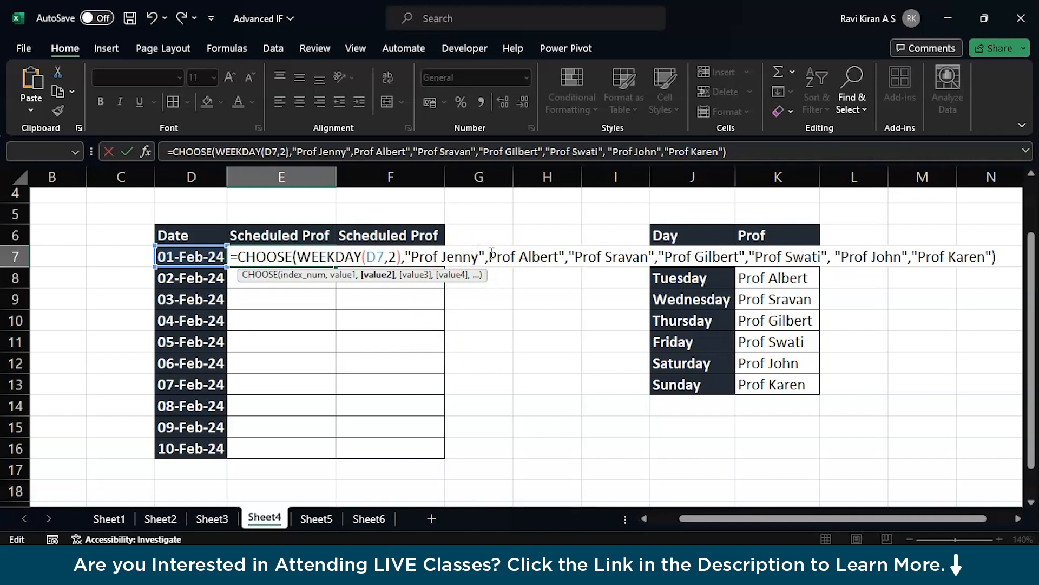
pyautogui.press('enter')
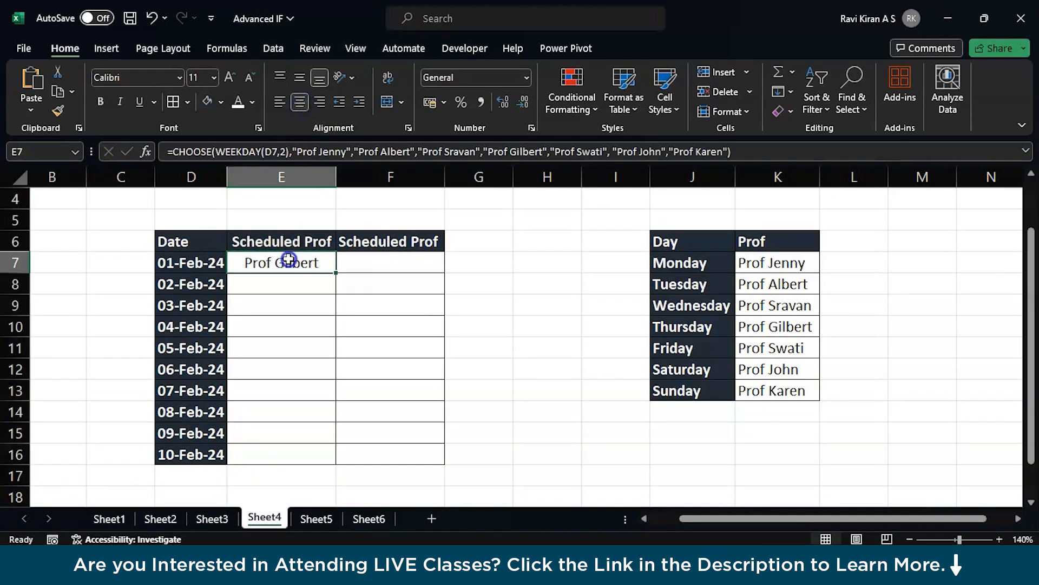
# Copy E7's professor formula down to E16, covering 01-Feb-24 through 10-Feb-24
pyautogui.moveTo(280, 262); pyautogui.dragTo(330, 384)
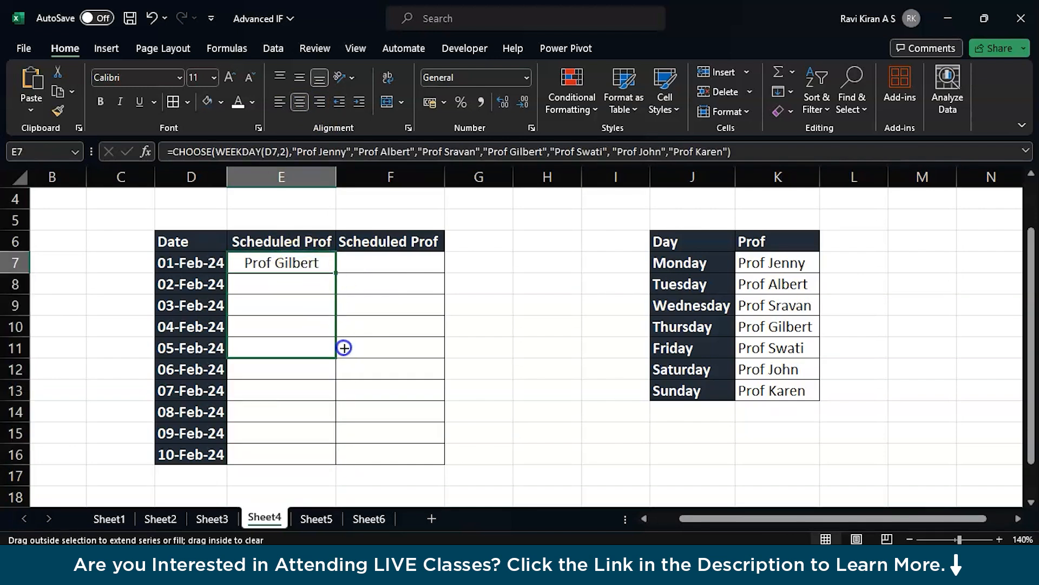
pyautogui.moveTo(344, 348); pyautogui.dragTo(334, 454)
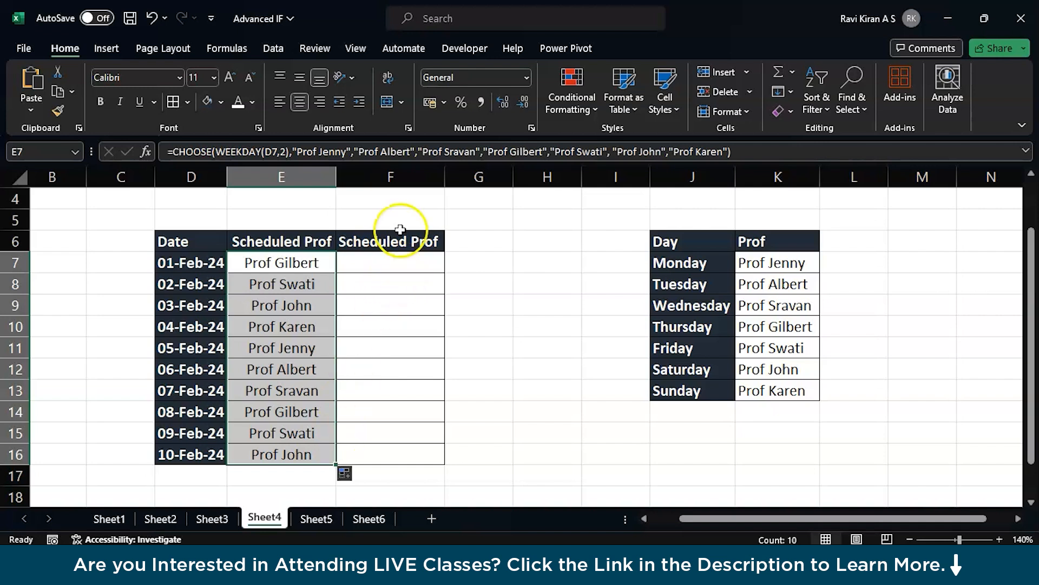
pyautogui.click(389, 177)
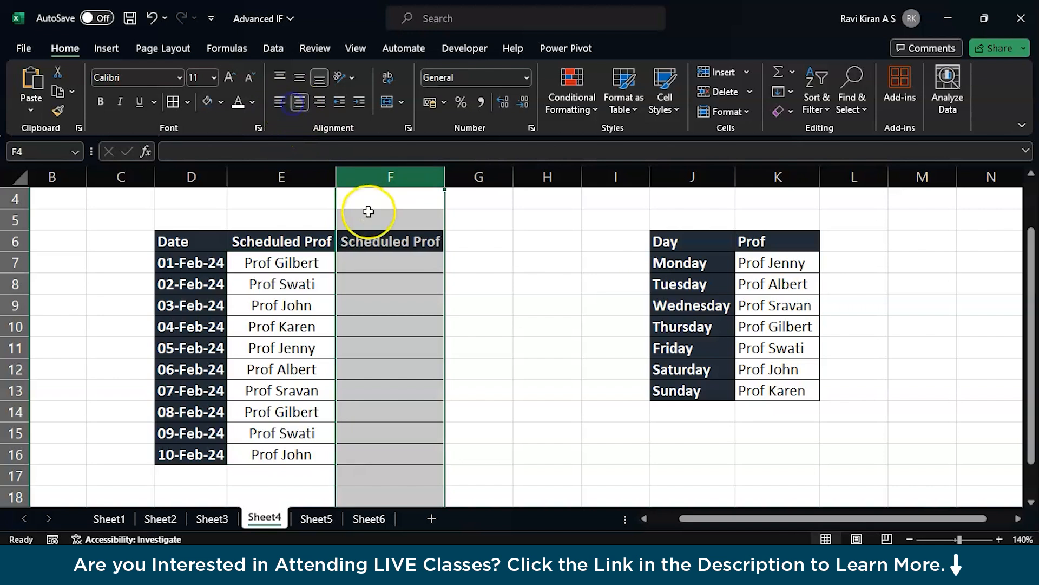
# Enter =INDEX(K7:K13,WEEKDAY(D7,2)) in F7 and accept Excel's formula correction
pyautogui.write('=i')
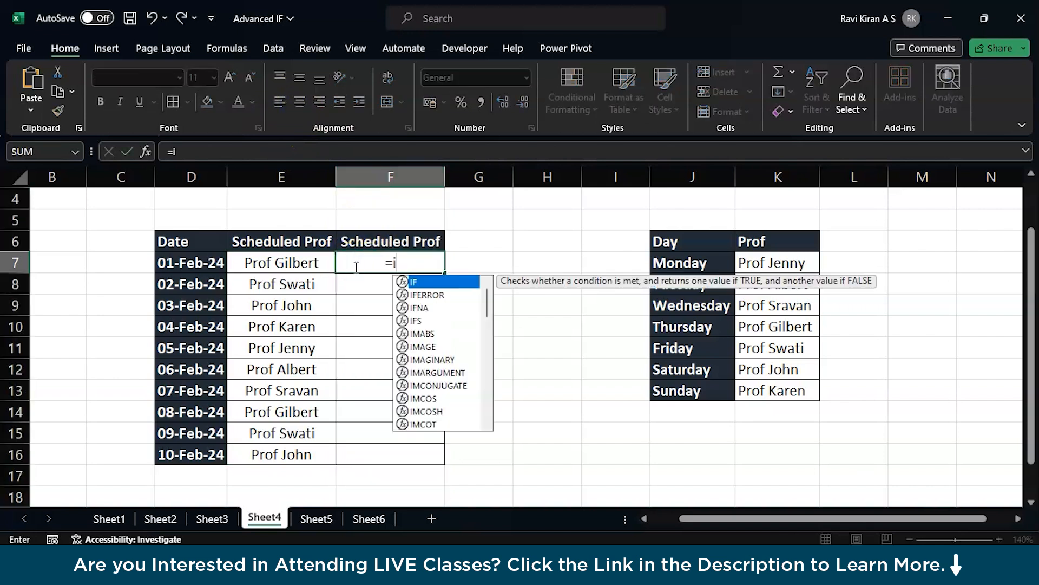
pyautogui.write('NDEX(')
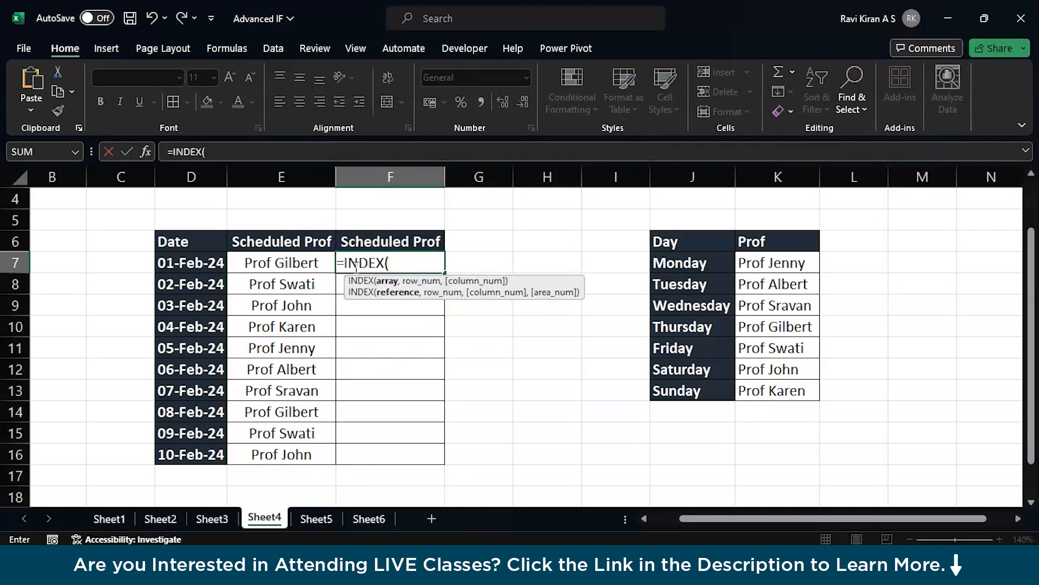
pyautogui.write('we')
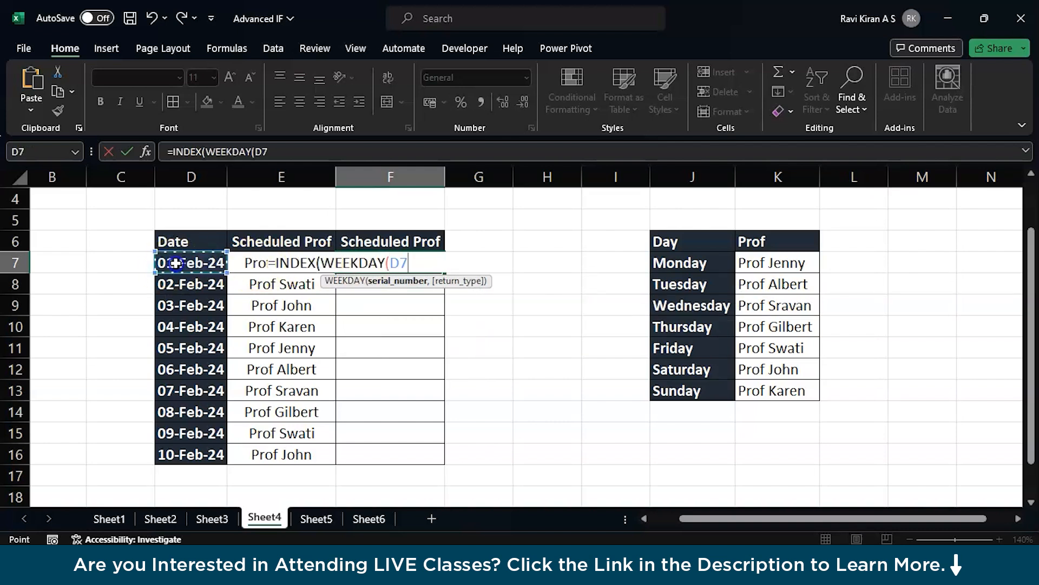
pyautogui.write(',')
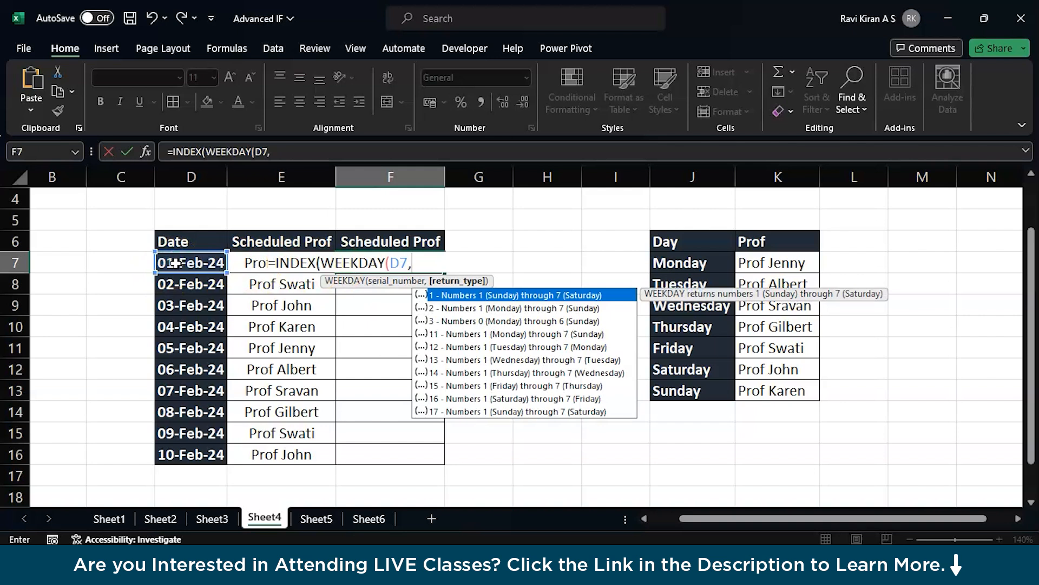
pyautogui.write('2')
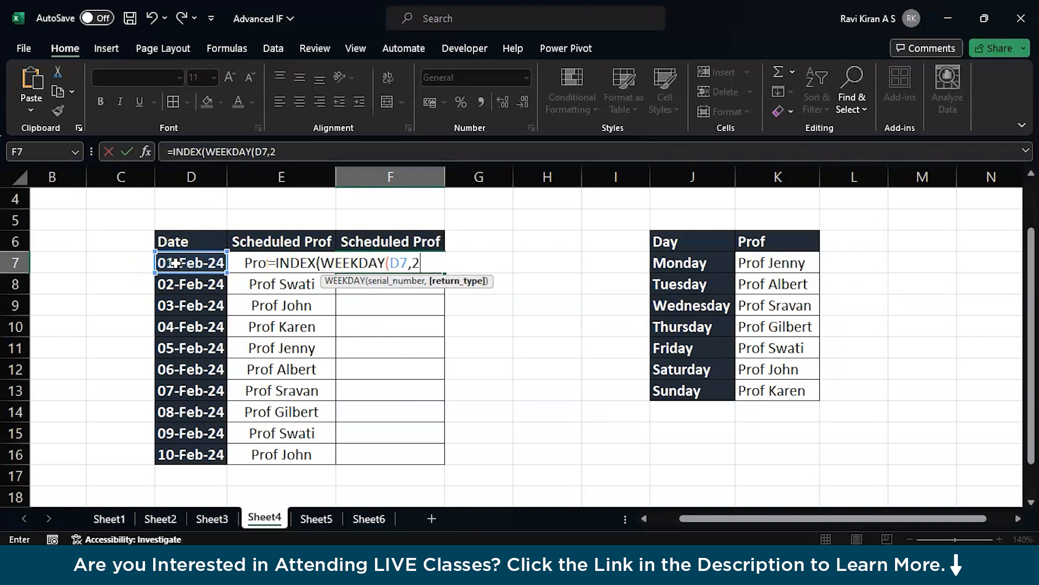
pyautogui.write(')')
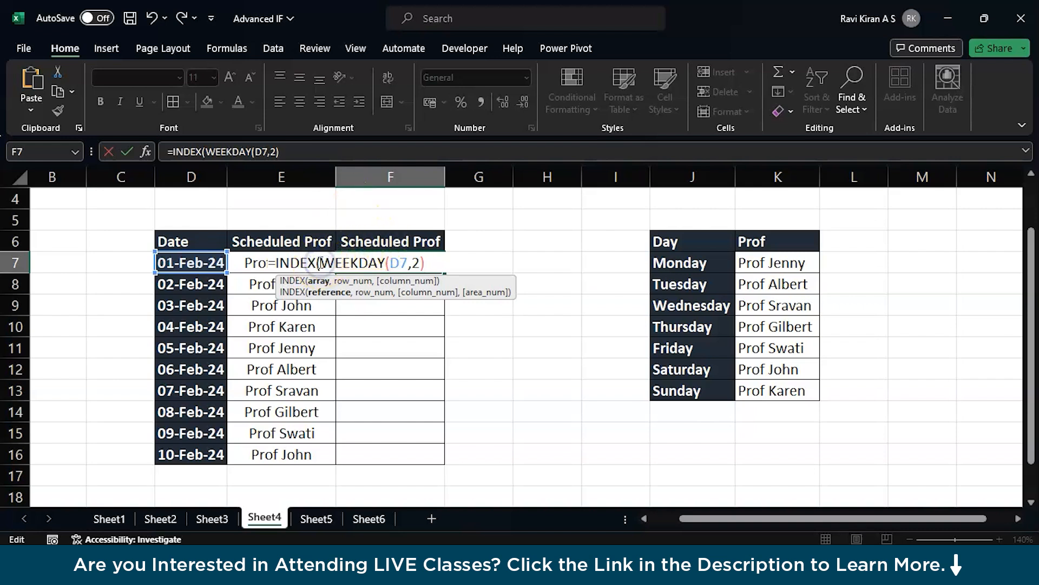
pyautogui.write(',')
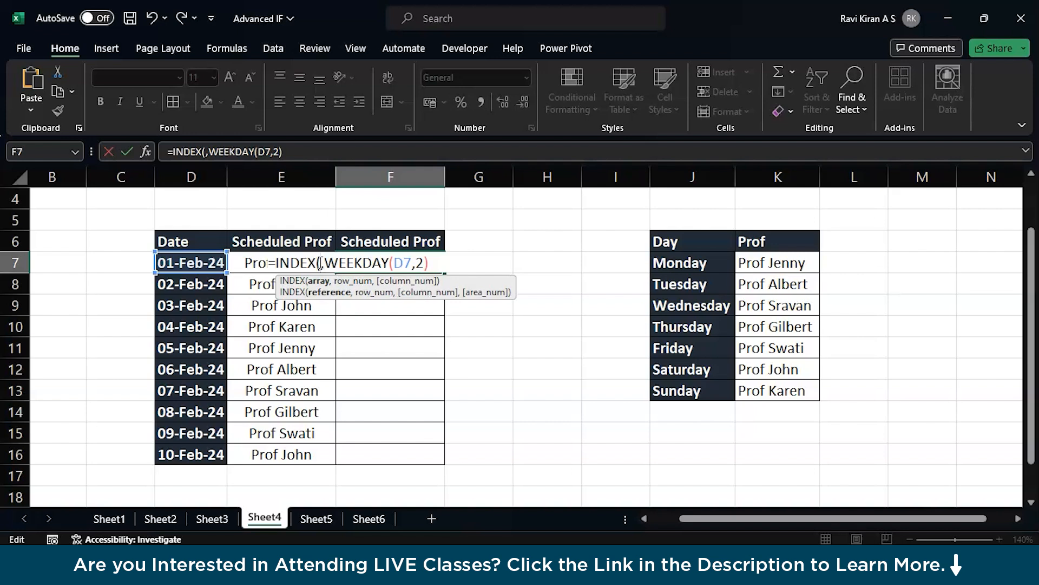
pyautogui.moveTo(795, 262)
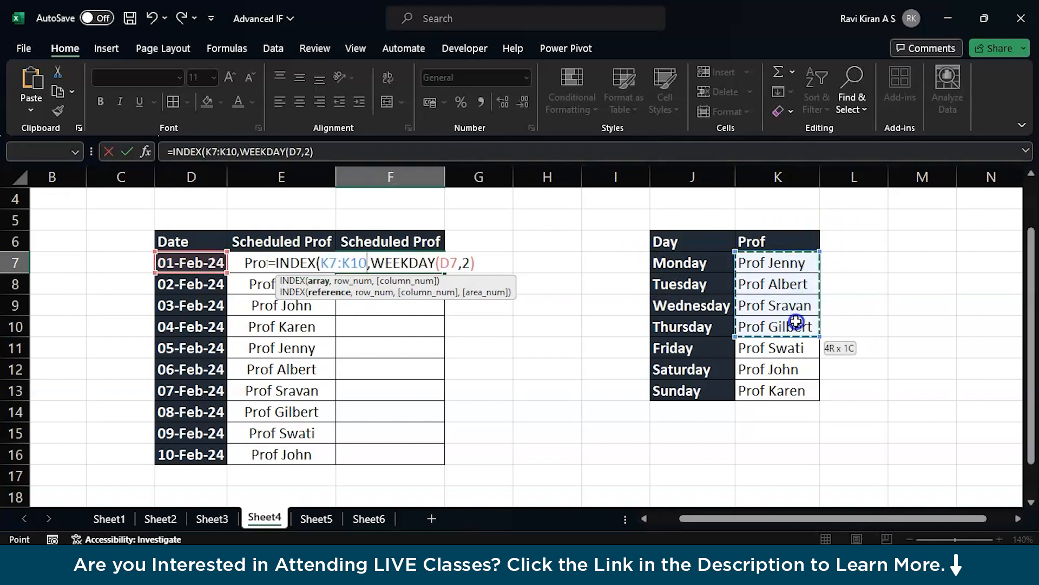
pyautogui.moveTo(796, 324); pyautogui.dragTo(792, 390)
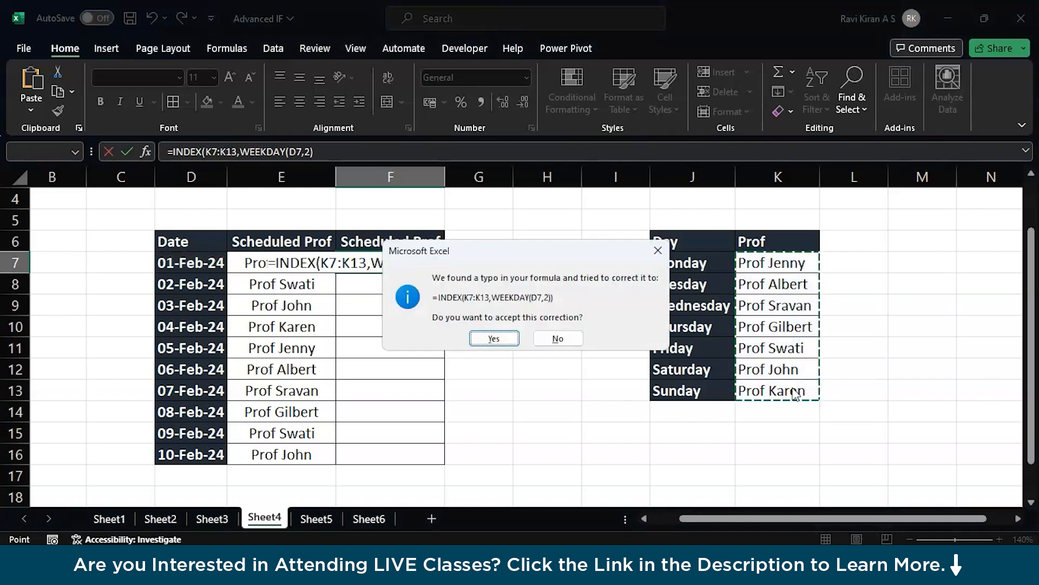
pyautogui.click(494, 338)
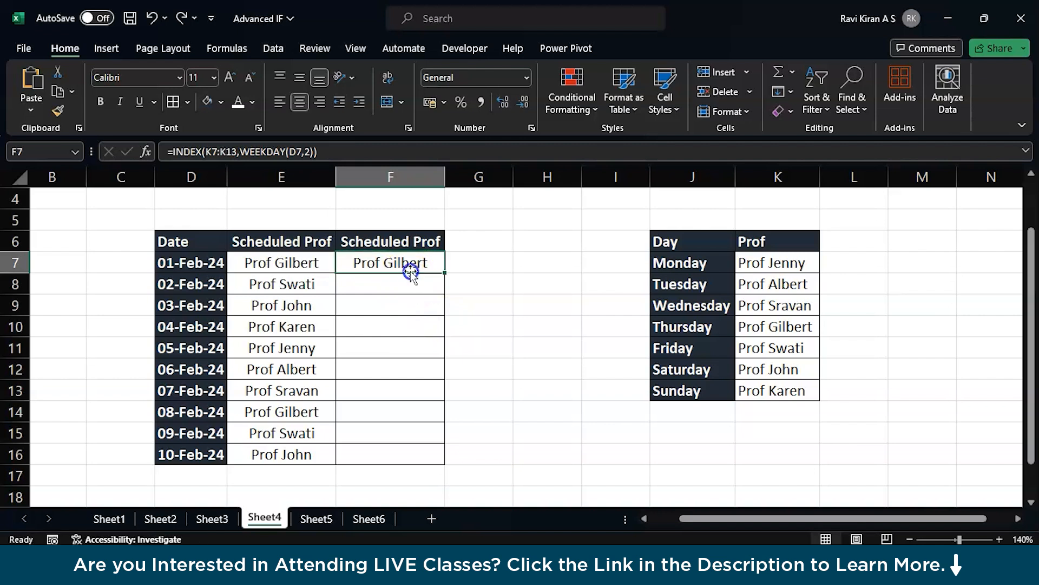
# Lock F7's range as $K$7:$K$13 and copy the formula toward the 10-Feb-24 row
pyautogui.doubleClick(389, 263)
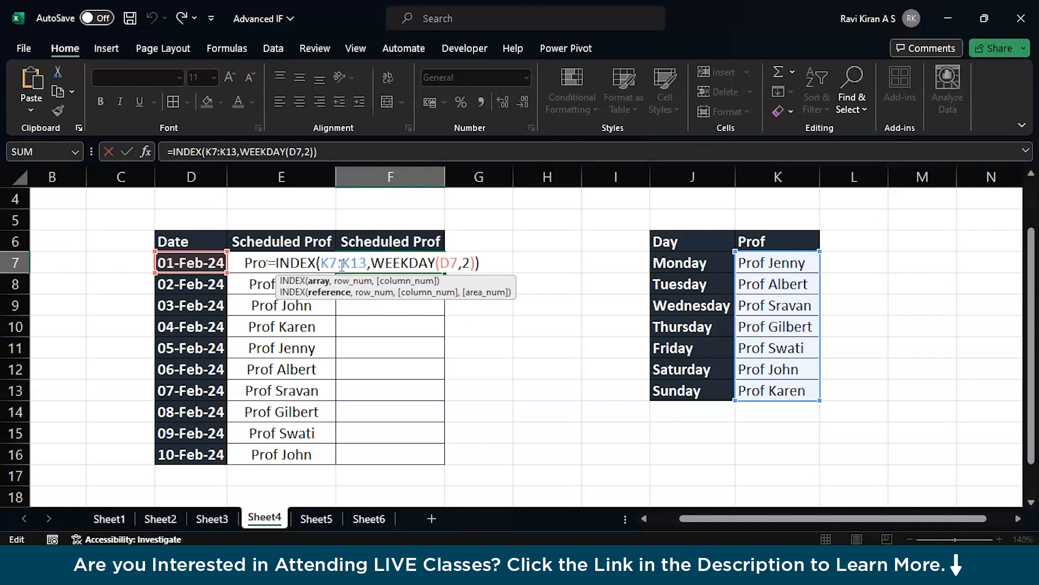
pyautogui.press('F4')
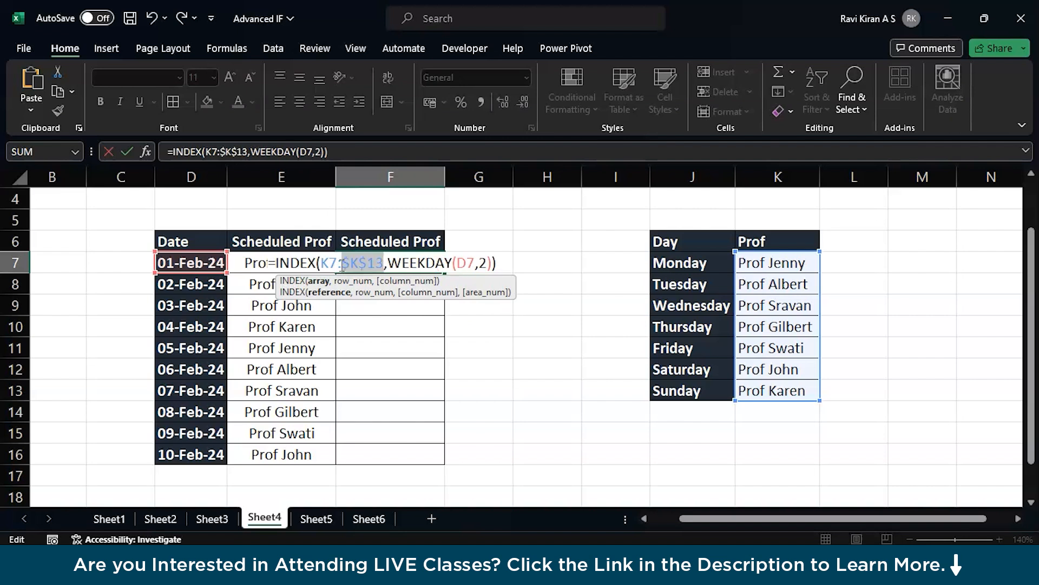
pyautogui.press('f4')
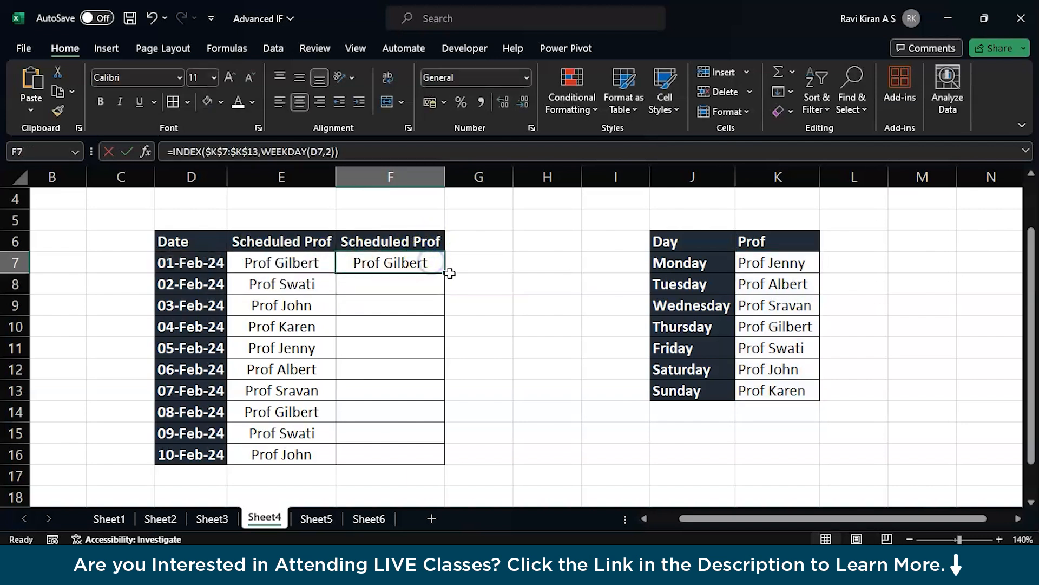
pyautogui.moveTo(434, 270); pyautogui.dragTo(435, 455)
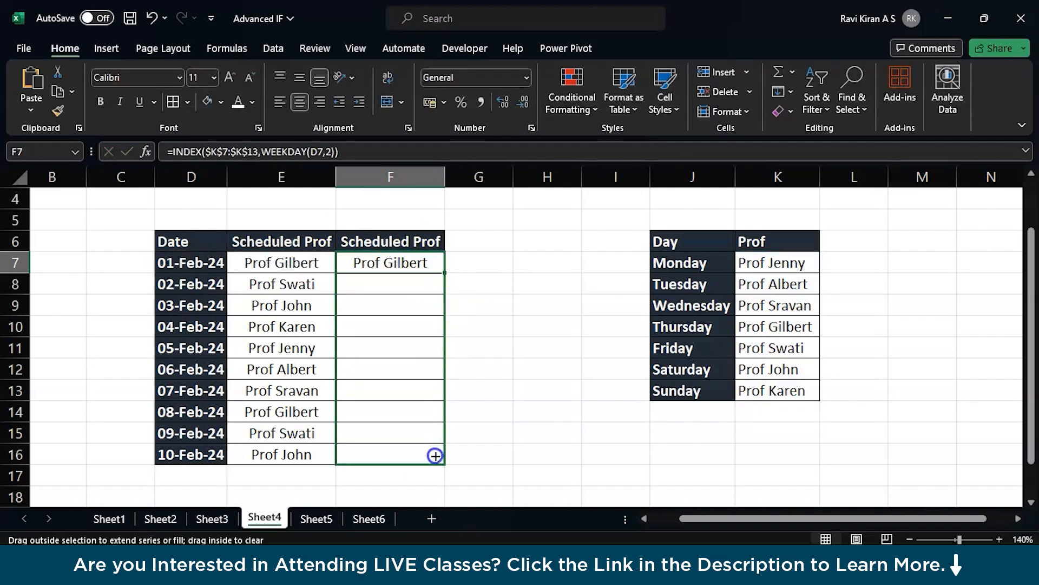